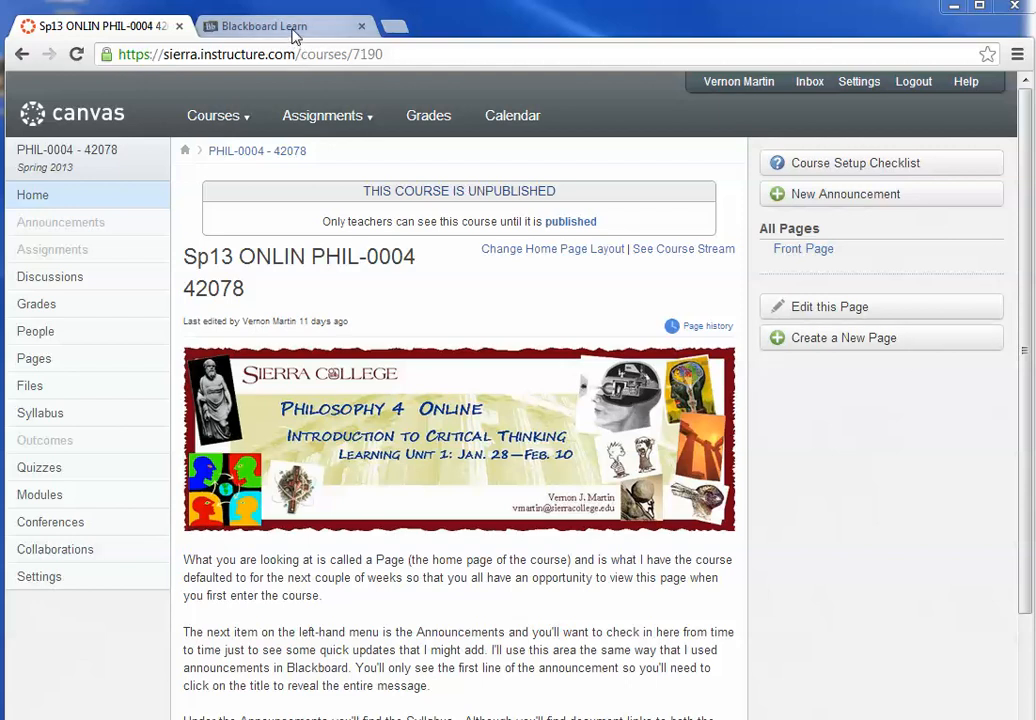
Open Blackboard's Learning Unit 2: Critical Thinking, Credibility & Democracy and review its readings
{"action": "left_click", "coordinate": [270, 26]}
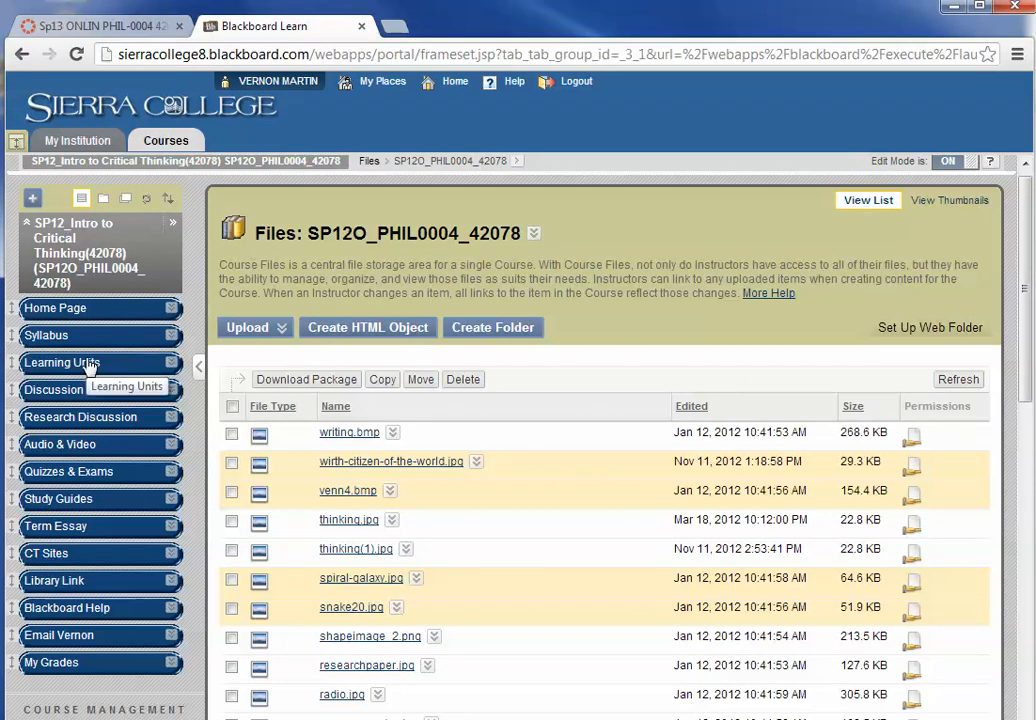
{"action": "left_click", "coordinate": [62, 362]}
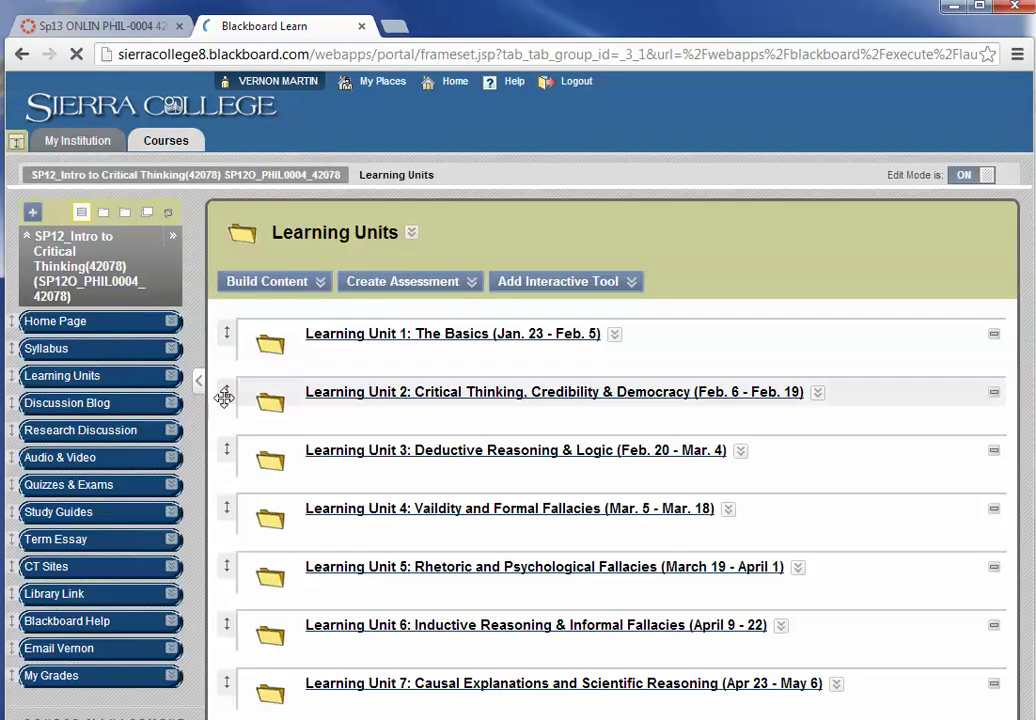
{"action": "left_click", "coordinate": [554, 391]}
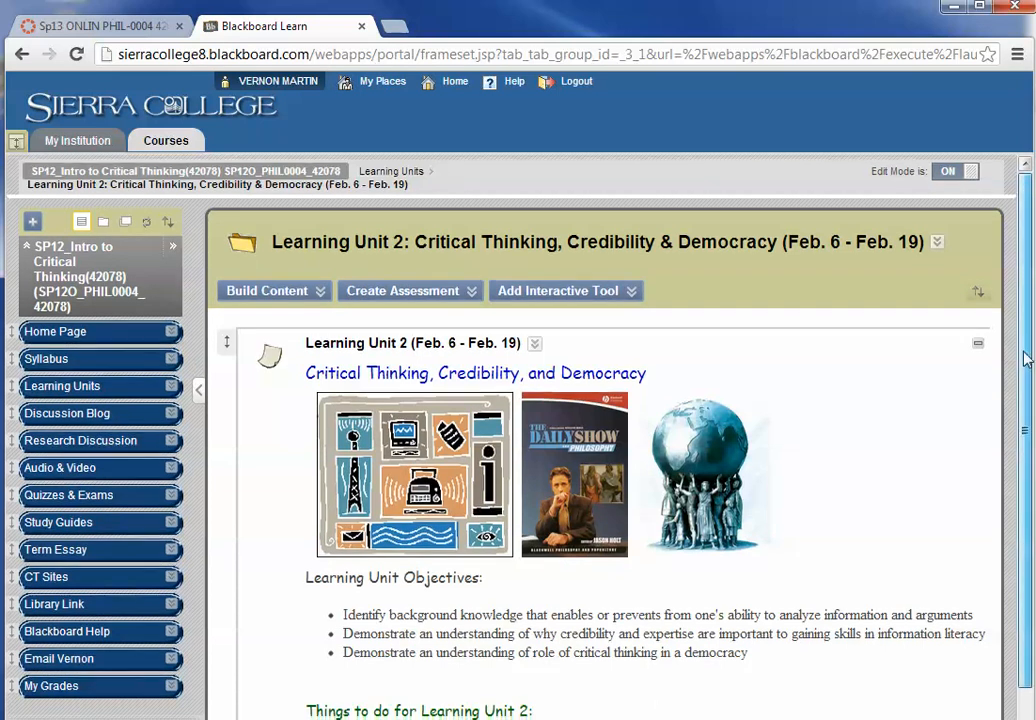
{"action": "scroll", "scroll_direction": "down", "scroll_amount": 3}
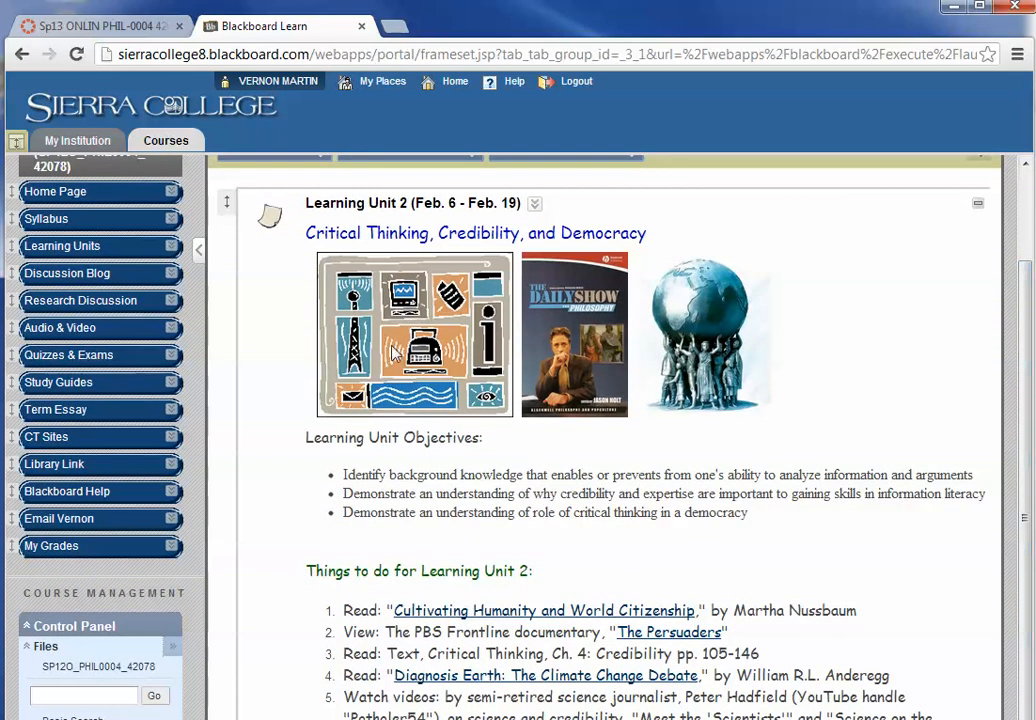
{"action": "scroll", "scroll_direction": "down", "scroll_amount": 3}
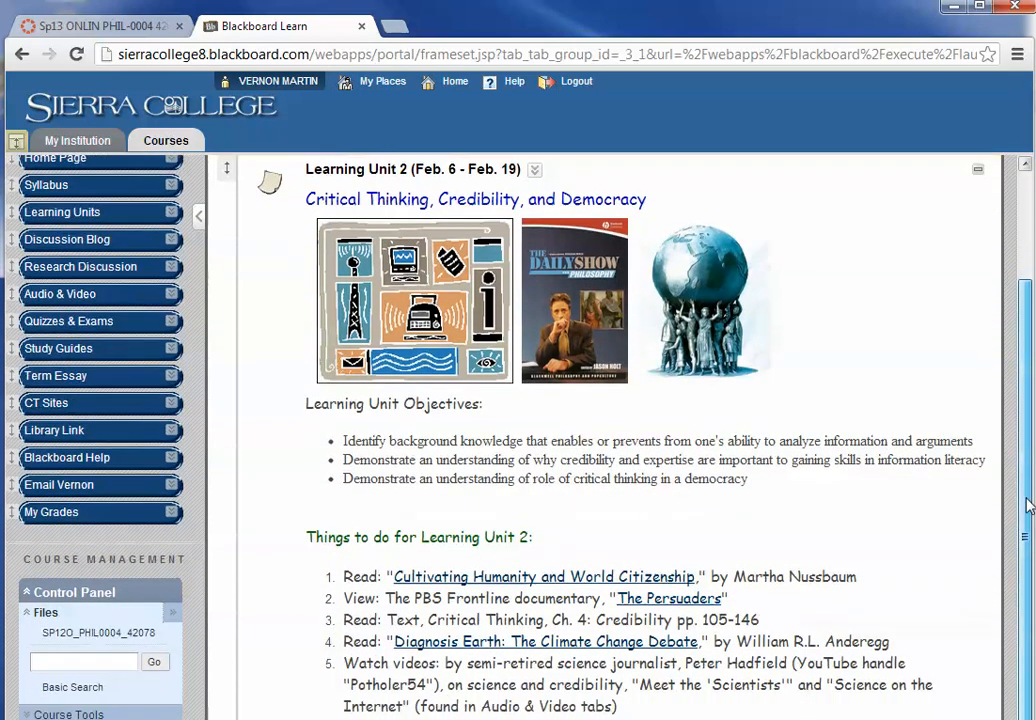
{"action": "scroll", "scroll_direction": "down", "scroll_amount": 3}
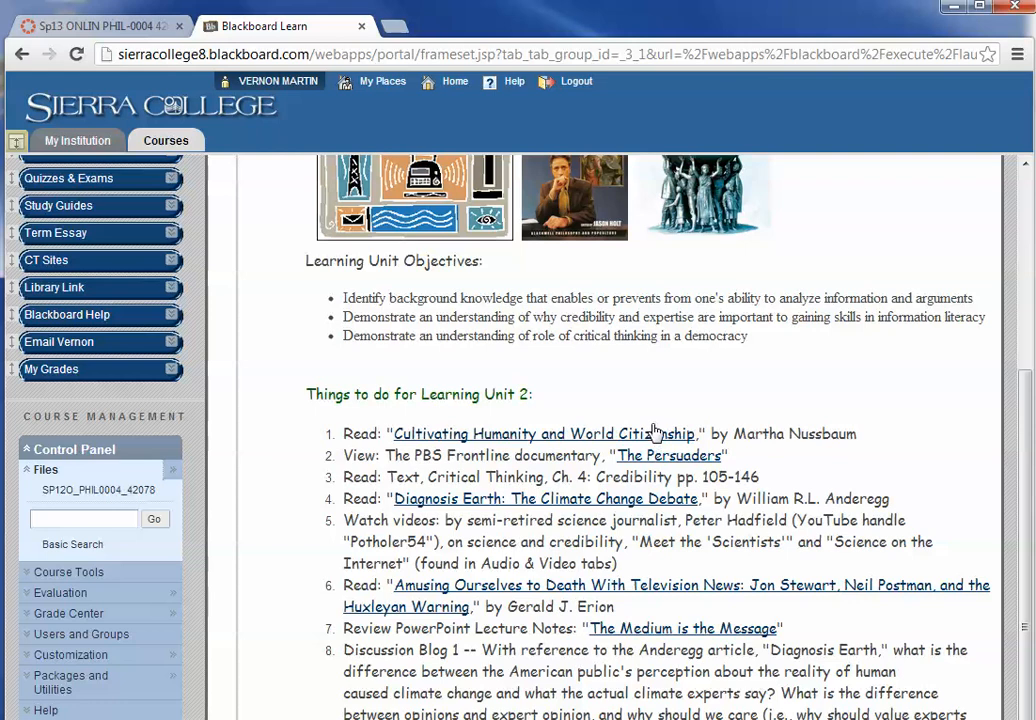
{"action": "mouse_move", "coordinate": [553, 509]}
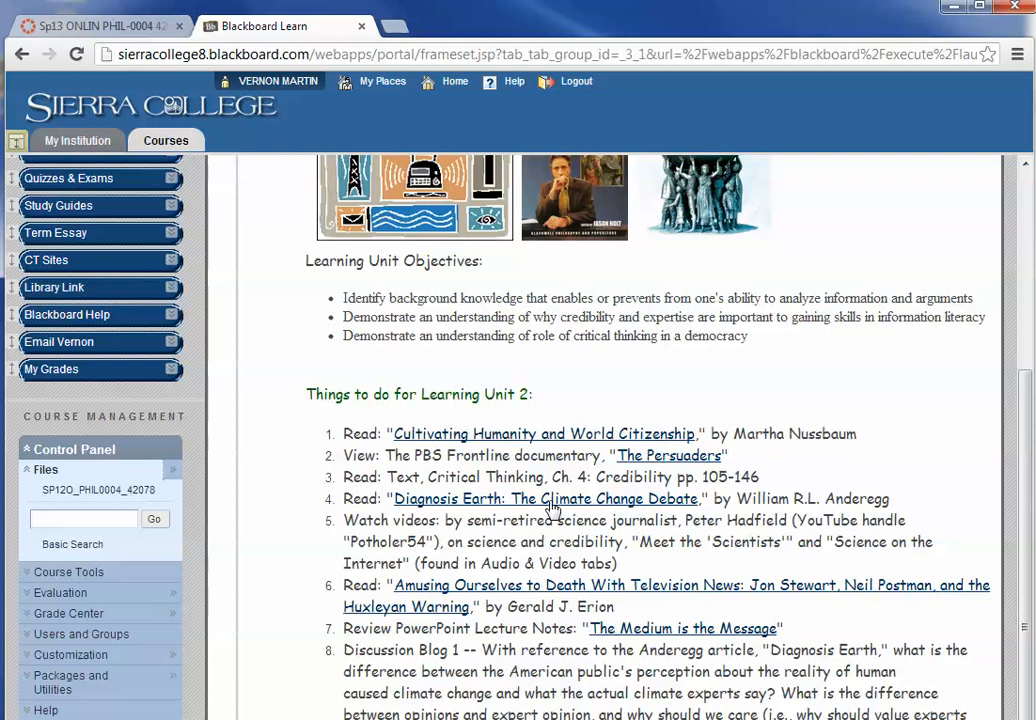
{"action": "mouse_move", "coordinate": [993, 401]}
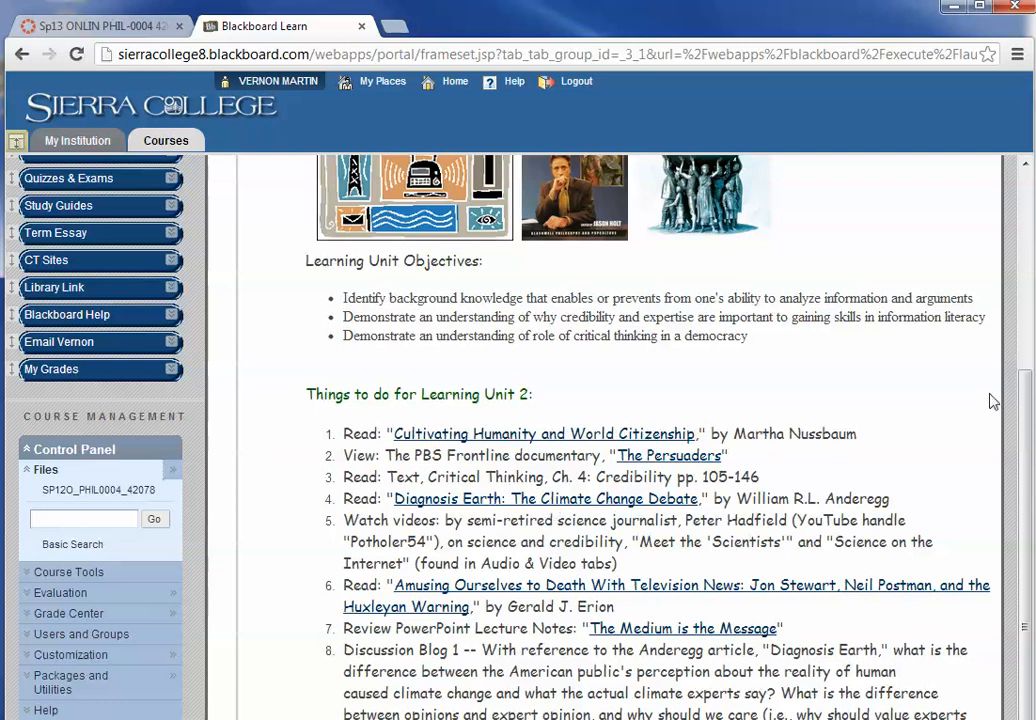
{"action": "scroll", "scroll_direction": "down", "scroll_amount": 3}
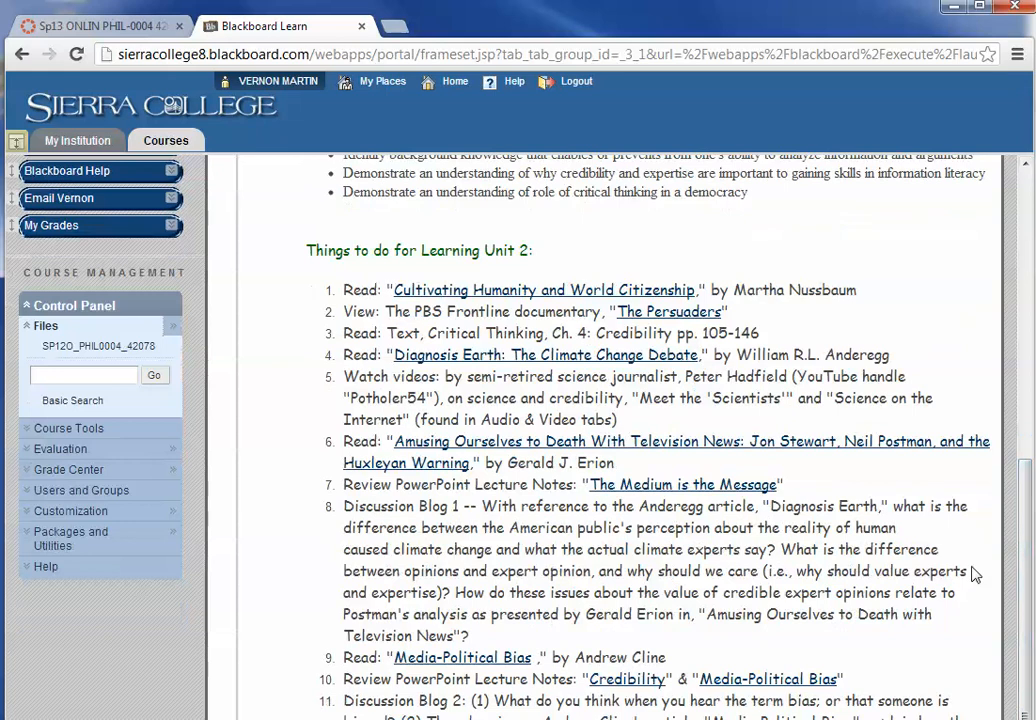
{"action": "mouse_move", "coordinate": [628, 678]}
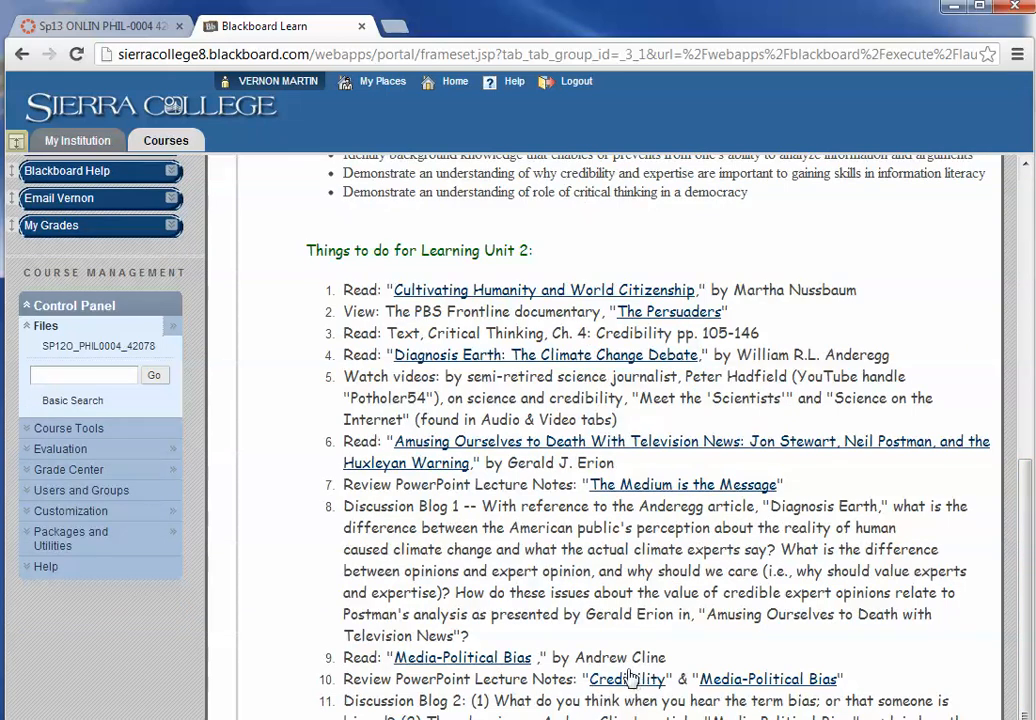
{"action": "scroll", "scroll_direction": "up", "scroll_amount": 3}
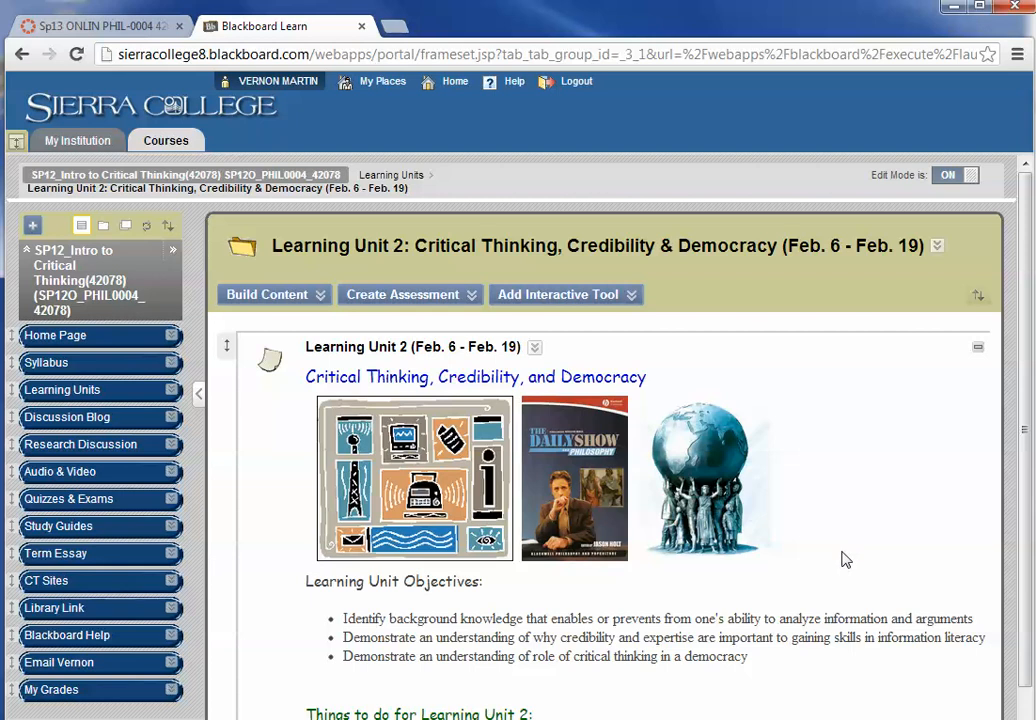
{"action": "mouse_move", "coordinate": [646, 530]}
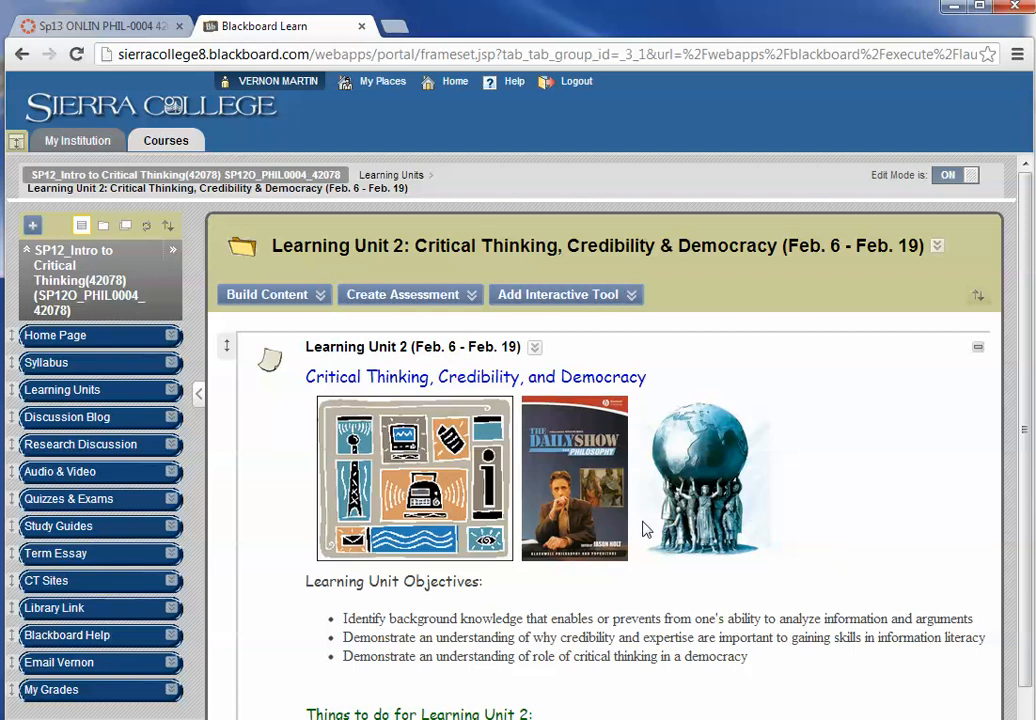
{"action": "mouse_move", "coordinate": [575, 548]}
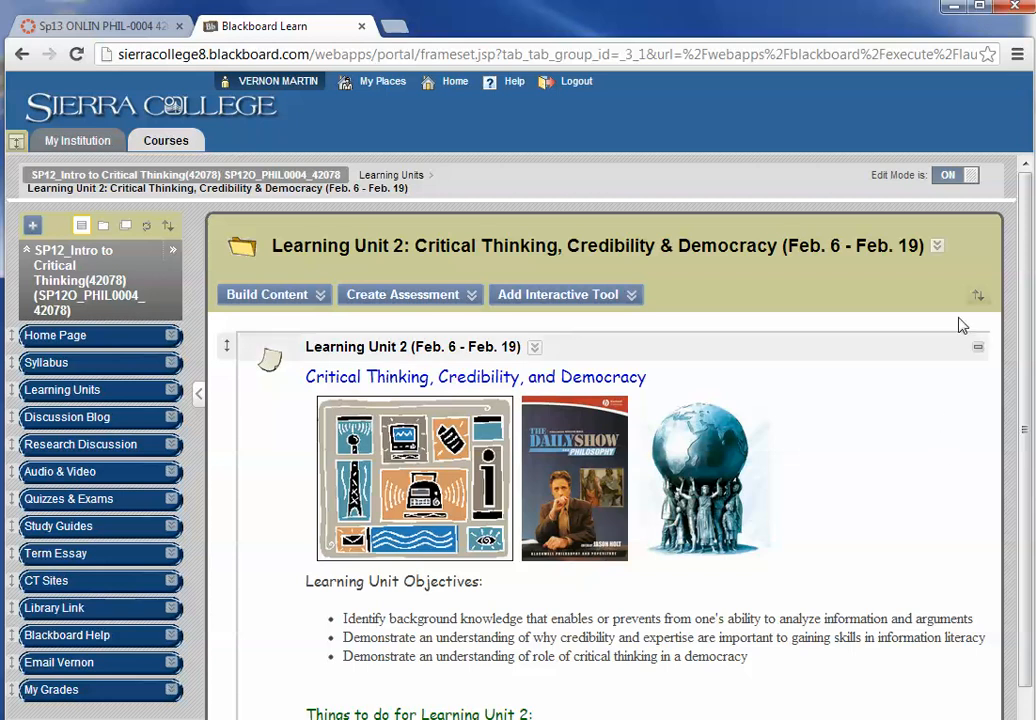
{"action": "mouse_move", "coordinate": [810, 47]}
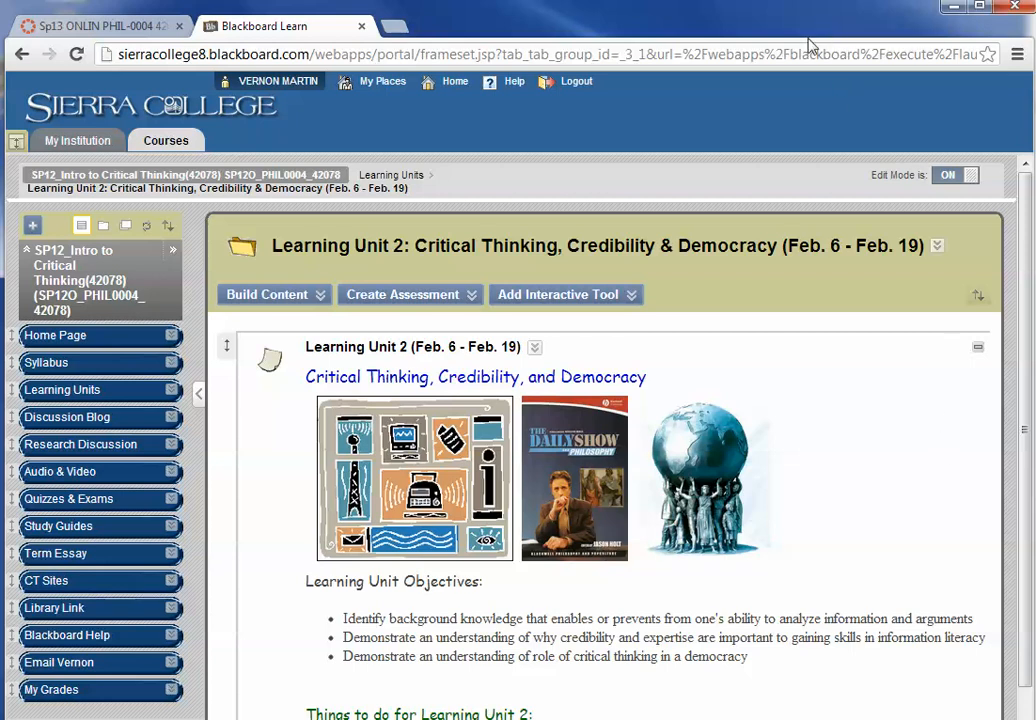
{"action": "mouse_move", "coordinate": [446, 135]}
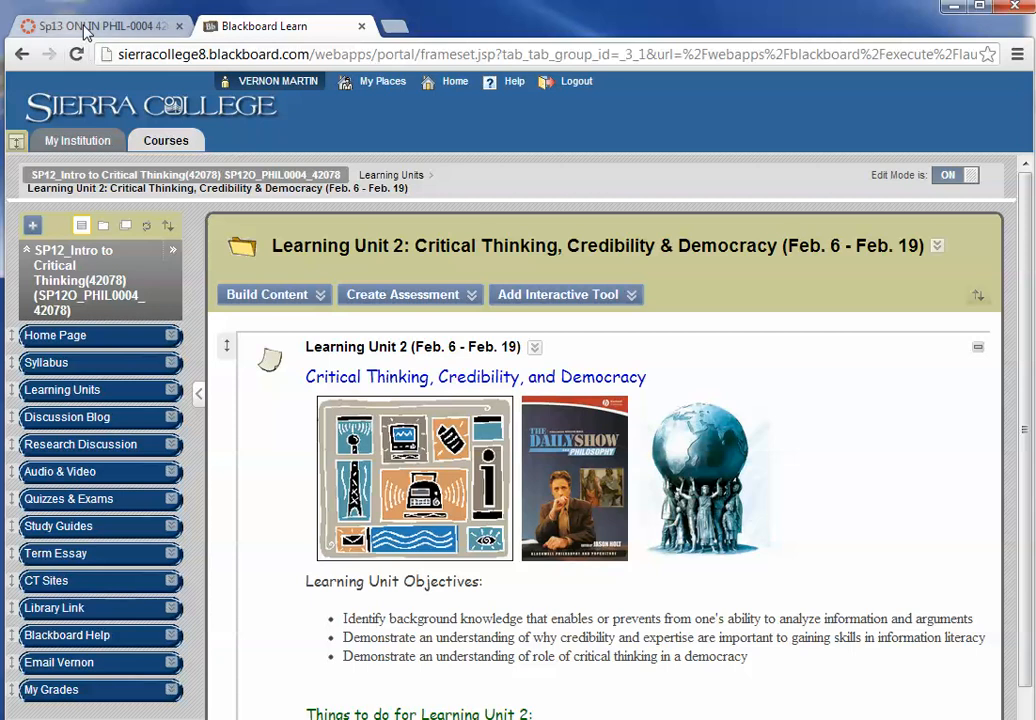
{"action": "mouse_move", "coordinate": [290, 33]}
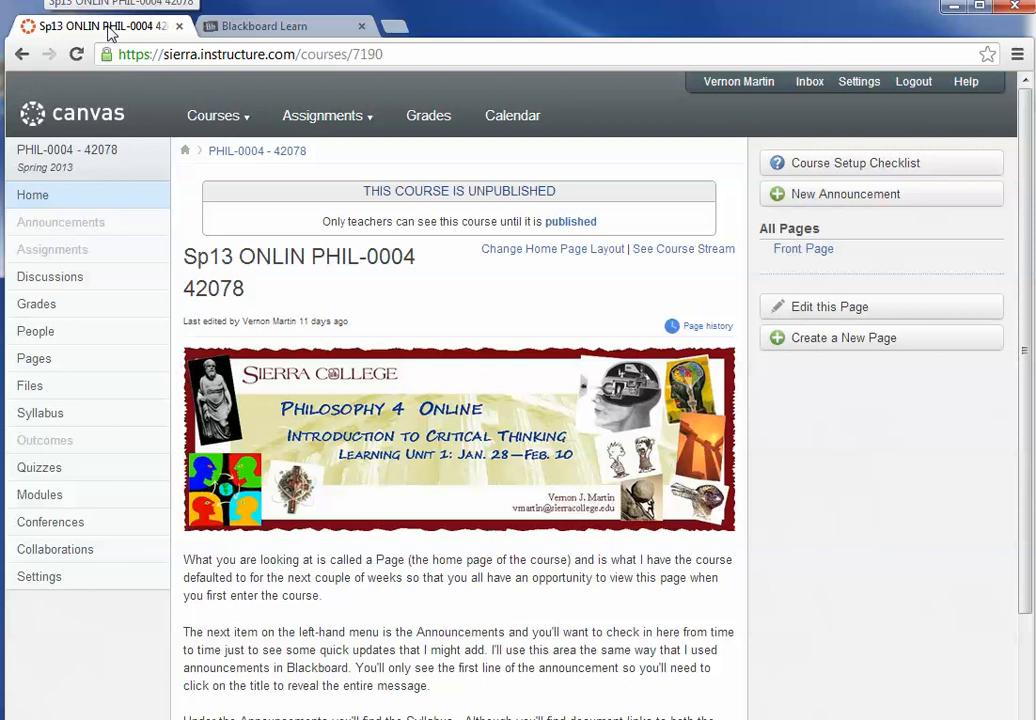
{"action": "left_click", "coordinate": [267, 25]}
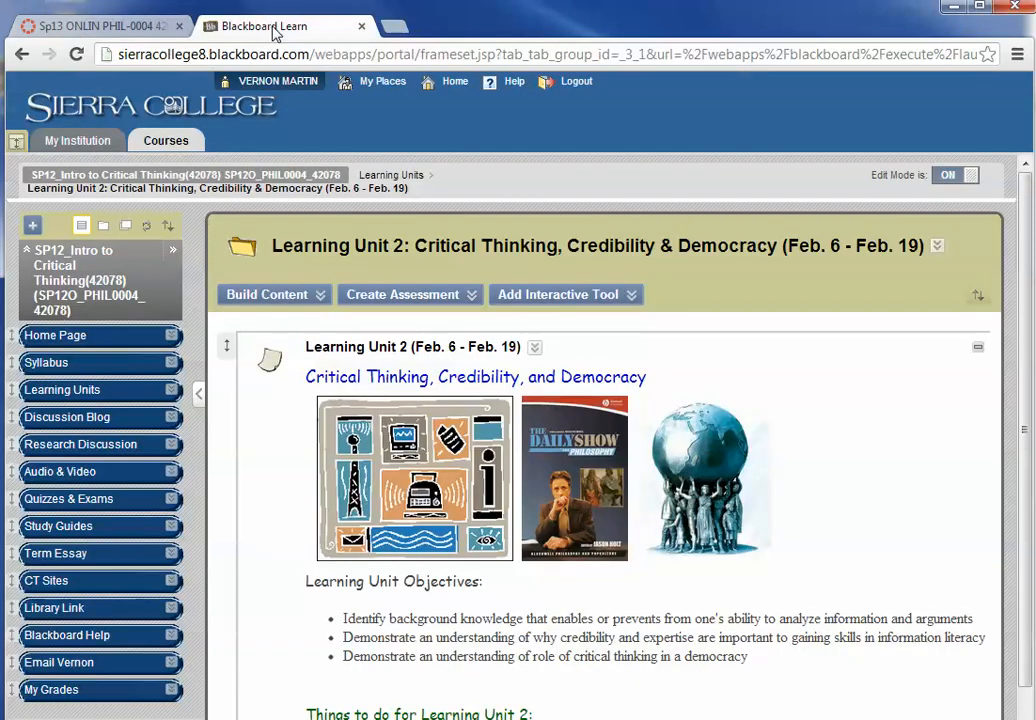
{"action": "mouse_move", "coordinate": [318, 78]}
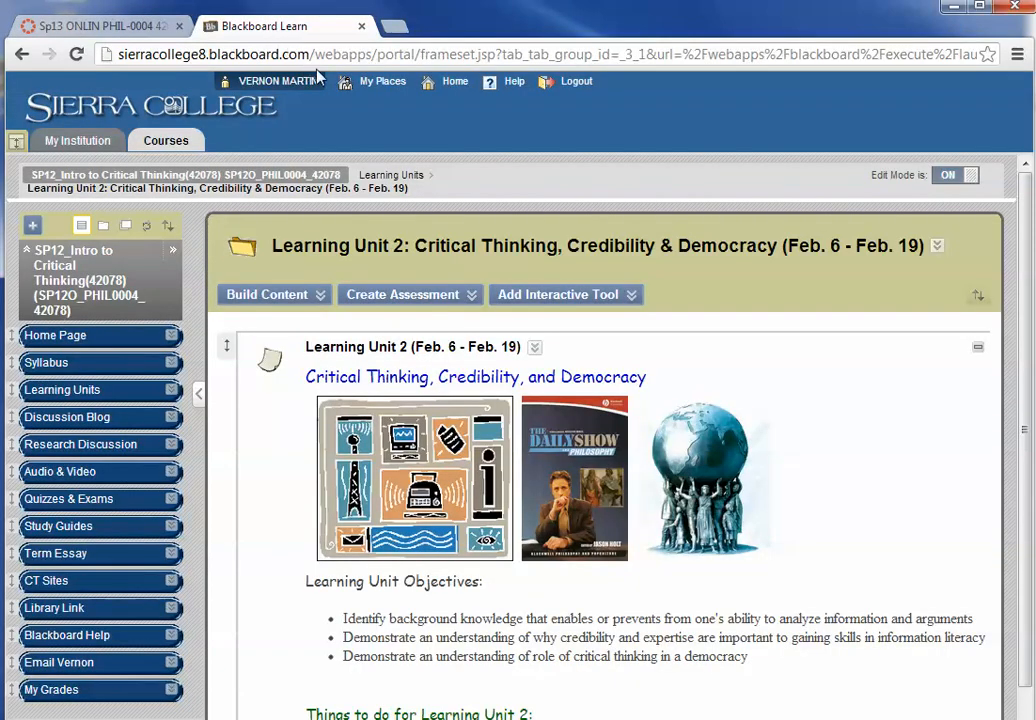
{"action": "mouse_move", "coordinate": [398, 28]}
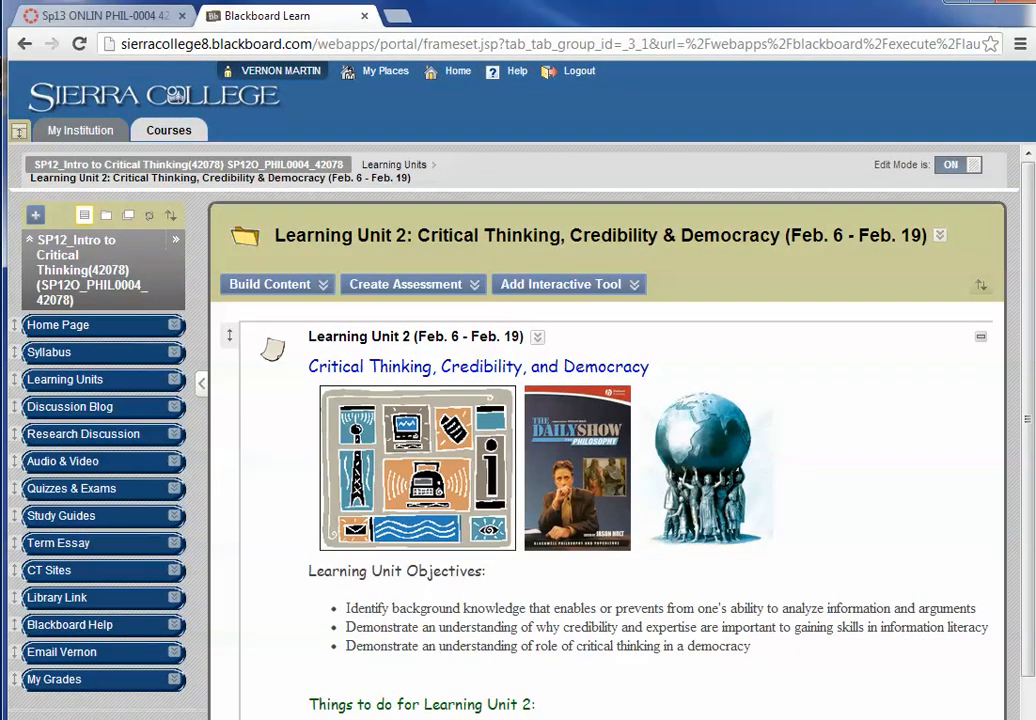
Expand Files under Course Management to reveal the SP12O_PHIL0004_42078 folder
{"action": "scroll", "scroll_direction": "down", "scroll_amount": 3}
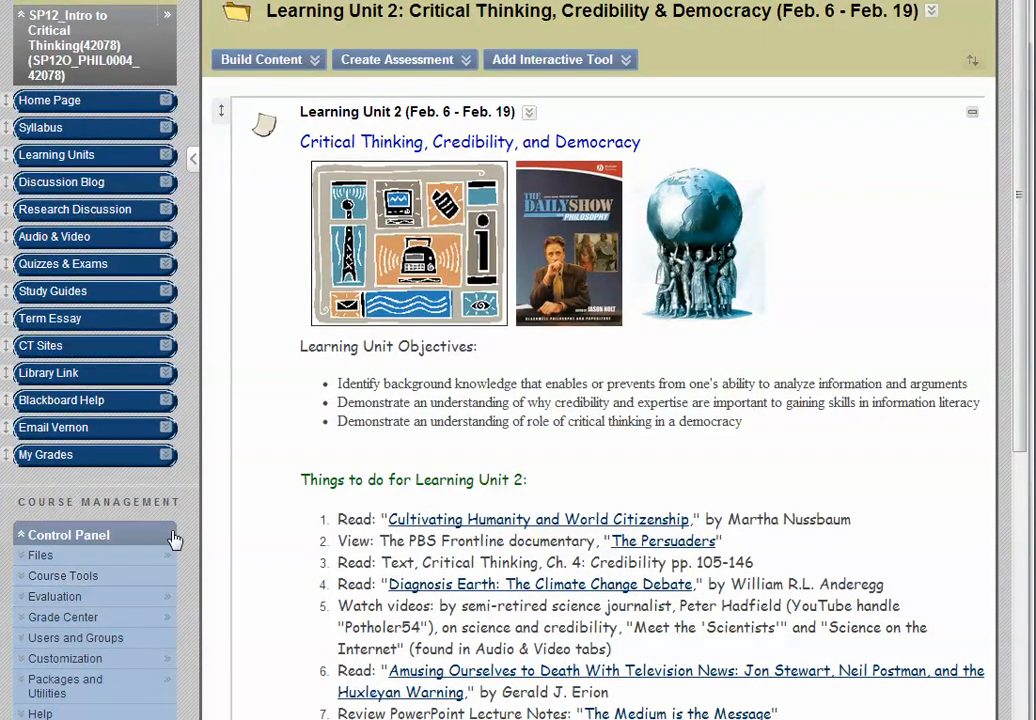
{"action": "mouse_move", "coordinate": [40, 555]}
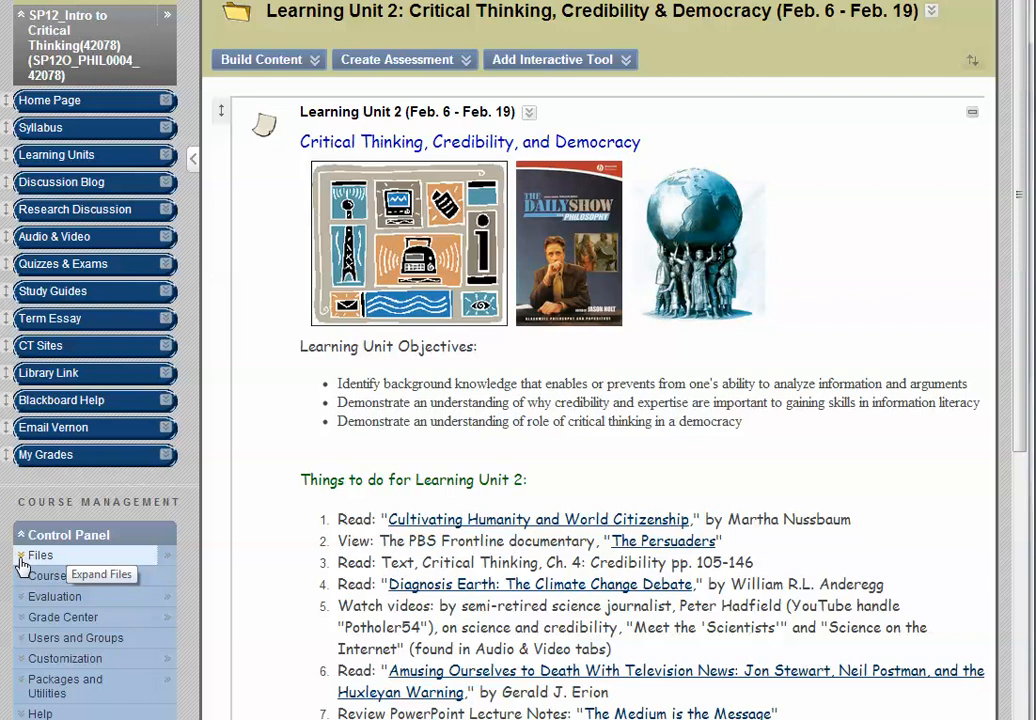
{"action": "left_click", "coordinate": [40, 555]}
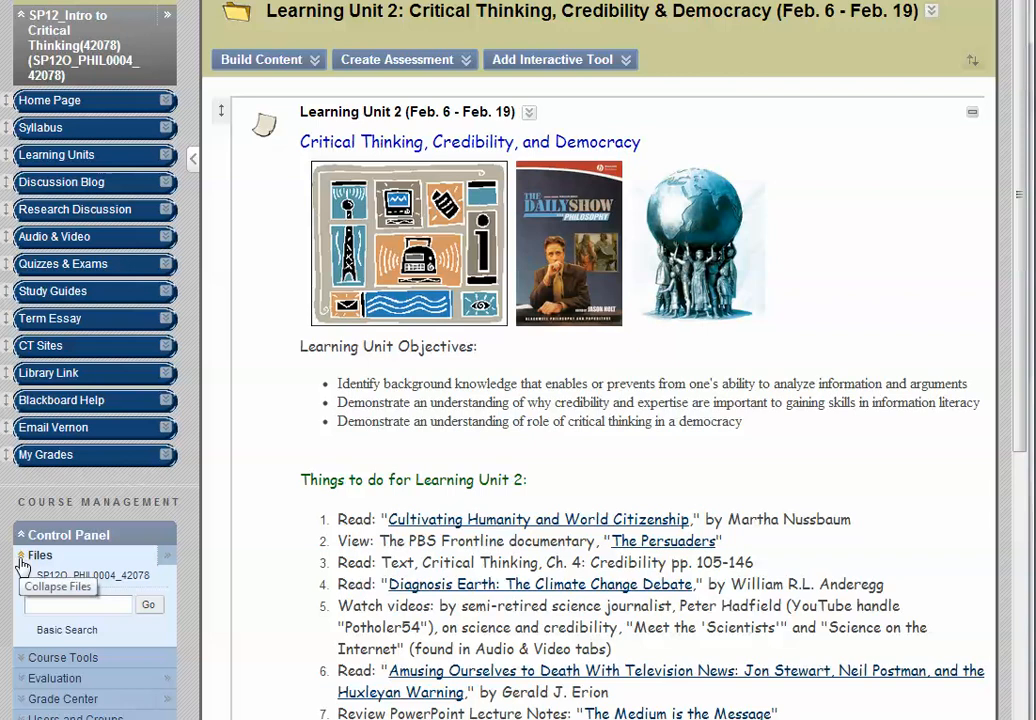
{"action": "mouse_move", "coordinate": [70, 600]}
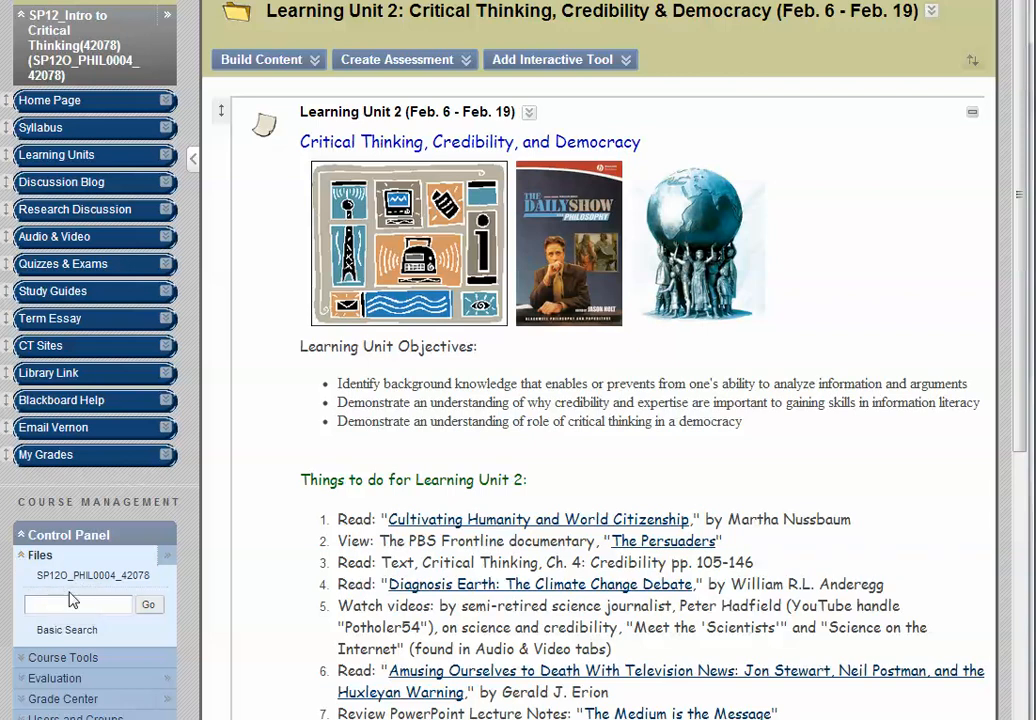
{"action": "mouse_move", "coordinate": [93, 575]}
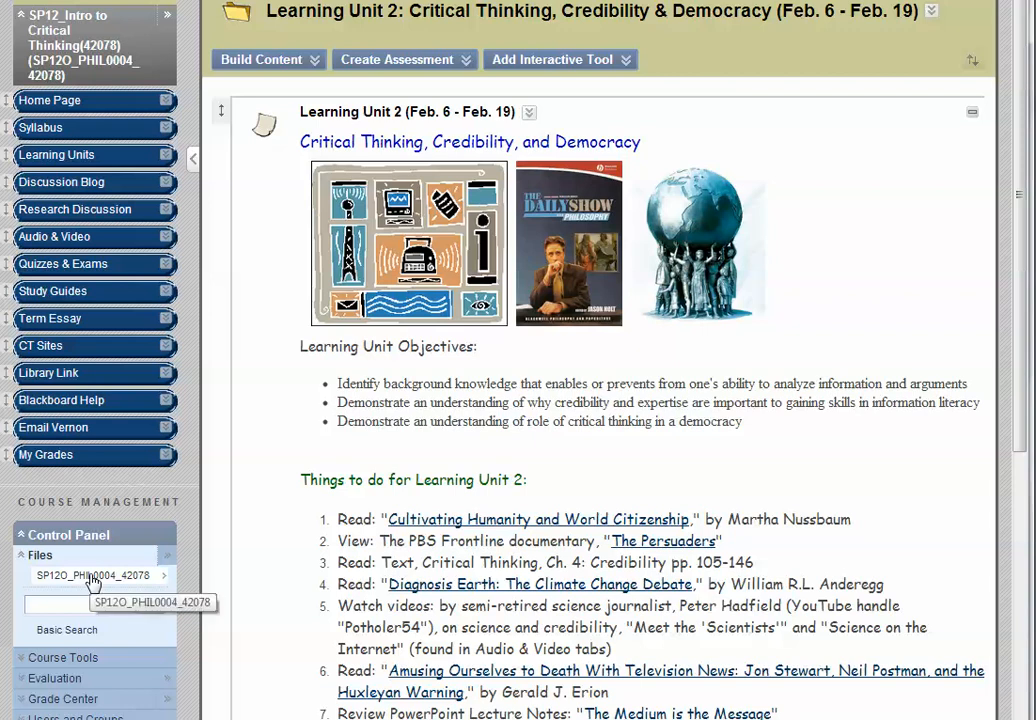
Open the SP12O_PHIL0004_42078 folder and use Show All to list all 86 files
{"action": "left_click", "coordinate": [93, 575]}
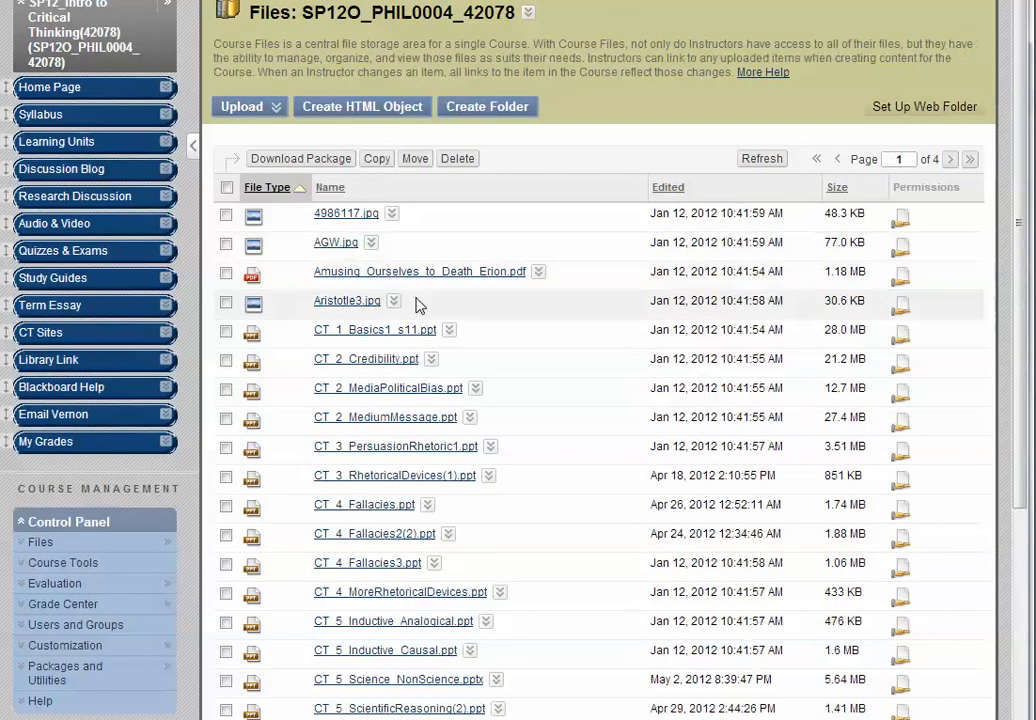
{"action": "left_click", "coordinate": [40, 541]}
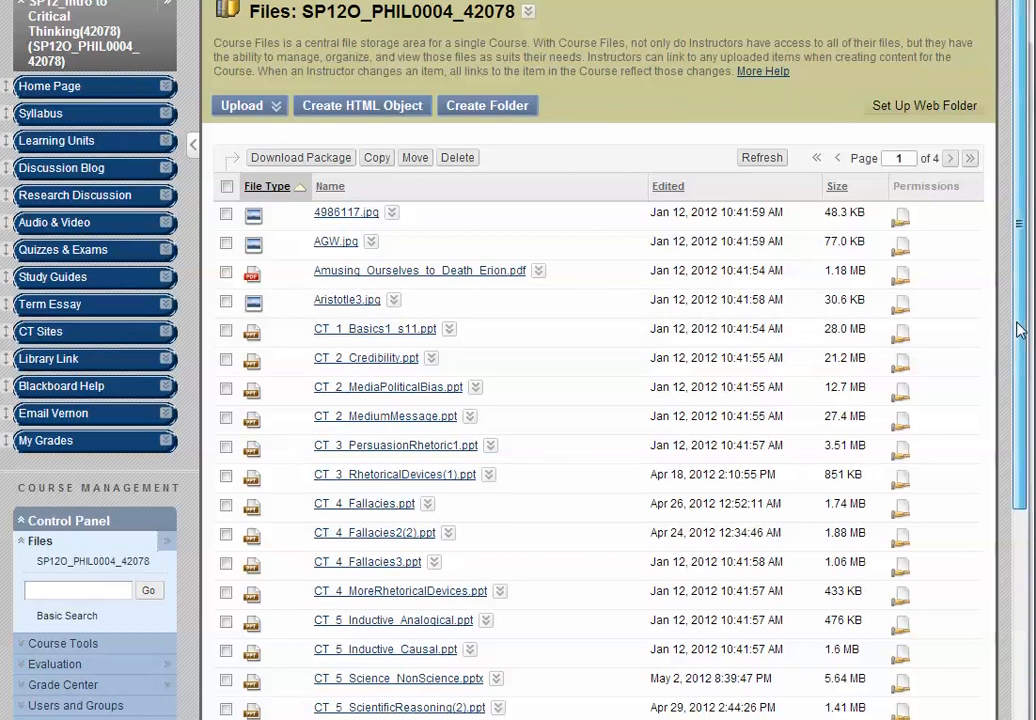
{"action": "scroll", "scroll_direction": "down", "scroll_amount": 3}
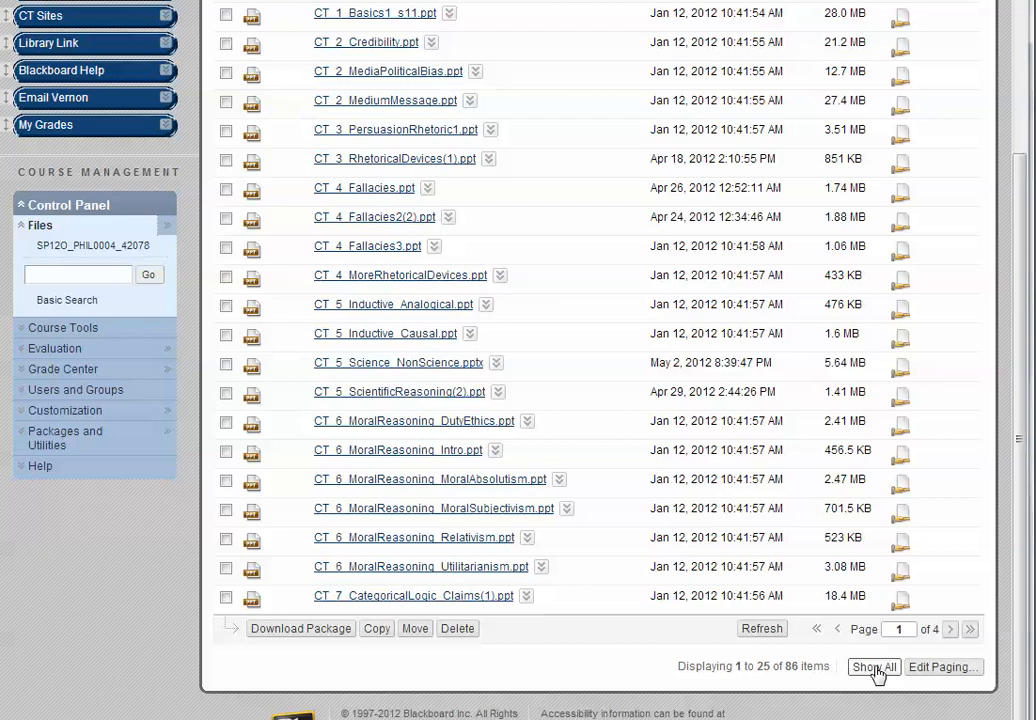
{"action": "left_click", "coordinate": [873, 667]}
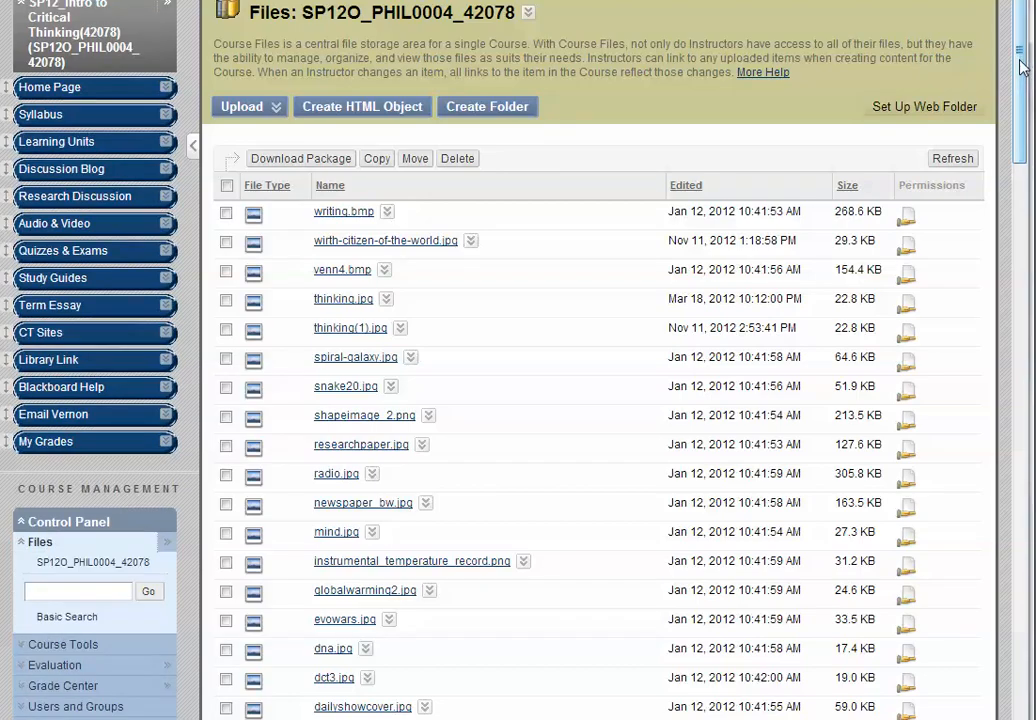
{"action": "scroll", "scroll_direction": "down", "scroll_amount": 3}
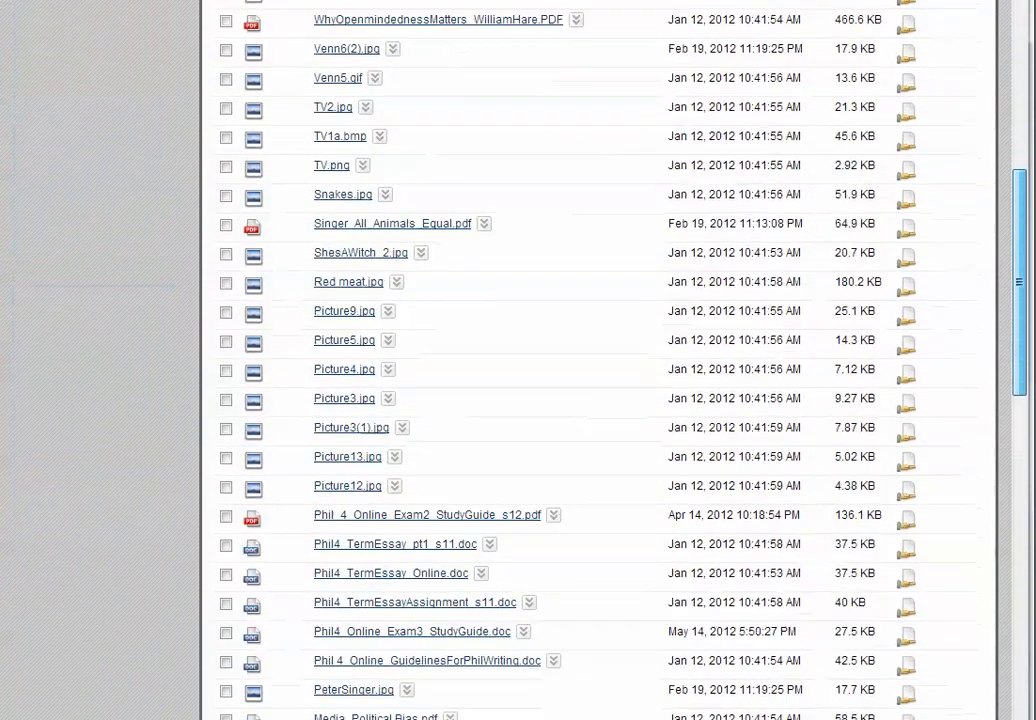
{"action": "scroll", "scroll_direction": "up", "scroll_amount": 3}
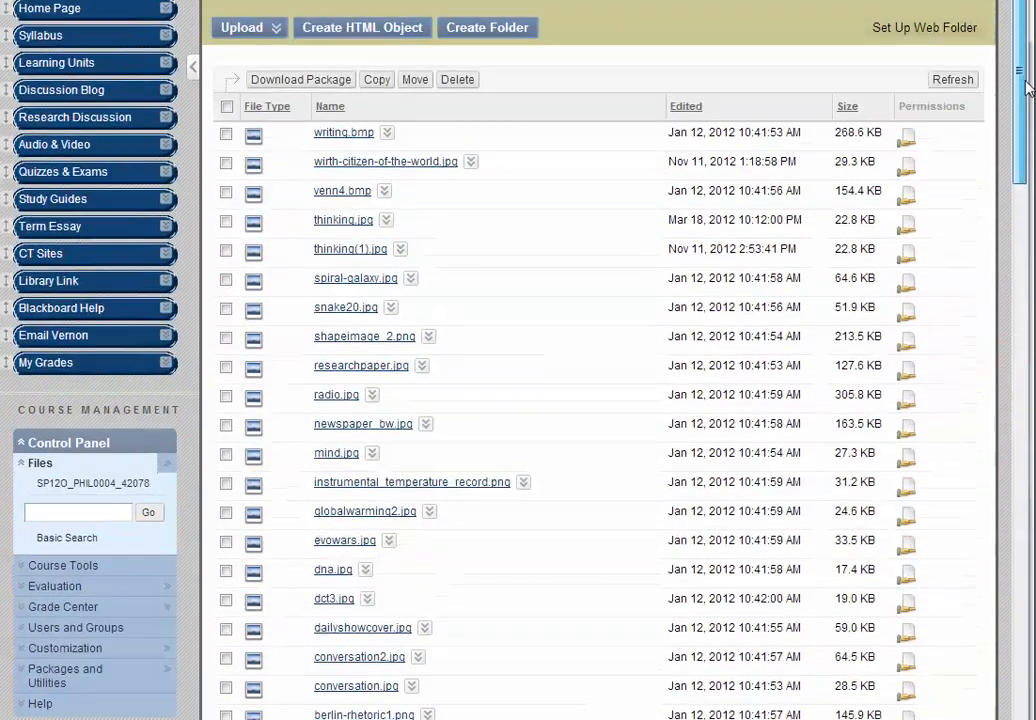
{"action": "scroll", "scroll_direction": "up", "scroll_amount": 3}
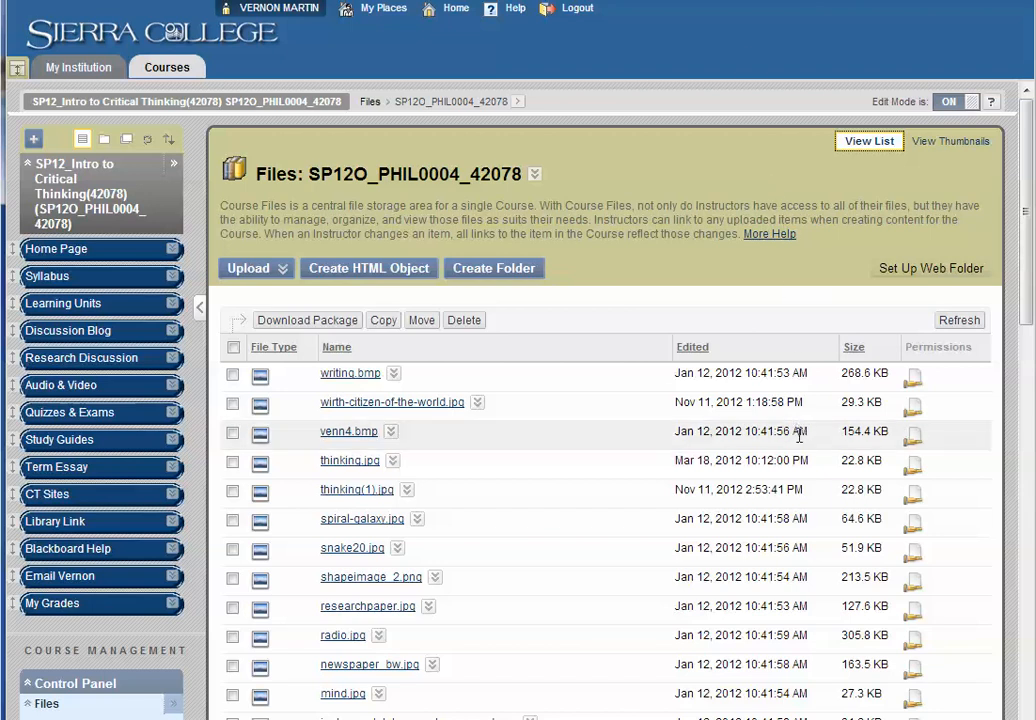
{"action": "mouse_move", "coordinate": [799, 458]}
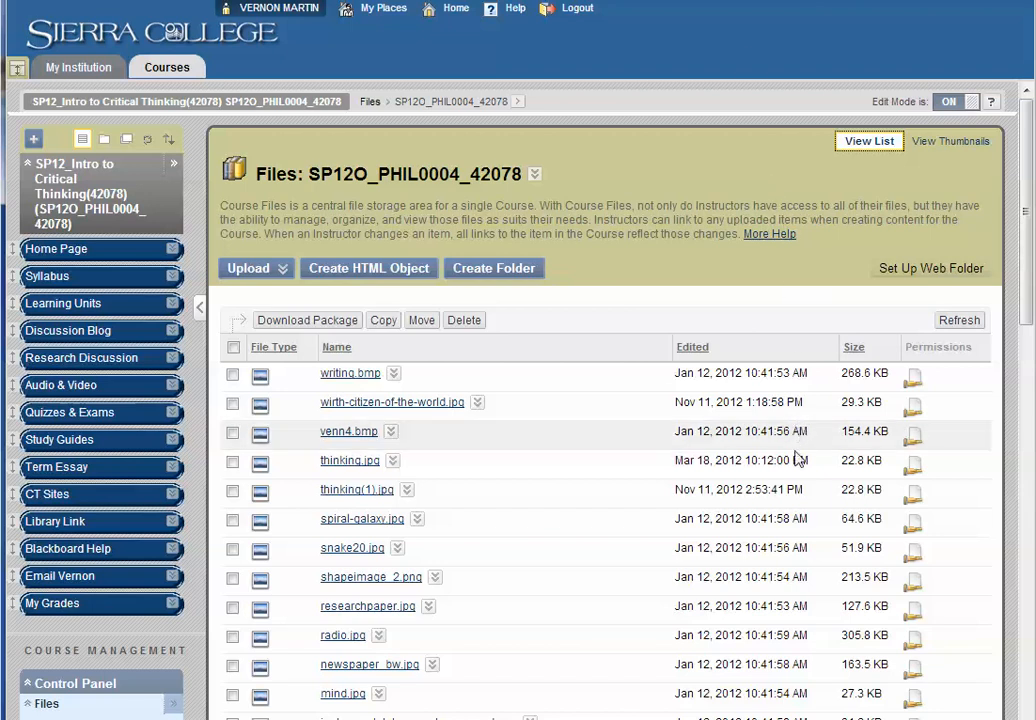
{"action": "mouse_move", "coordinate": [362, 538]}
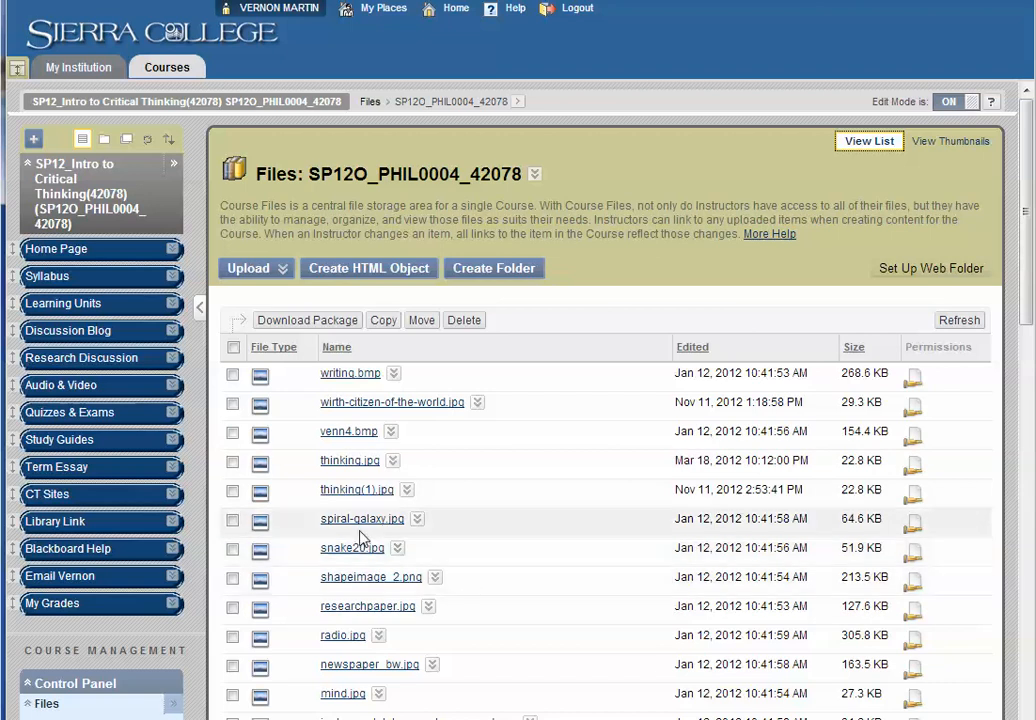
{"action": "mouse_move", "coordinate": [355, 497]}
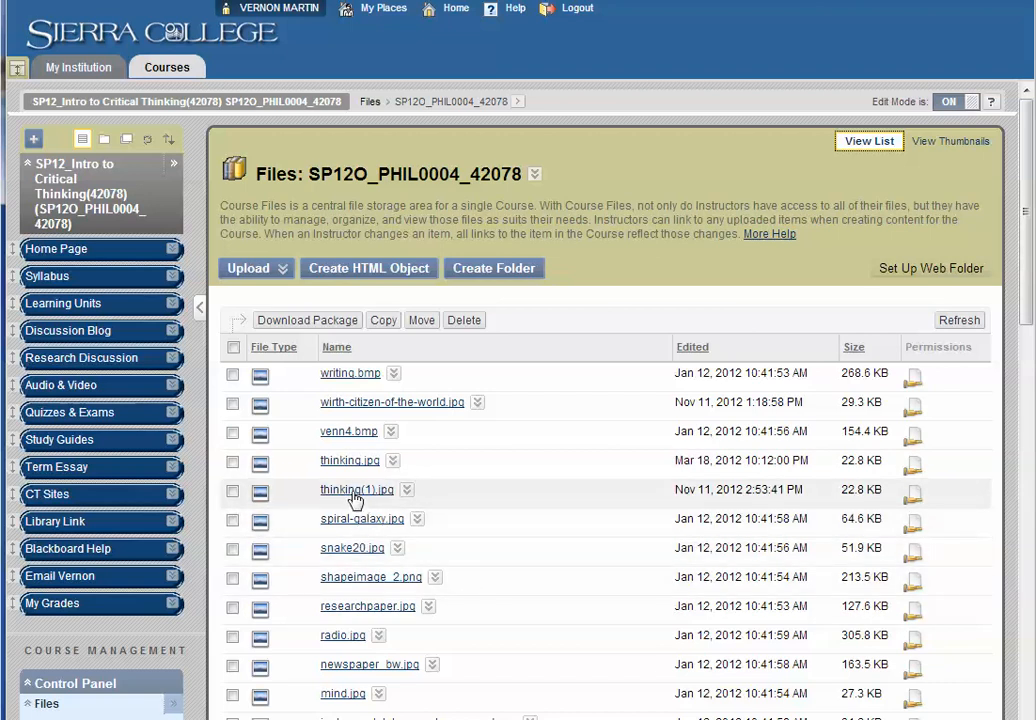
{"action": "mouse_move", "coordinate": [337, 497]}
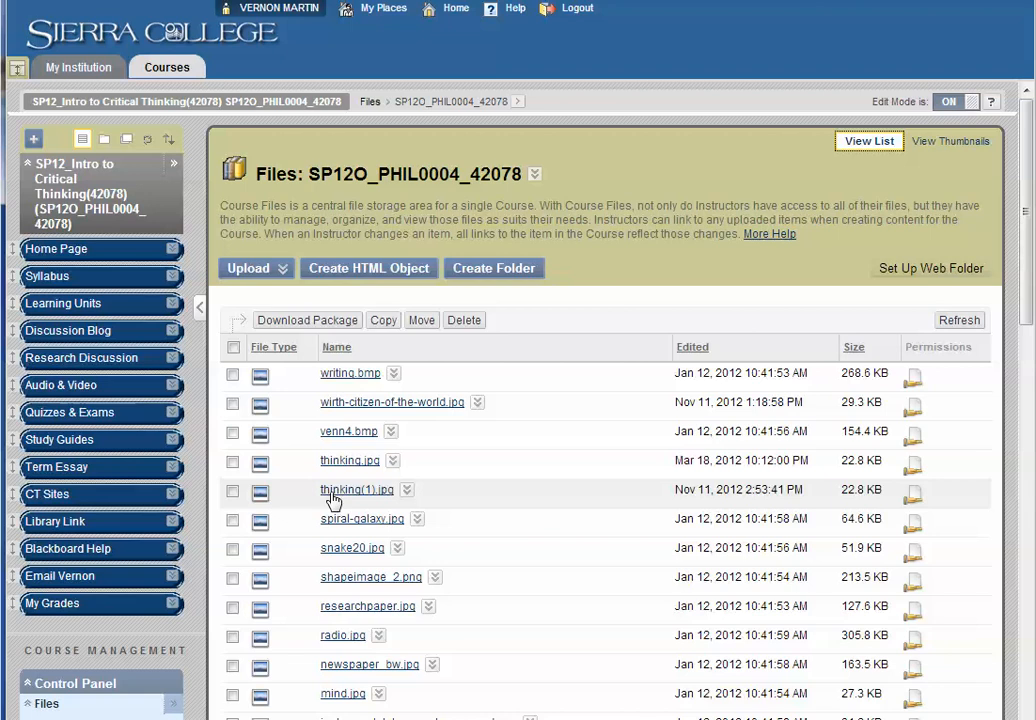
{"action": "mouse_move", "coordinate": [325, 475]}
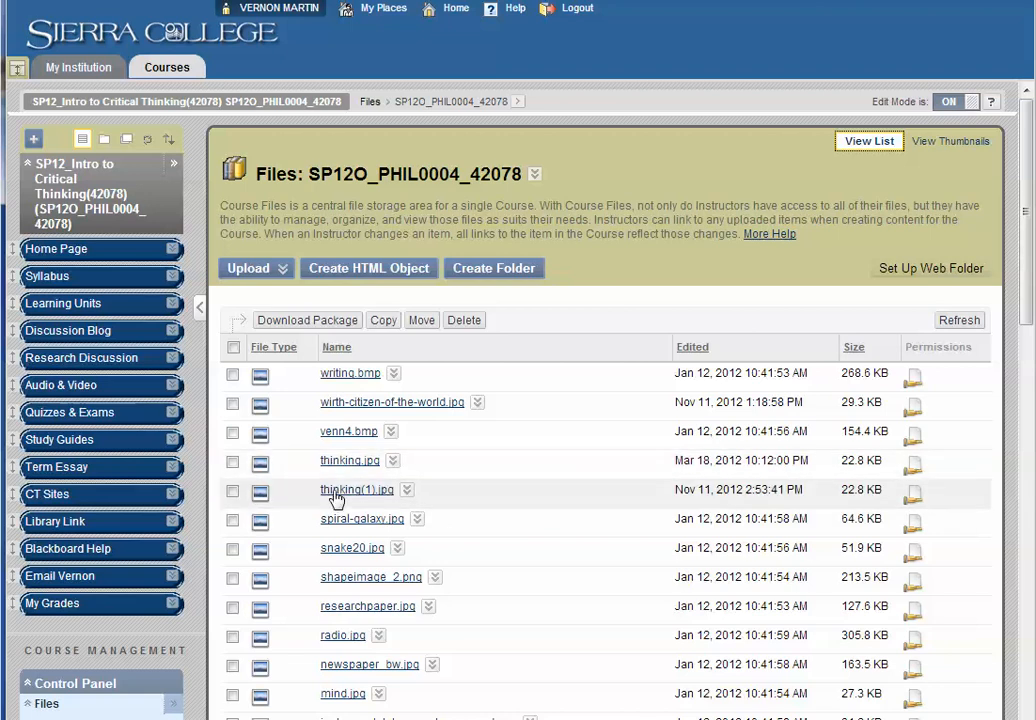
Delete thinking(1).jpg and confirm despite the broken-links warning
{"action": "left_click", "coordinate": [232, 491]}
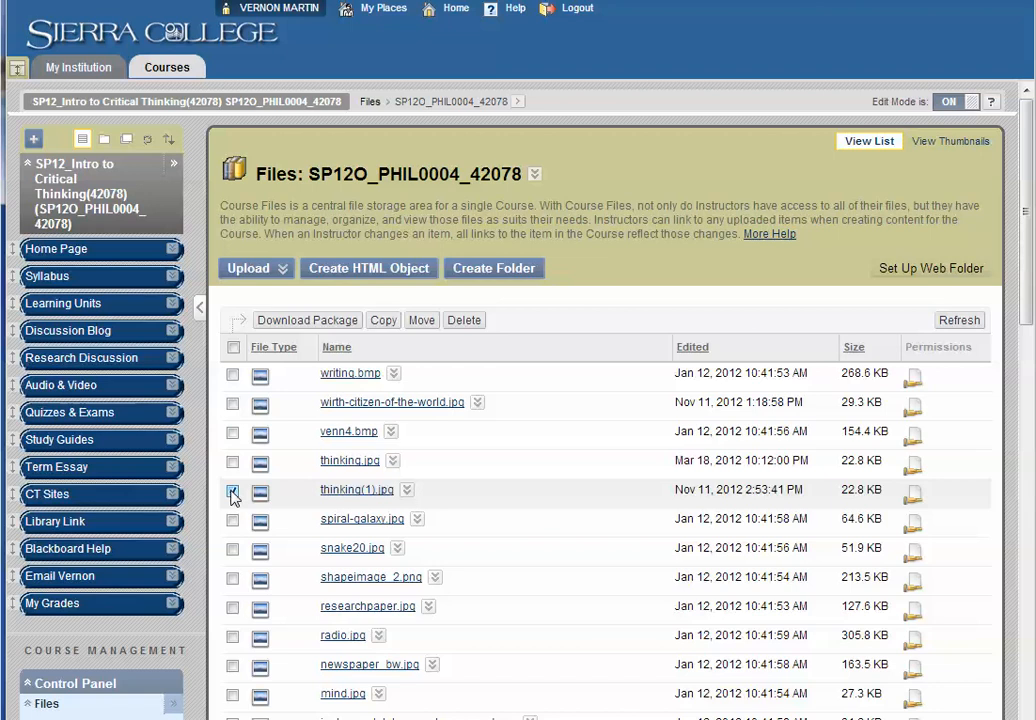
{"action": "left_click", "coordinate": [232, 490]}
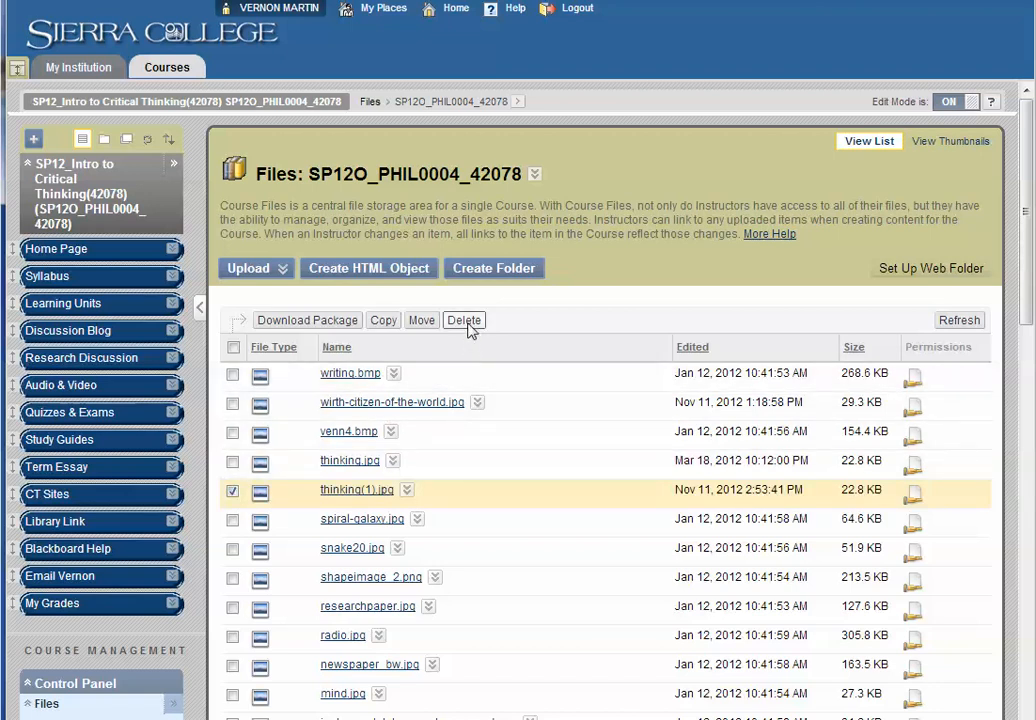
{"action": "mouse_move", "coordinate": [530, 466]}
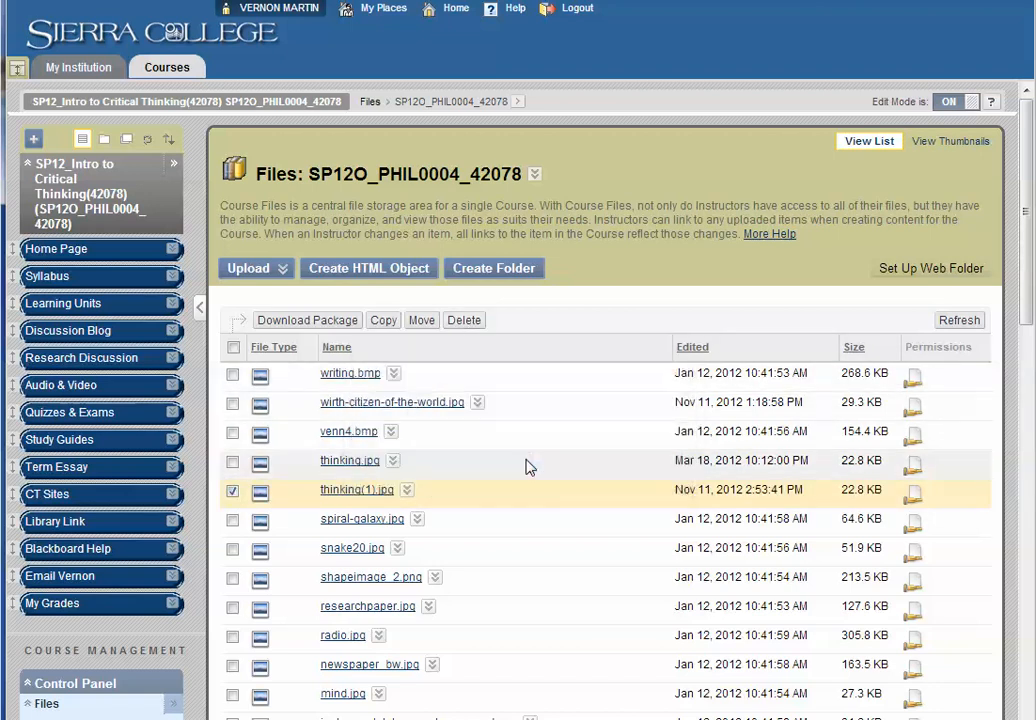
{"action": "left_click", "coordinate": [464, 320]}
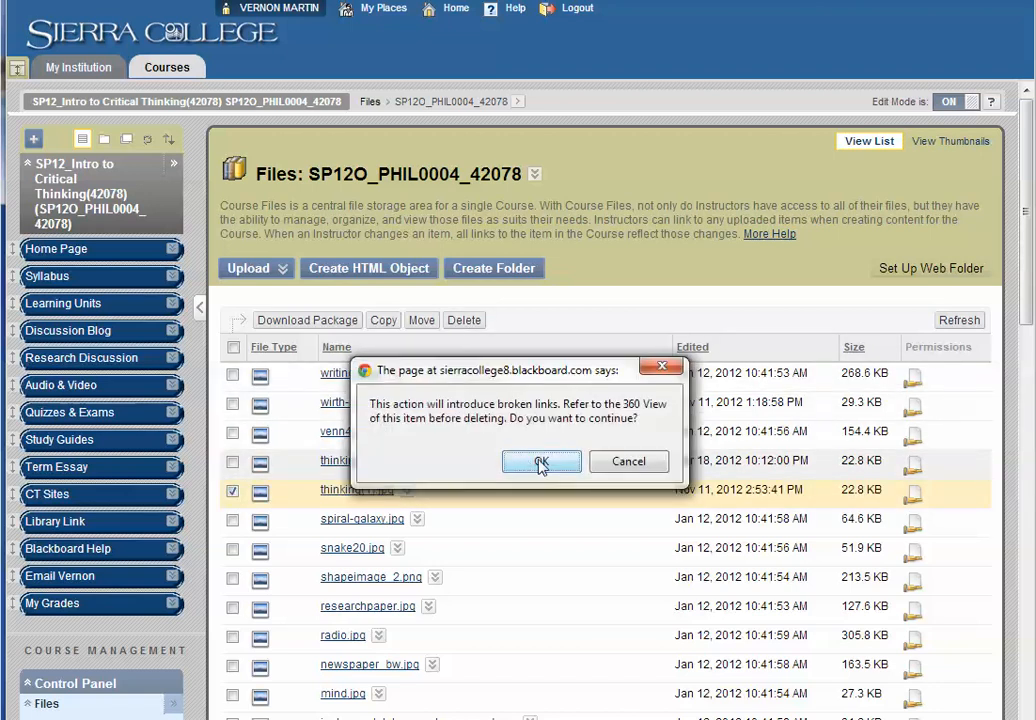
{"action": "left_click", "coordinate": [541, 461]}
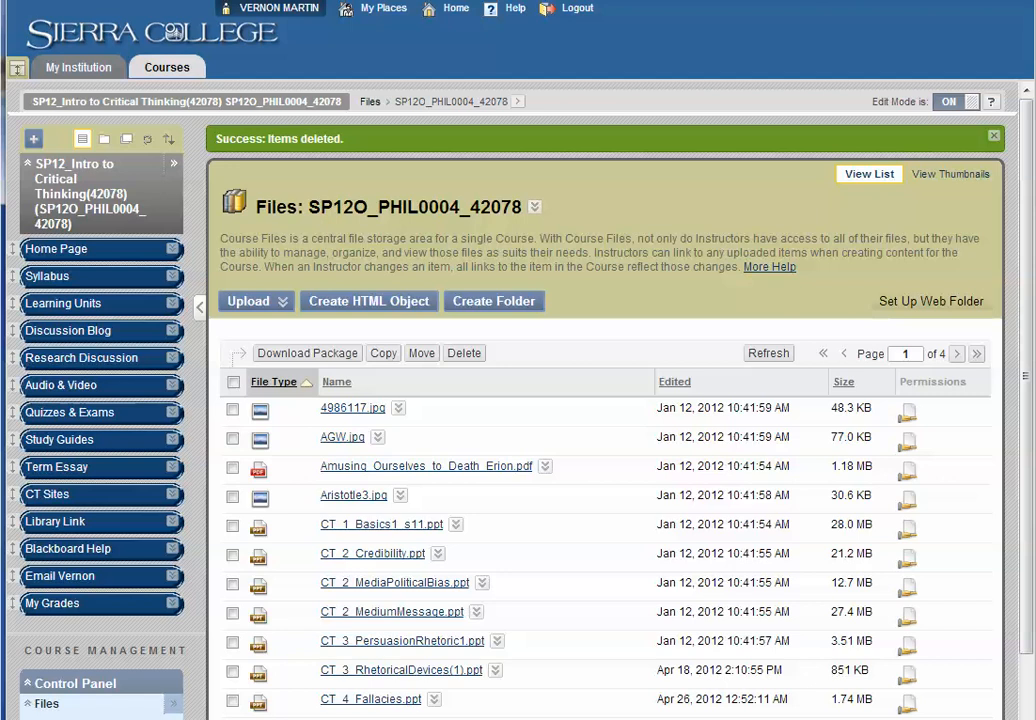
{"action": "mouse_move", "coordinate": [995, 338]}
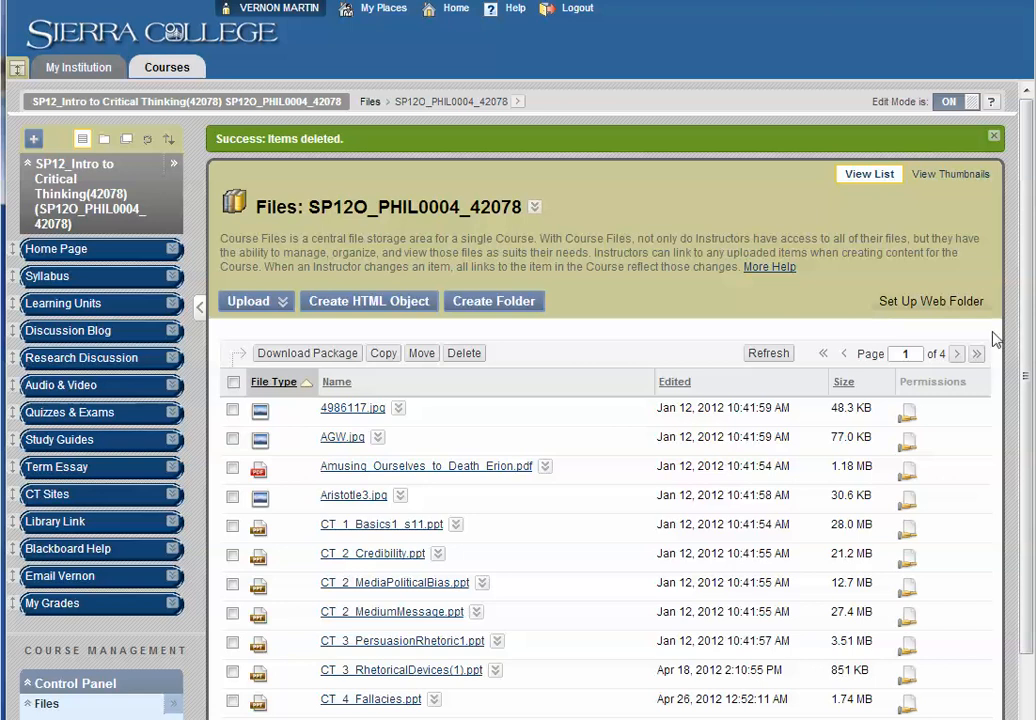
Scroll through the full course file list to verify thinking(1).jpg is gone
{"action": "scroll", "scroll_direction": "down", "scroll_amount": 3}
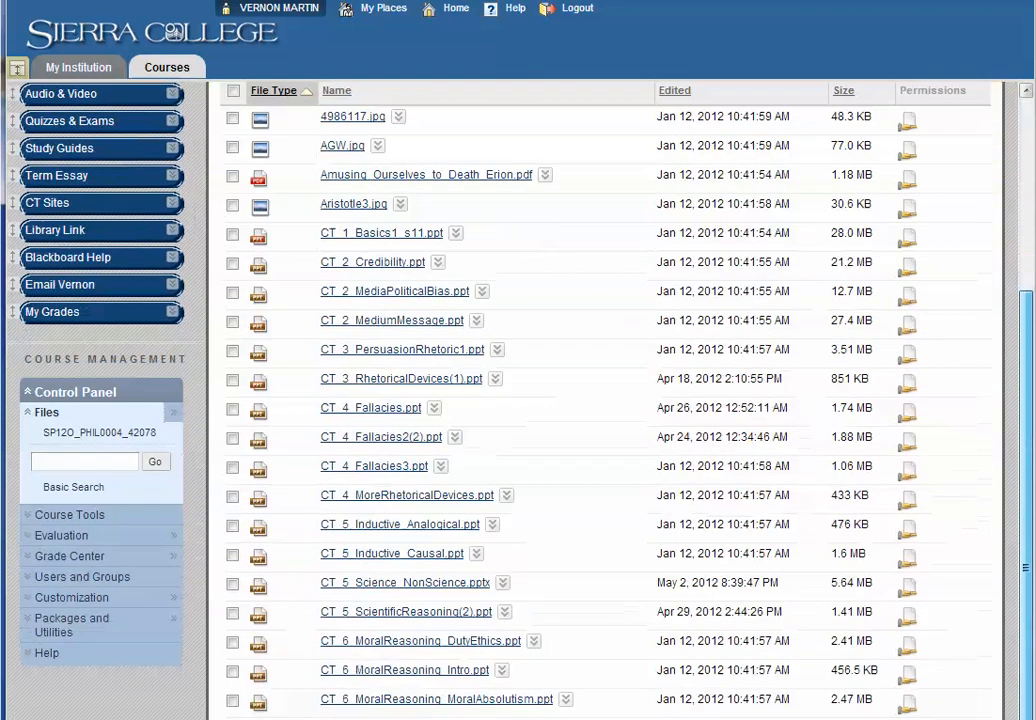
{"action": "scroll", "scroll_direction": "down", "scroll_amount": 3}
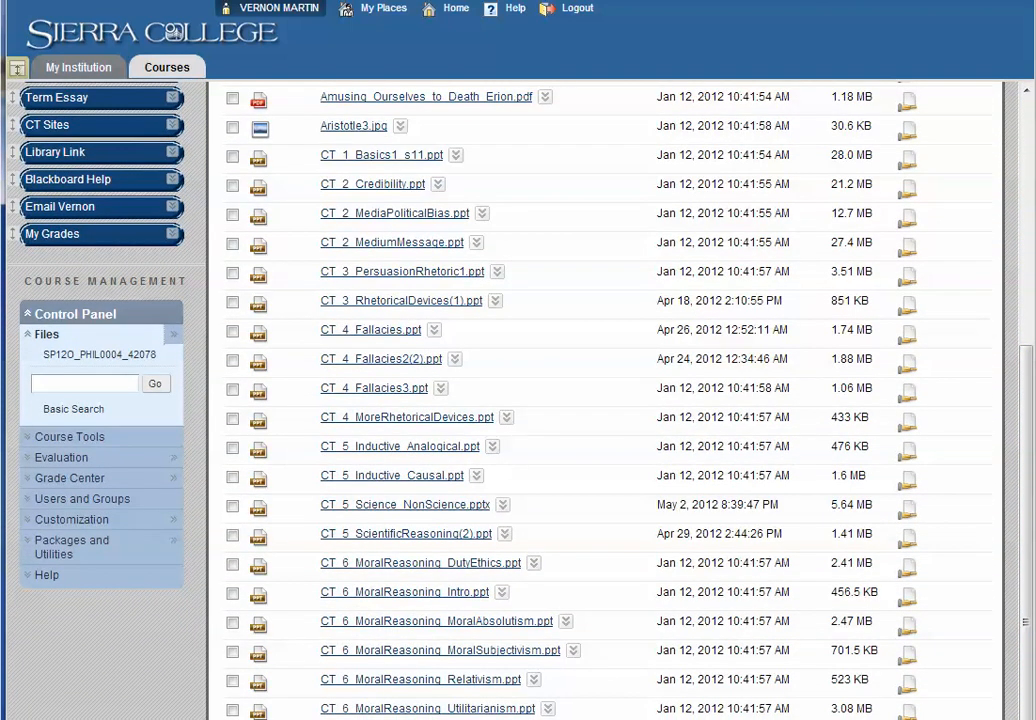
{"action": "scroll", "scroll_direction": "down", "scroll_amount": 3}
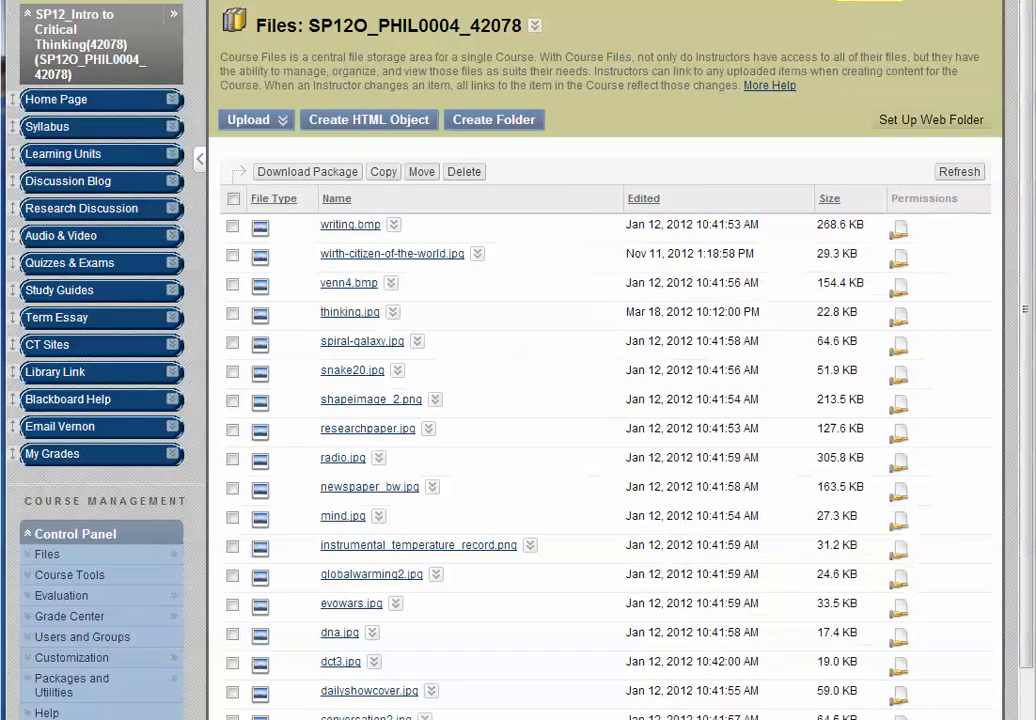
{"action": "scroll", "scroll_direction": "up", "scroll_amount": 3}
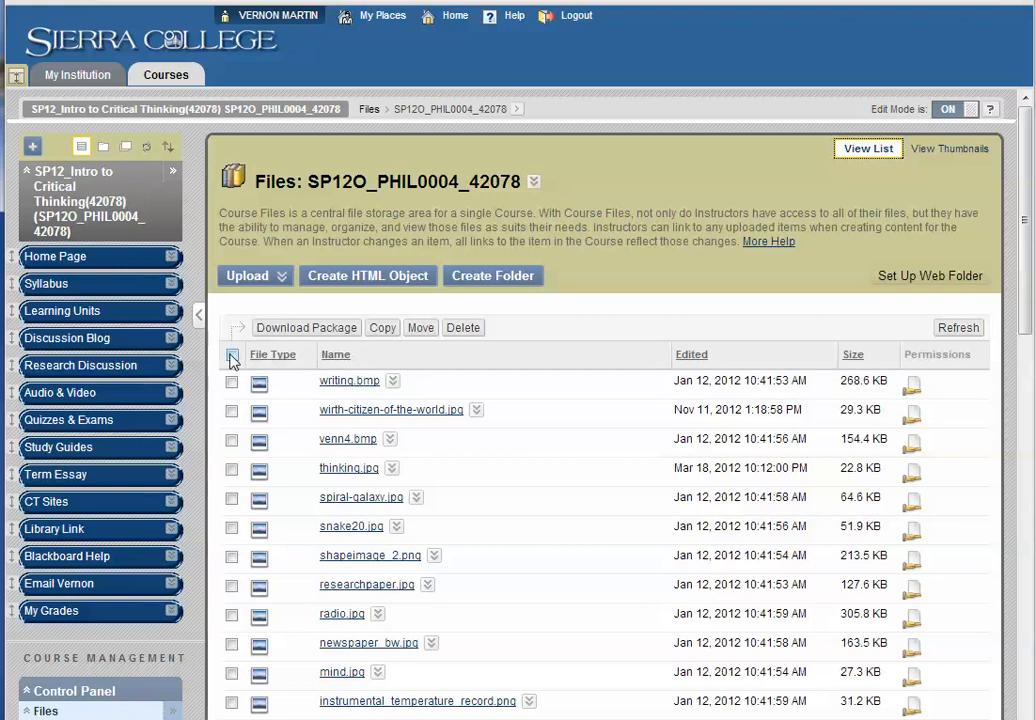
Select all SP12O_PHIL0004_42078 files and download them as a 2.4 MB zip package
{"action": "left_click", "coordinate": [231, 356]}
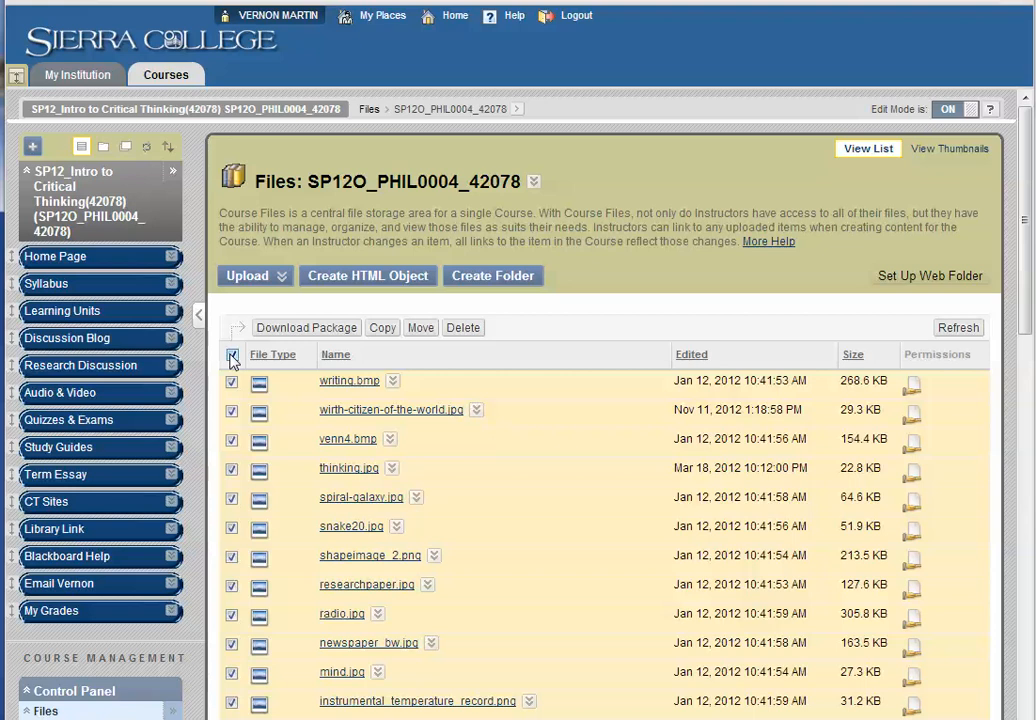
{"action": "mouse_move", "coordinate": [278, 354]}
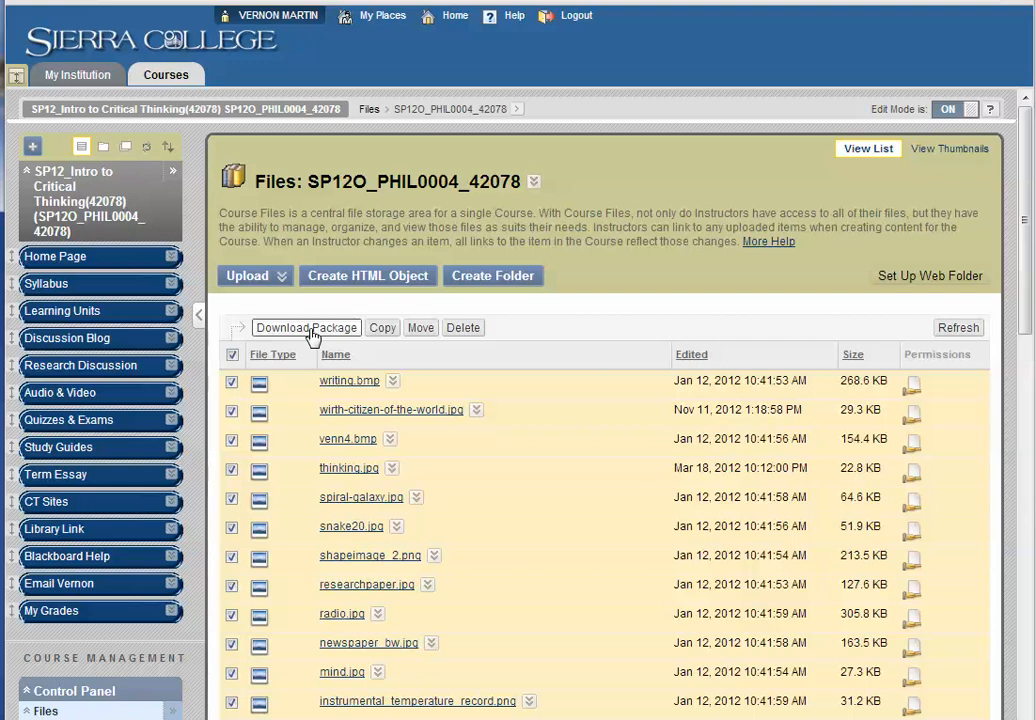
{"action": "left_click", "coordinate": [232, 355]}
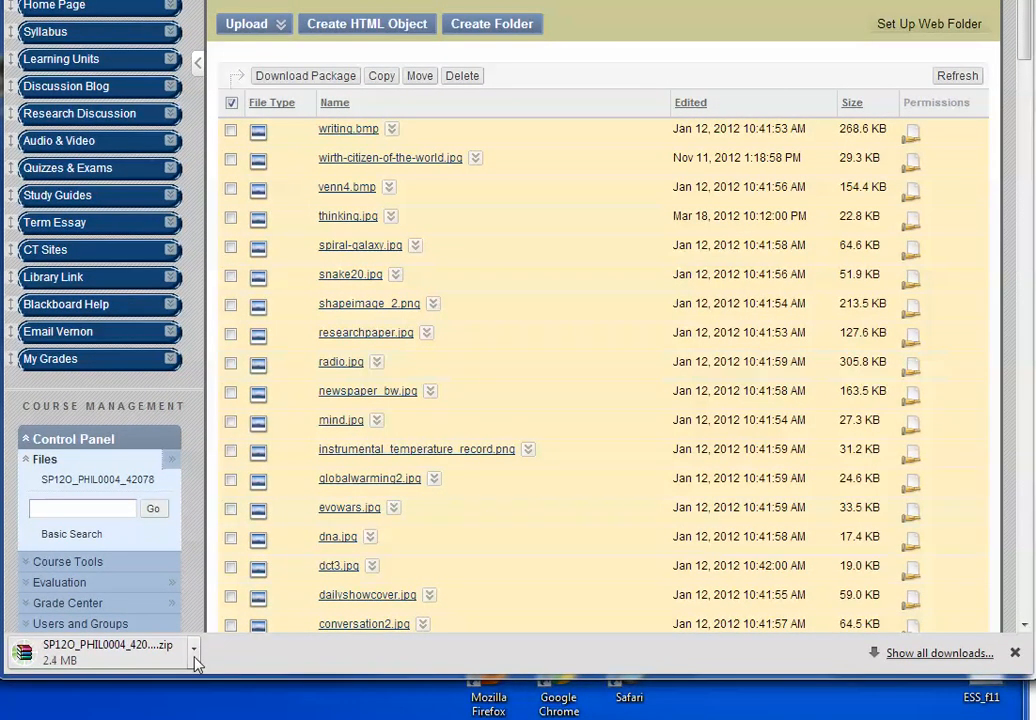
{"action": "left_click", "coordinate": [193, 651]}
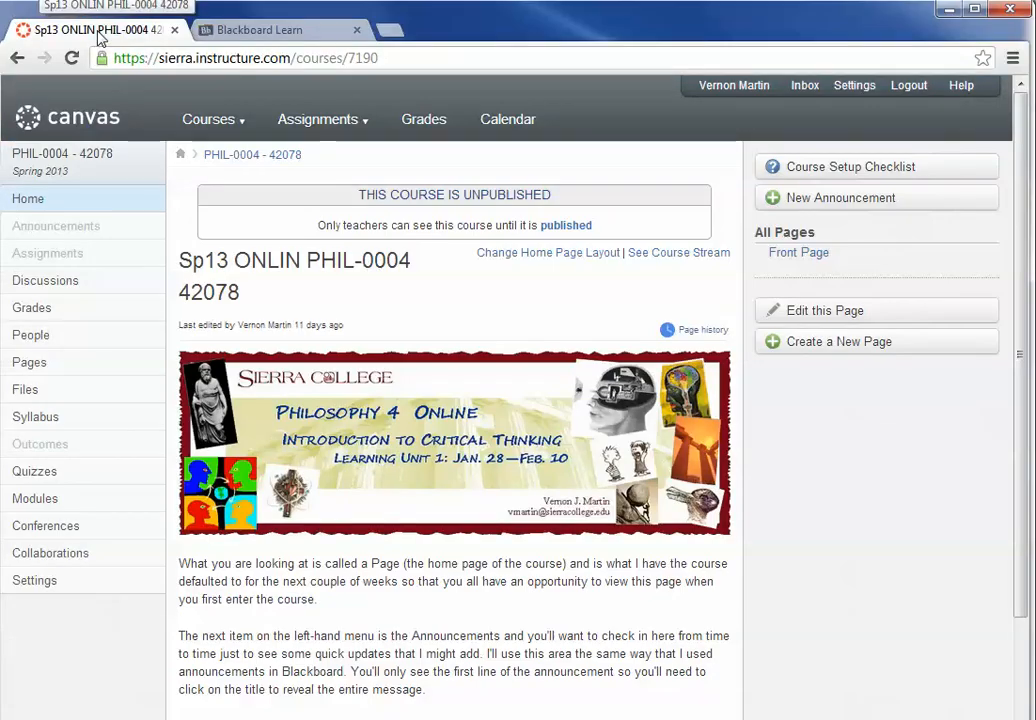
{"action": "mouse_move", "coordinate": [136, 658]}
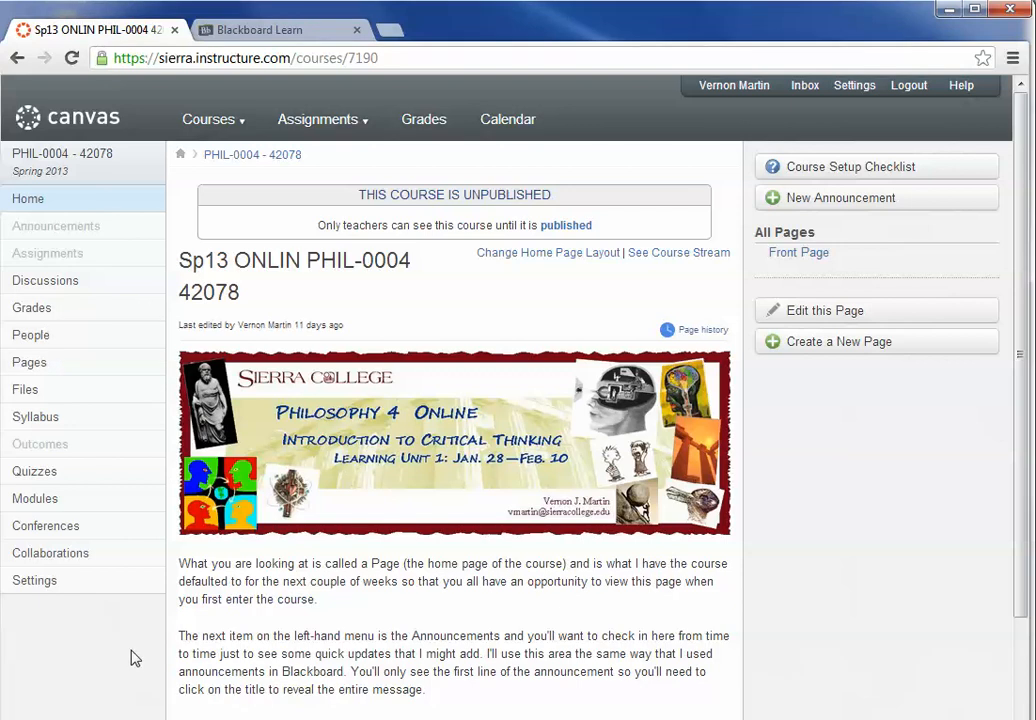
{"action": "mouse_move", "coordinate": [129, 657]}
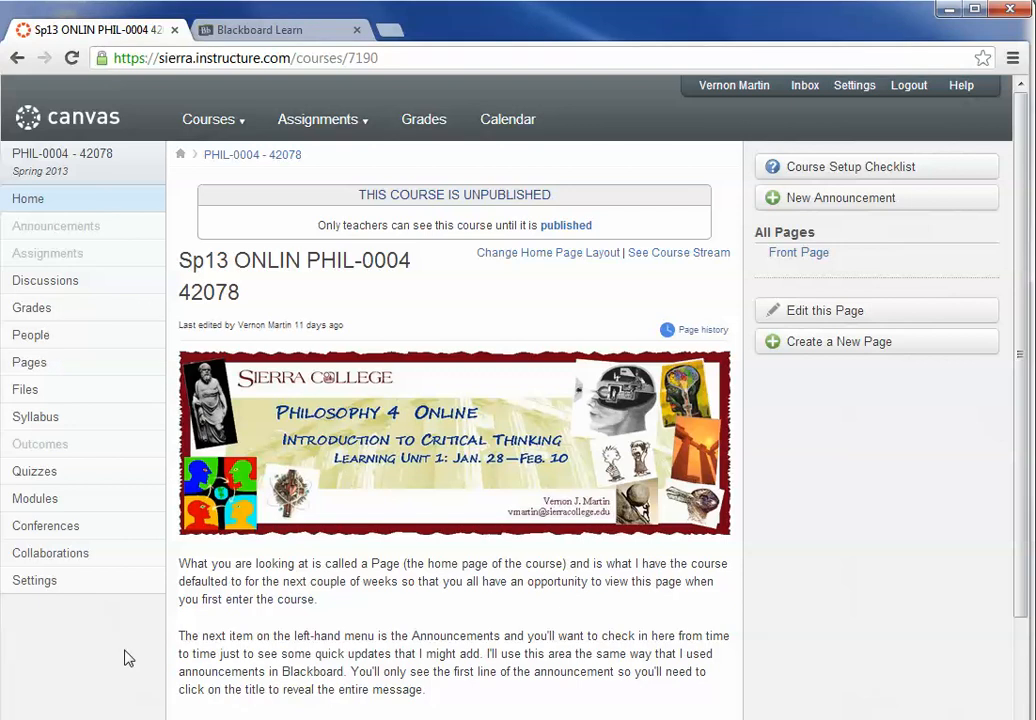
{"action": "mouse_move", "coordinate": [99, 448]}
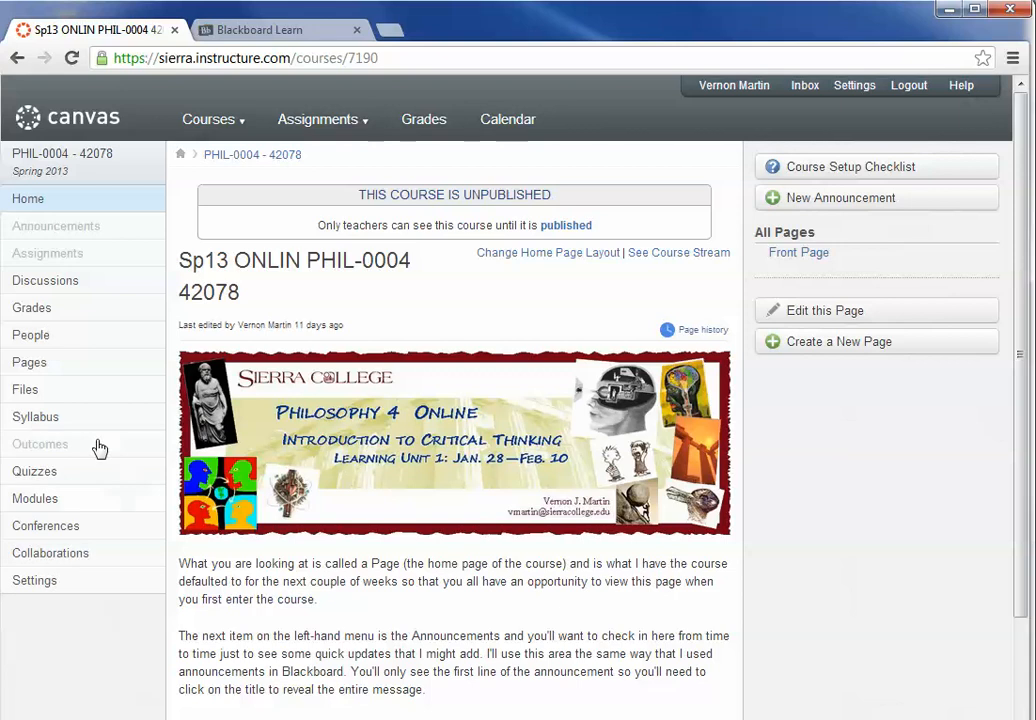
{"action": "mouse_move", "coordinate": [34, 580]}
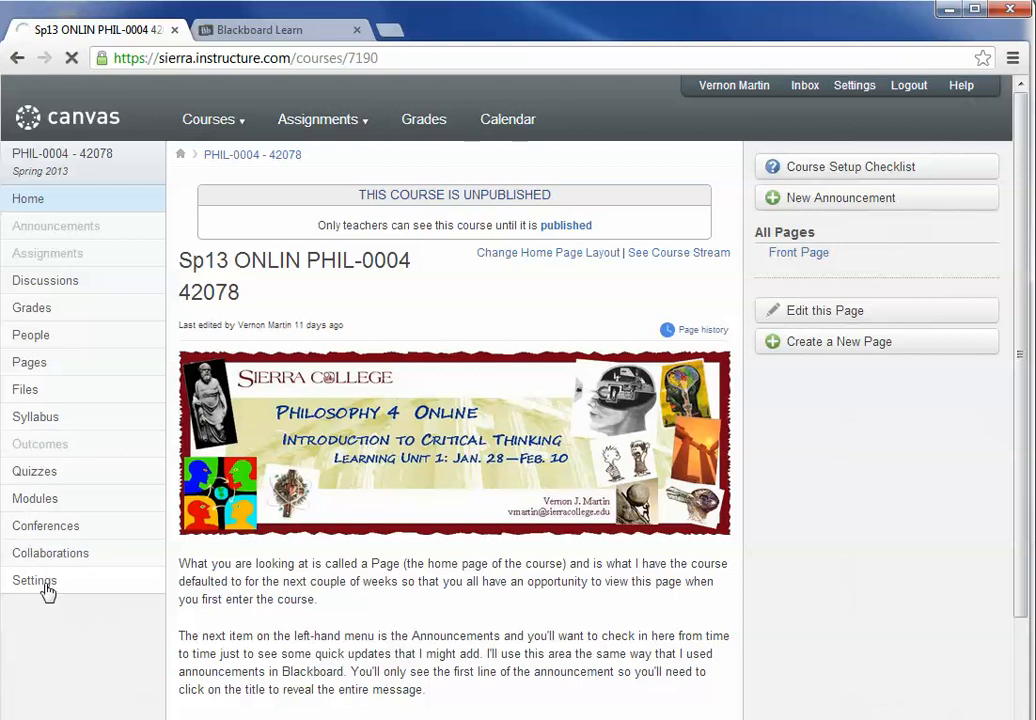
Open the PHIL-0004 course Settings and choose Import Content into this Course
{"action": "left_click", "coordinate": [34, 580]}
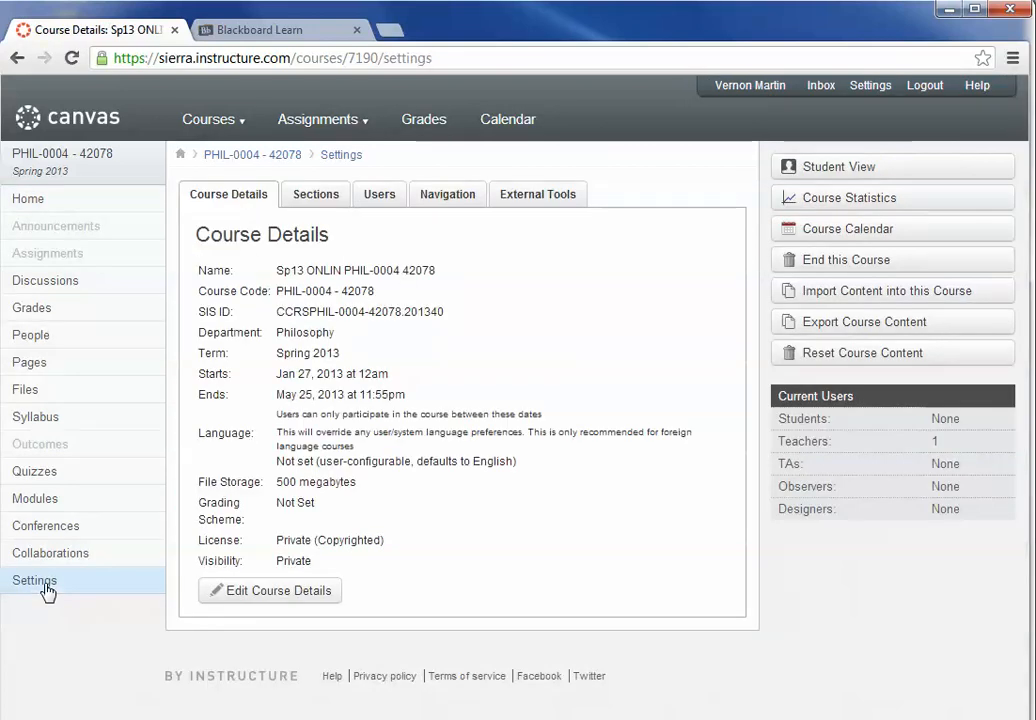
{"action": "mouse_move", "coordinate": [940, 291]}
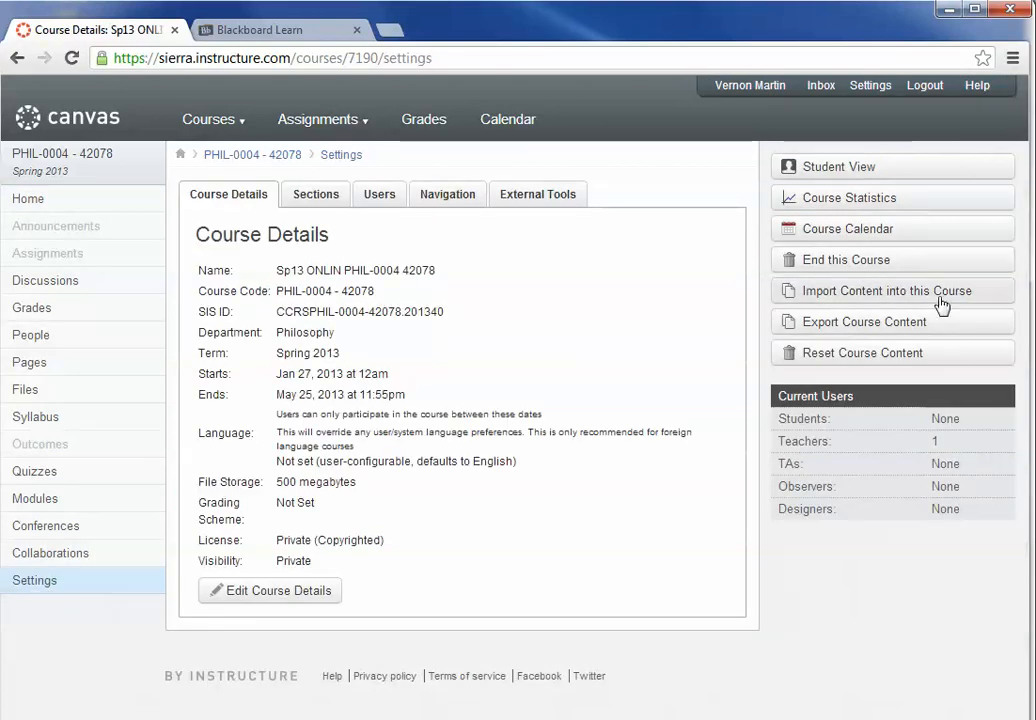
{"action": "mouse_move", "coordinate": [1005, 298]}
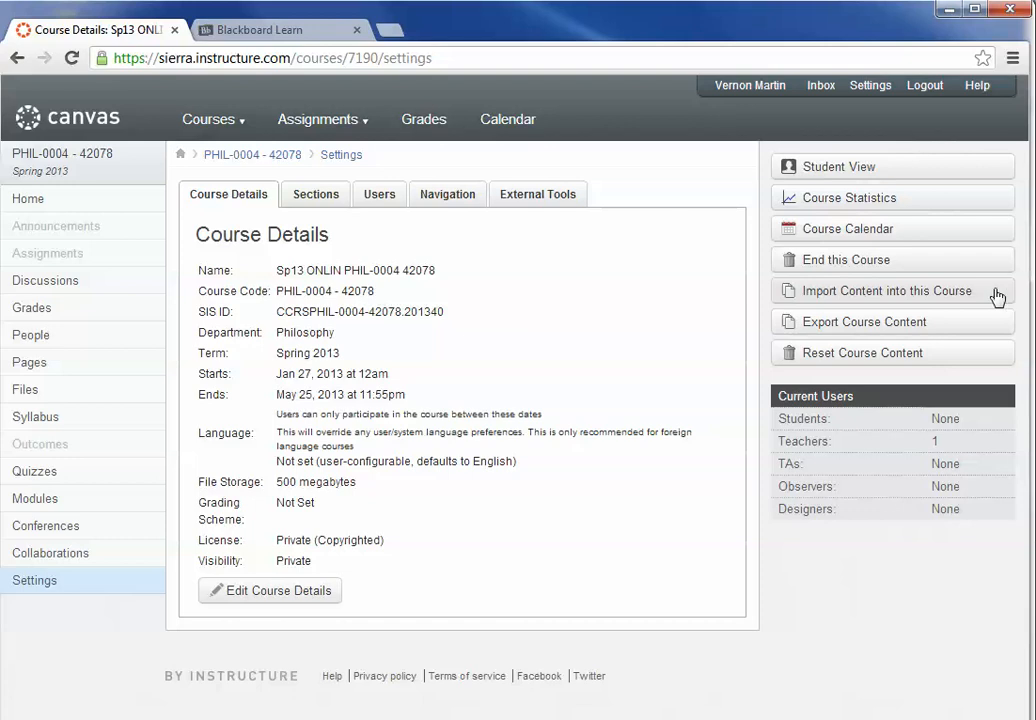
{"action": "left_click", "coordinate": [887, 291]}
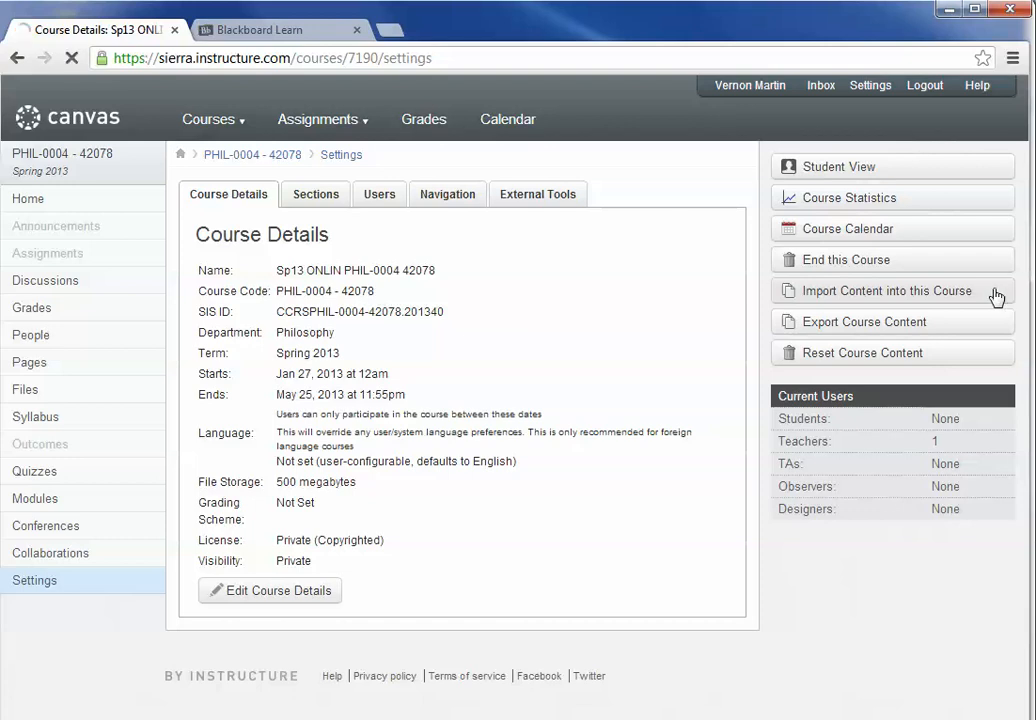
Launch the Import Wizard and move on to its Import Files step
{"action": "left_click", "coordinate": [887, 290]}
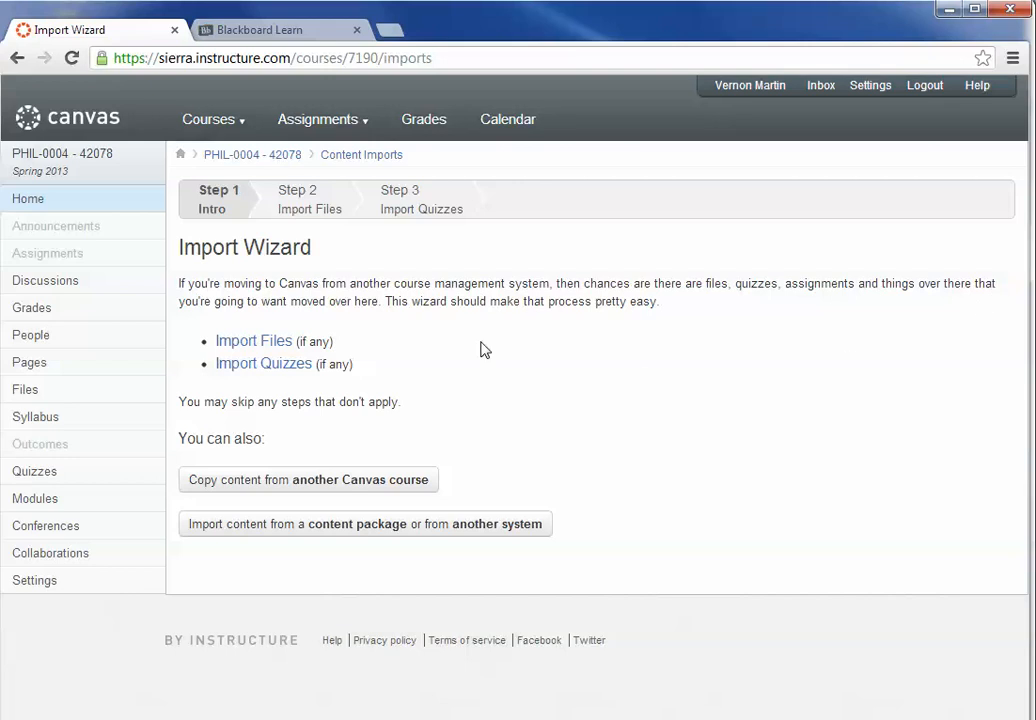
{"action": "mouse_move", "coordinate": [276, 302]}
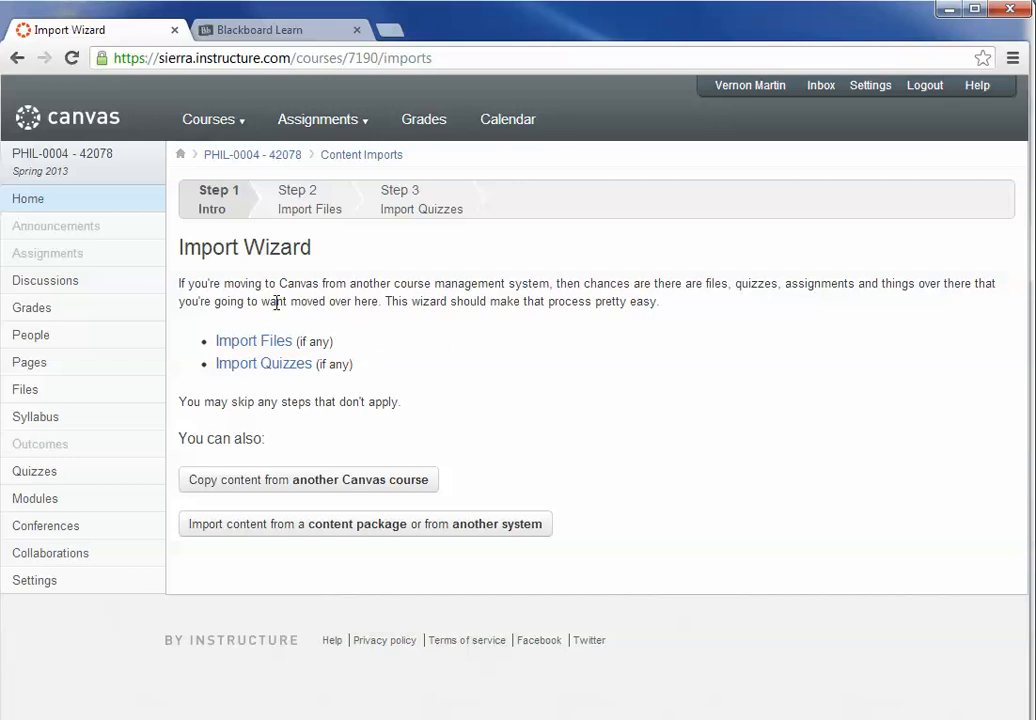
{"action": "mouse_move", "coordinate": [253, 341]}
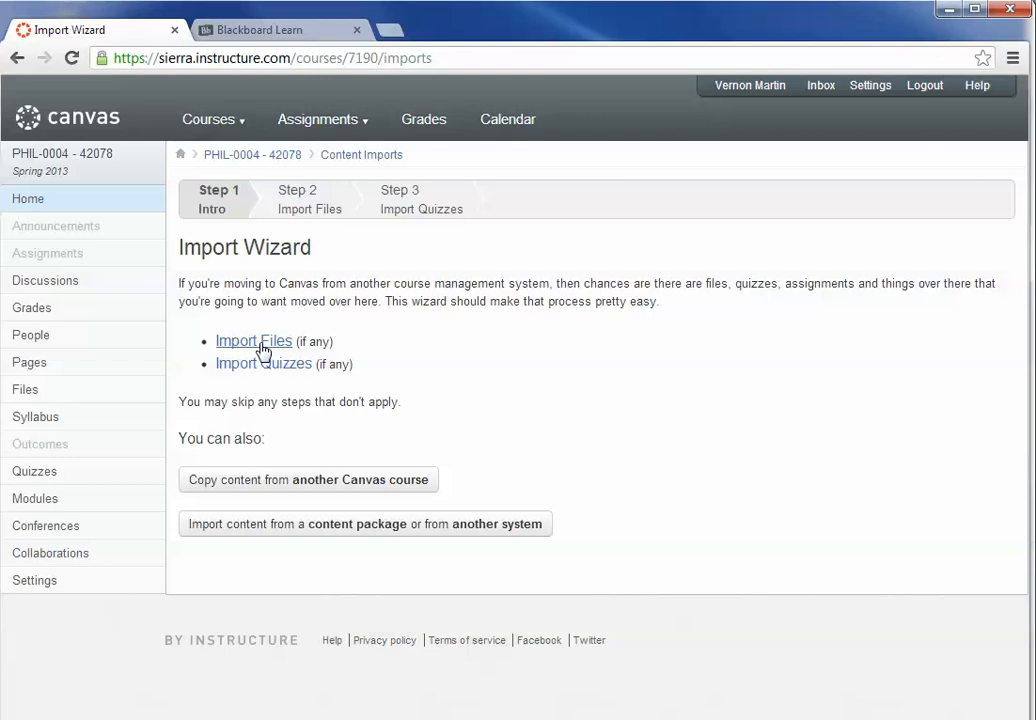
{"action": "mouse_move", "coordinate": [249, 329]}
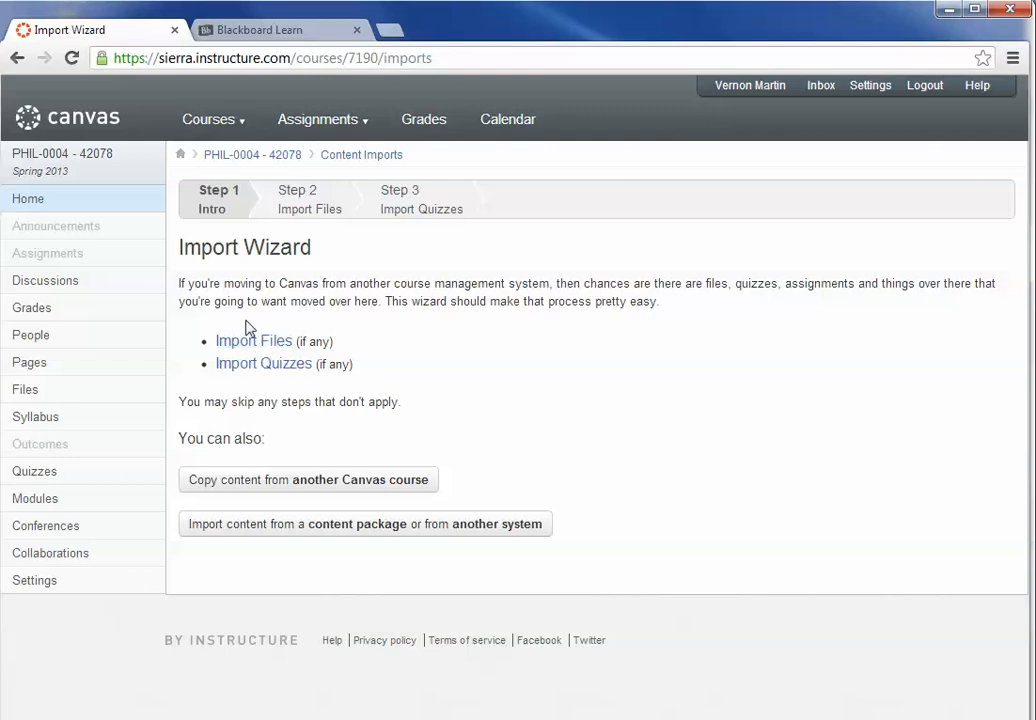
{"action": "mouse_move", "coordinate": [253, 347]}
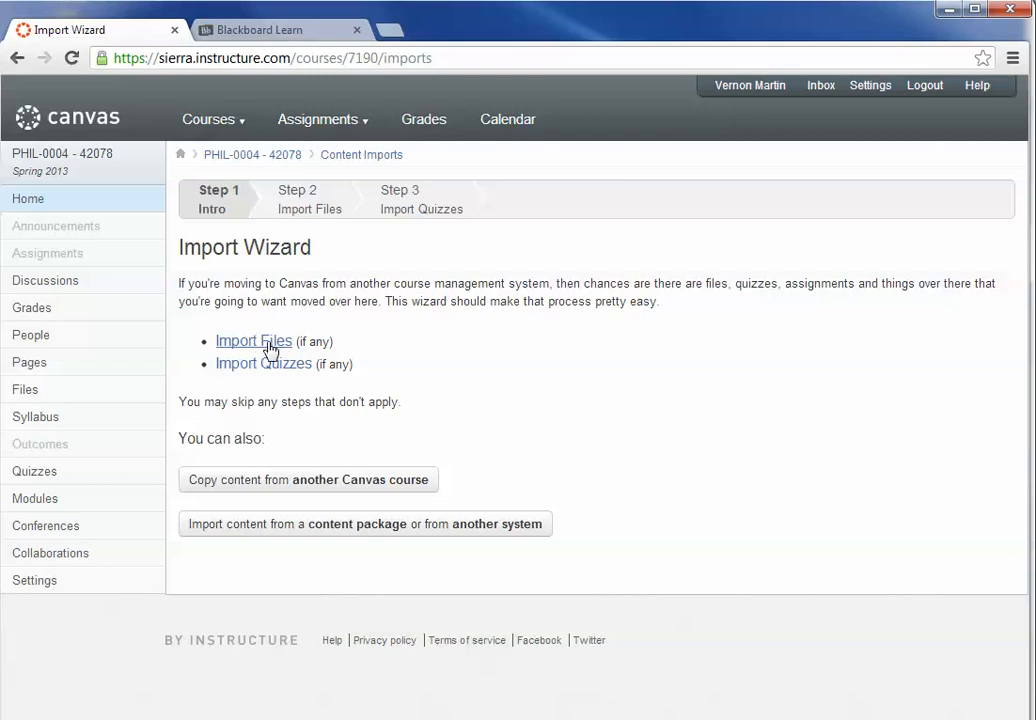
{"action": "left_click", "coordinate": [253, 341]}
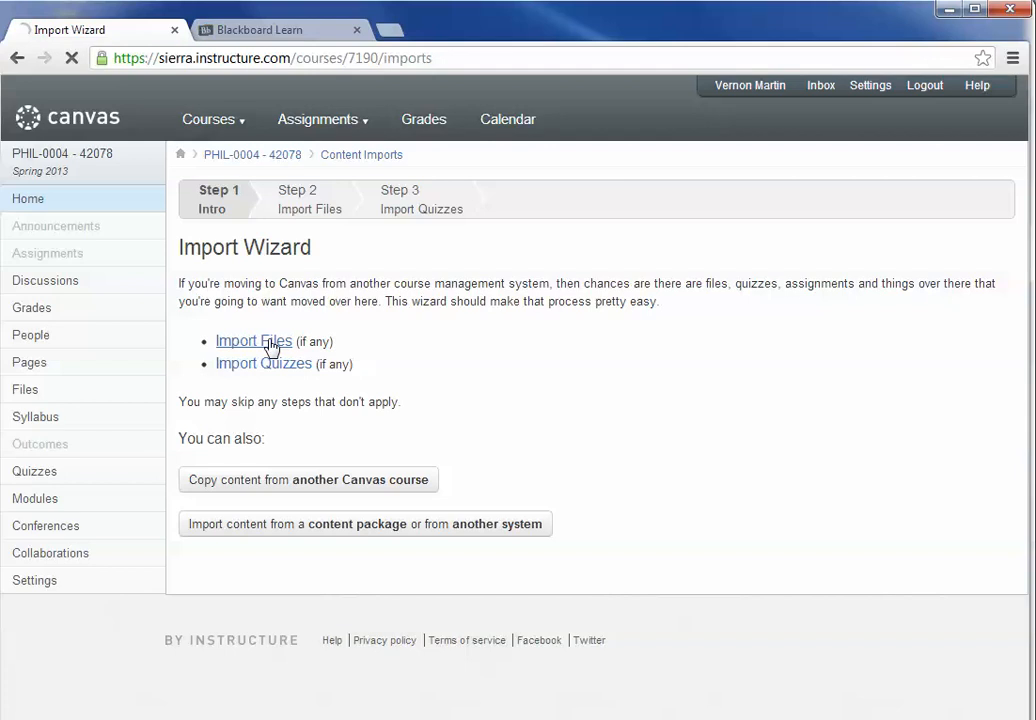
{"action": "left_click", "coordinate": [253, 341]}
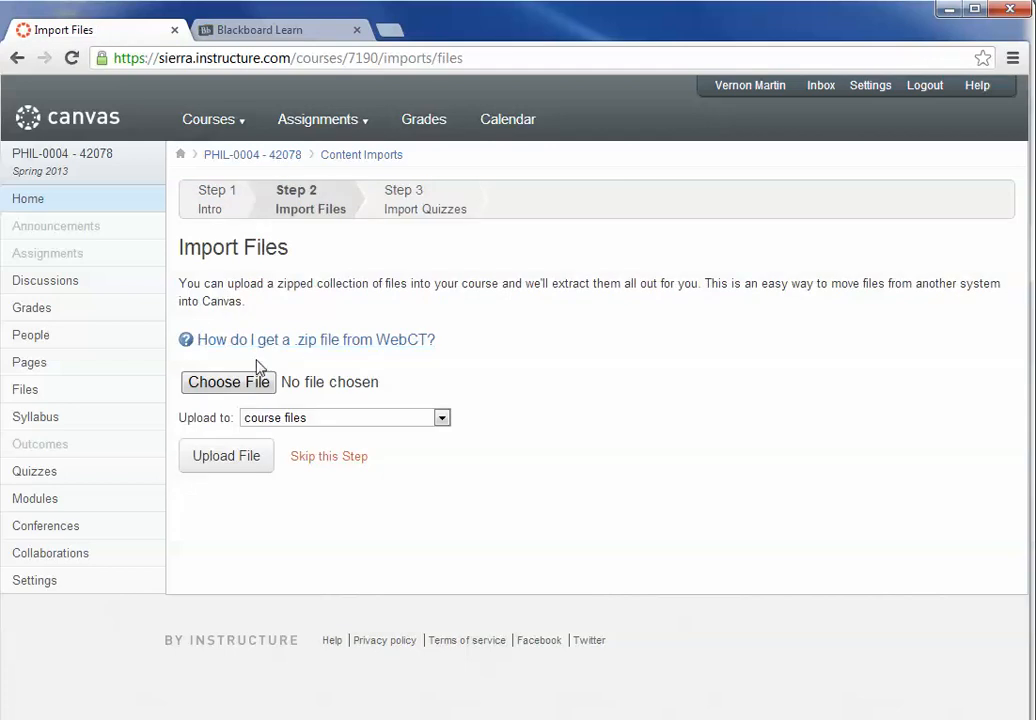
{"action": "mouse_move", "coordinate": [228, 382]}
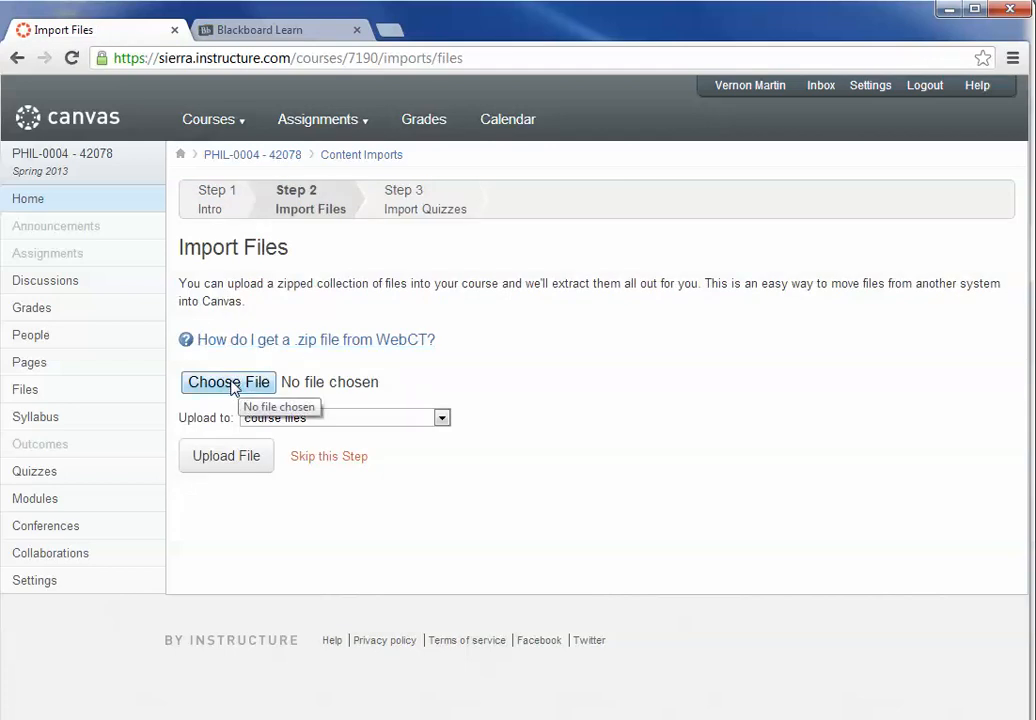
Choose the SP12O_PHIL0004_42078 zip from Downloads and upload it to course files
{"action": "left_click", "coordinate": [228, 382]}
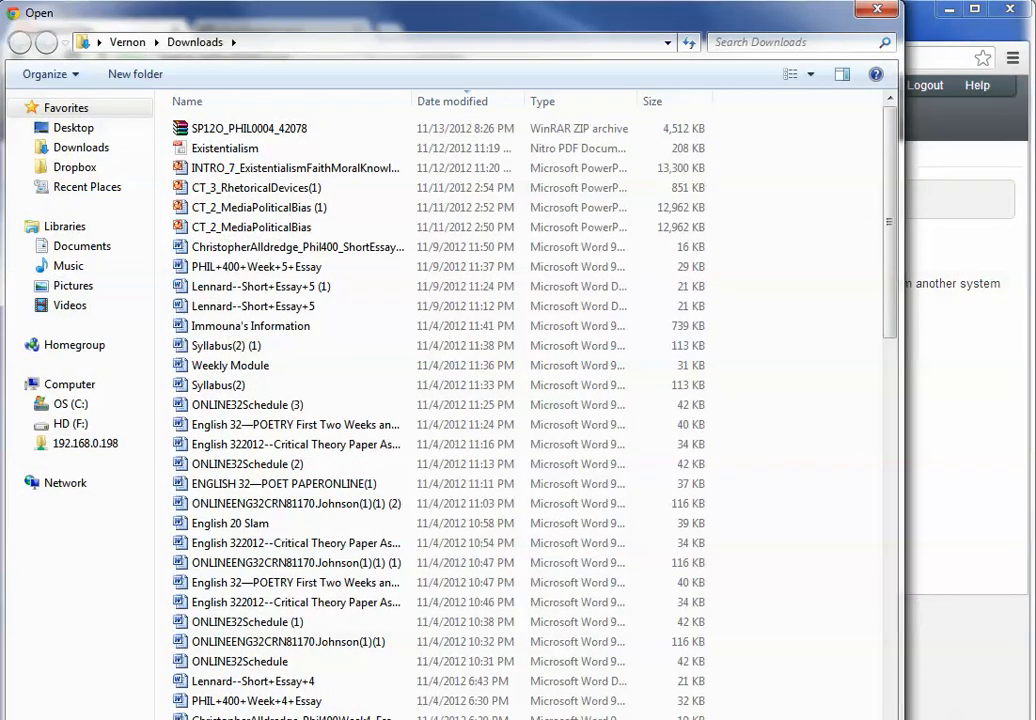
{"action": "mouse_move", "coordinate": [300, 37]}
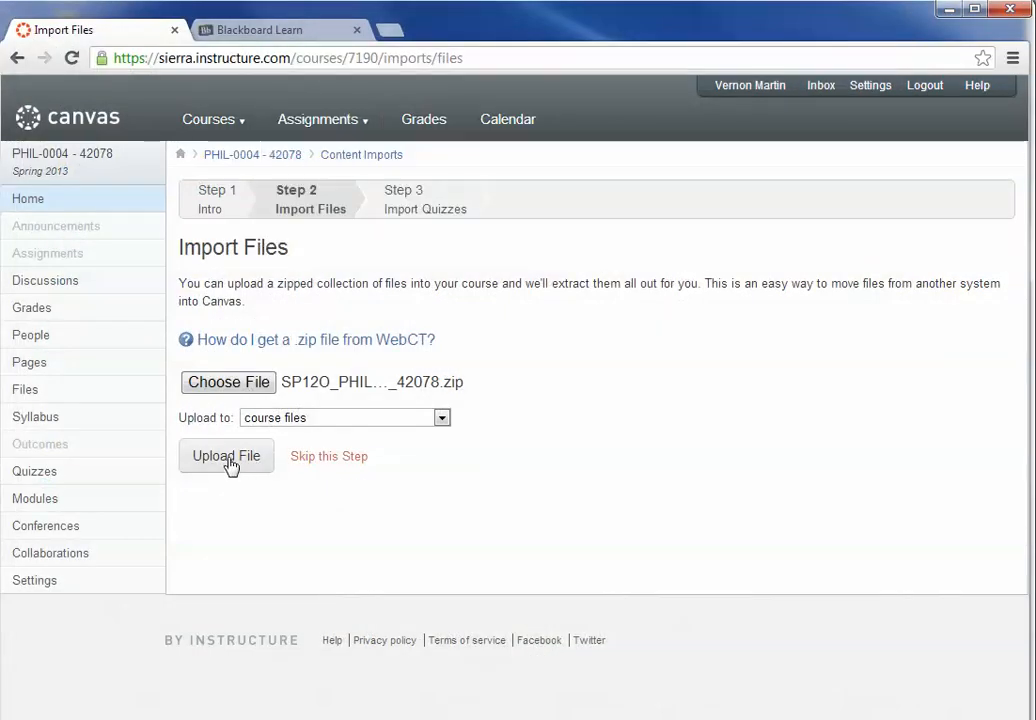
{"action": "left_click", "coordinate": [226, 456]}
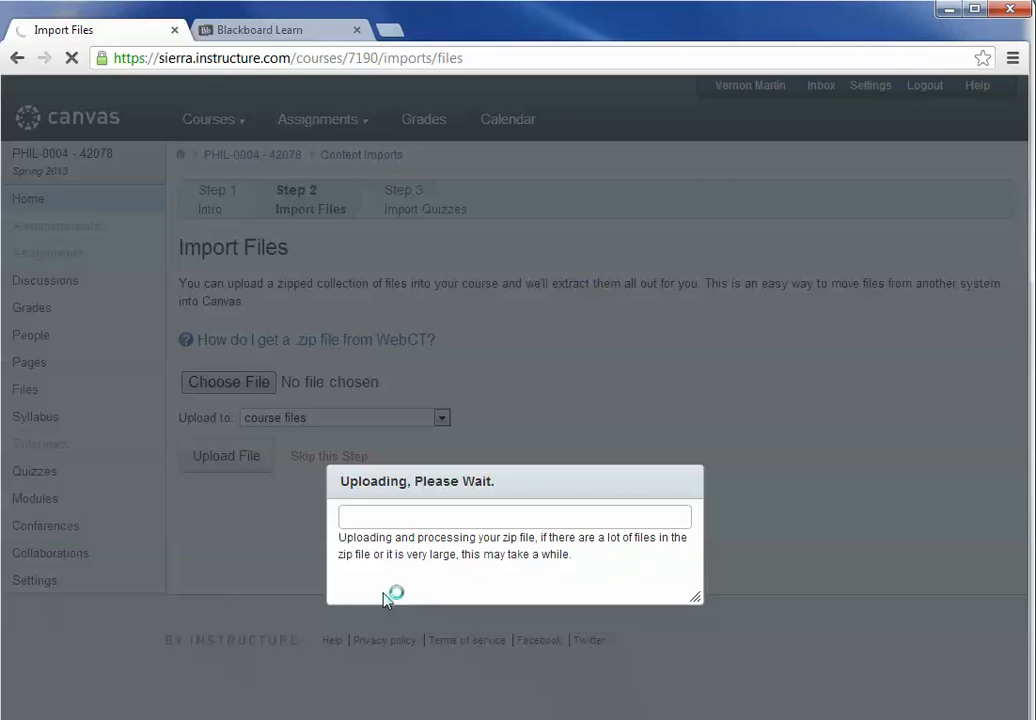
{"action": "mouse_move", "coordinate": [392, 572]}
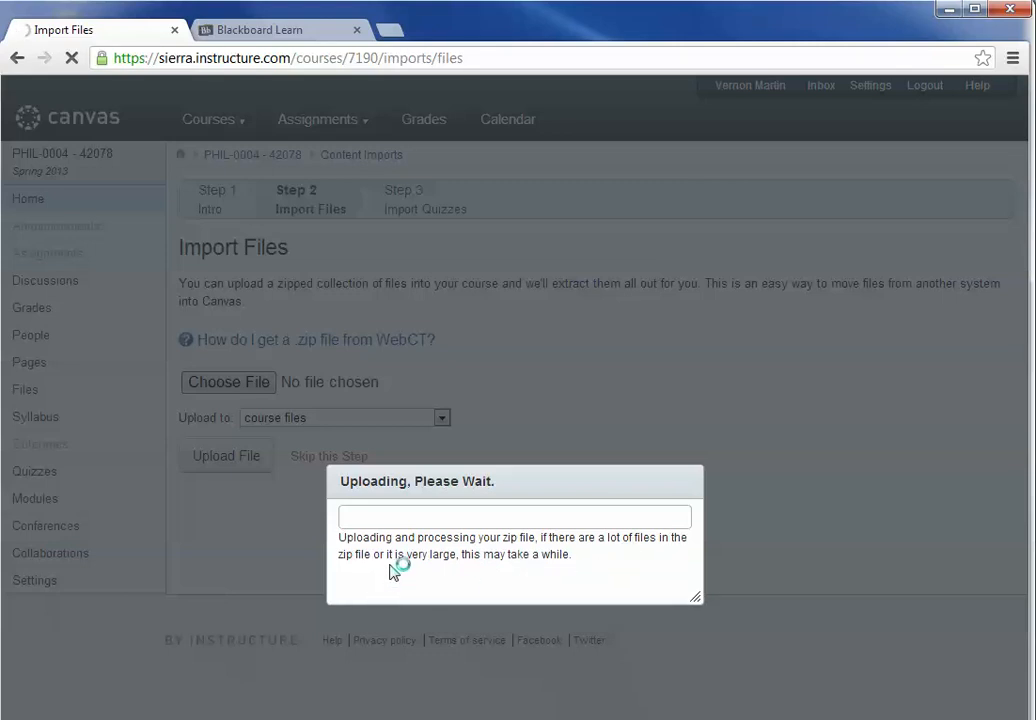
{"action": "mouse_move", "coordinate": [557, 595]}
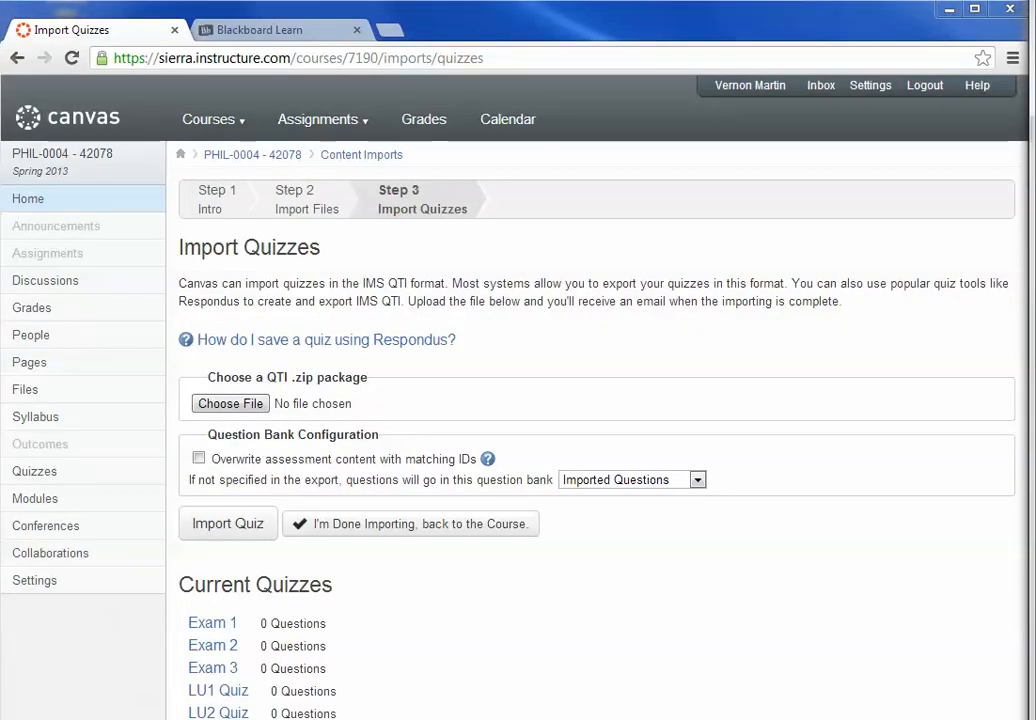
{"action": "mouse_move", "coordinate": [531, 664]}
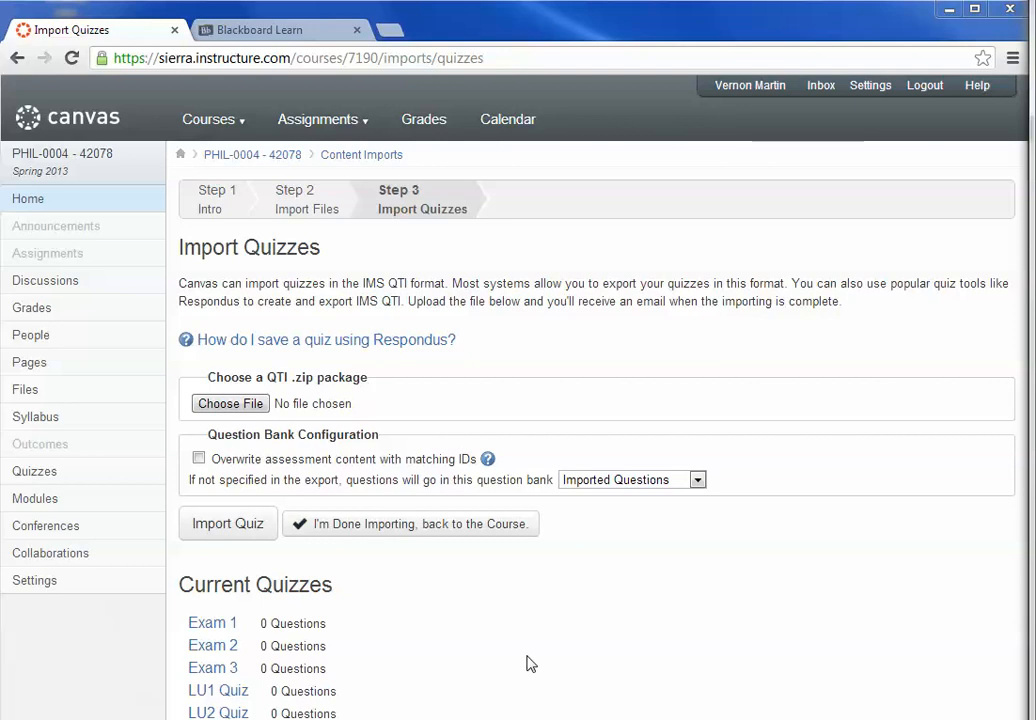
{"action": "mouse_move", "coordinate": [687, 582]}
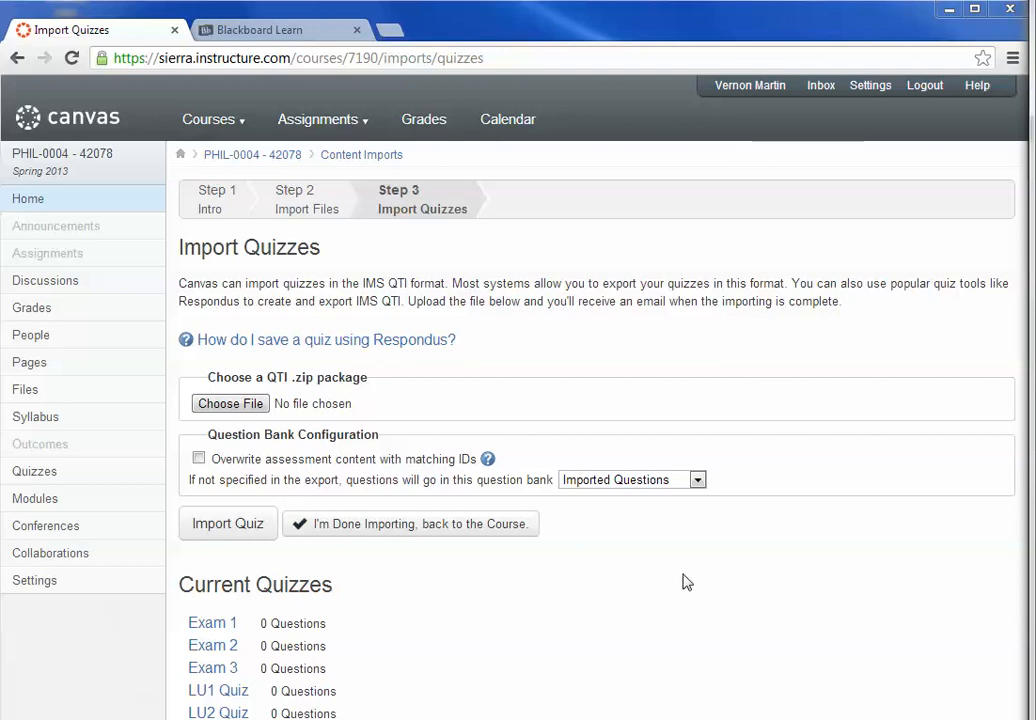
{"action": "mouse_move", "coordinate": [392, 581]}
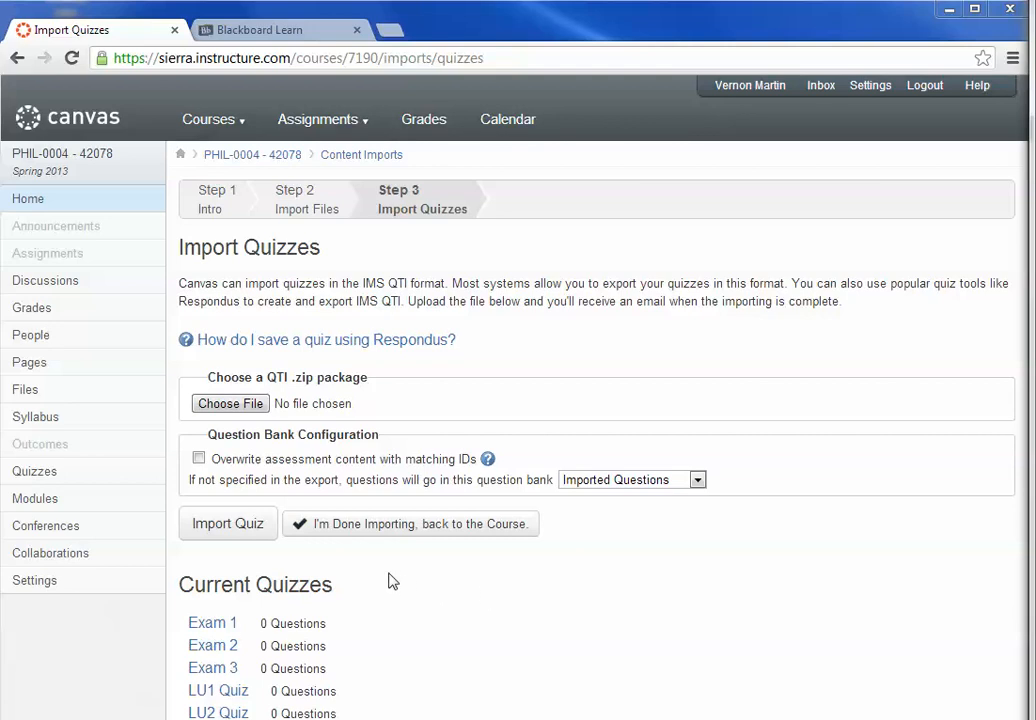
{"action": "mouse_move", "coordinate": [385, 528]}
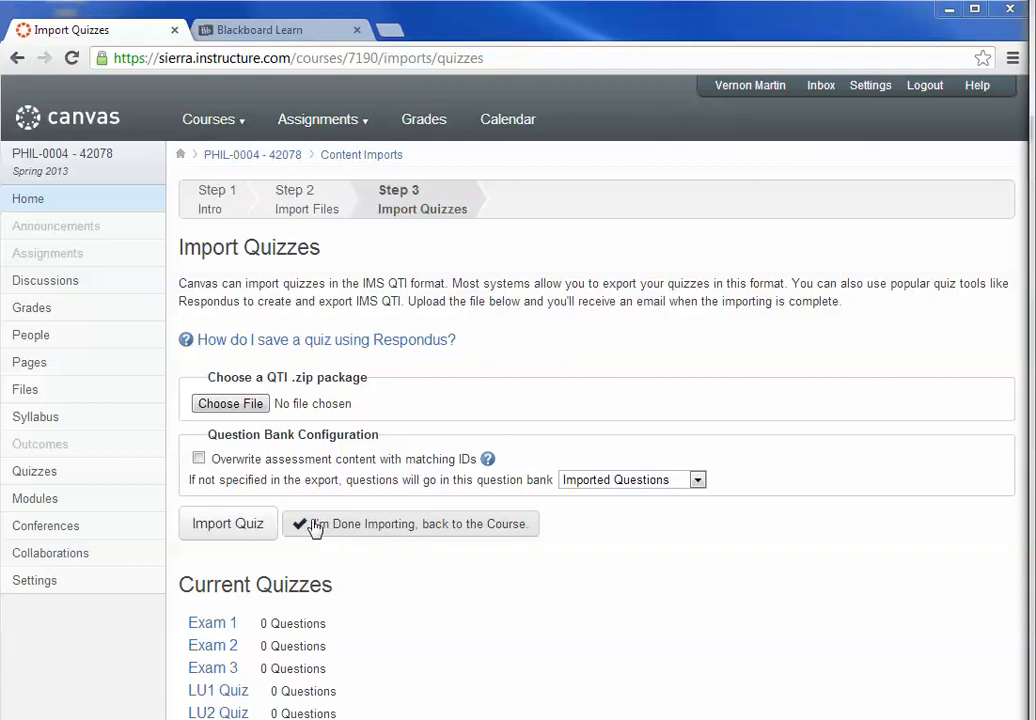
{"action": "mouse_move", "coordinate": [387, 528]}
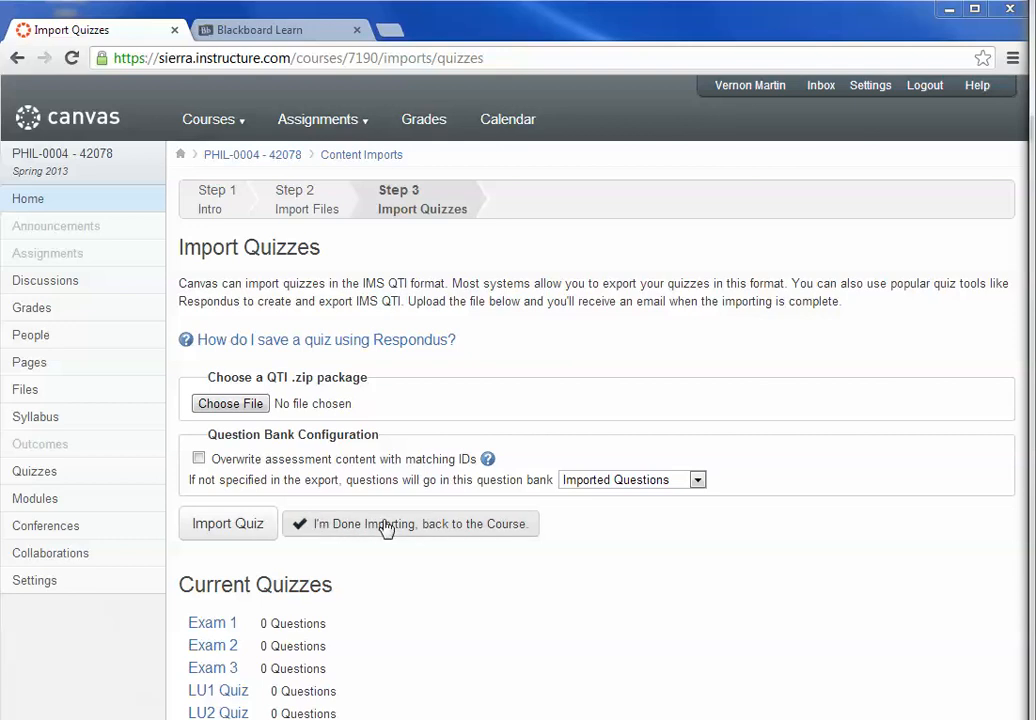
Skip quiz import with I'm Done Importing, returning to the PHIL-0004 home page
{"action": "left_click", "coordinate": [410, 523]}
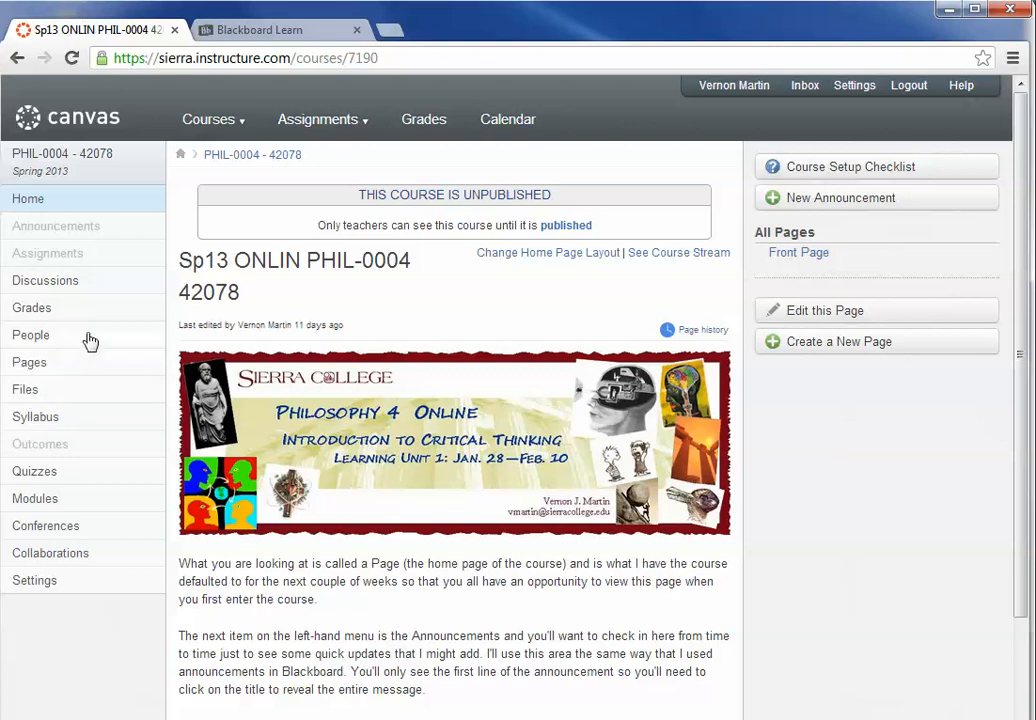
{"action": "mouse_move", "coordinate": [33, 392]}
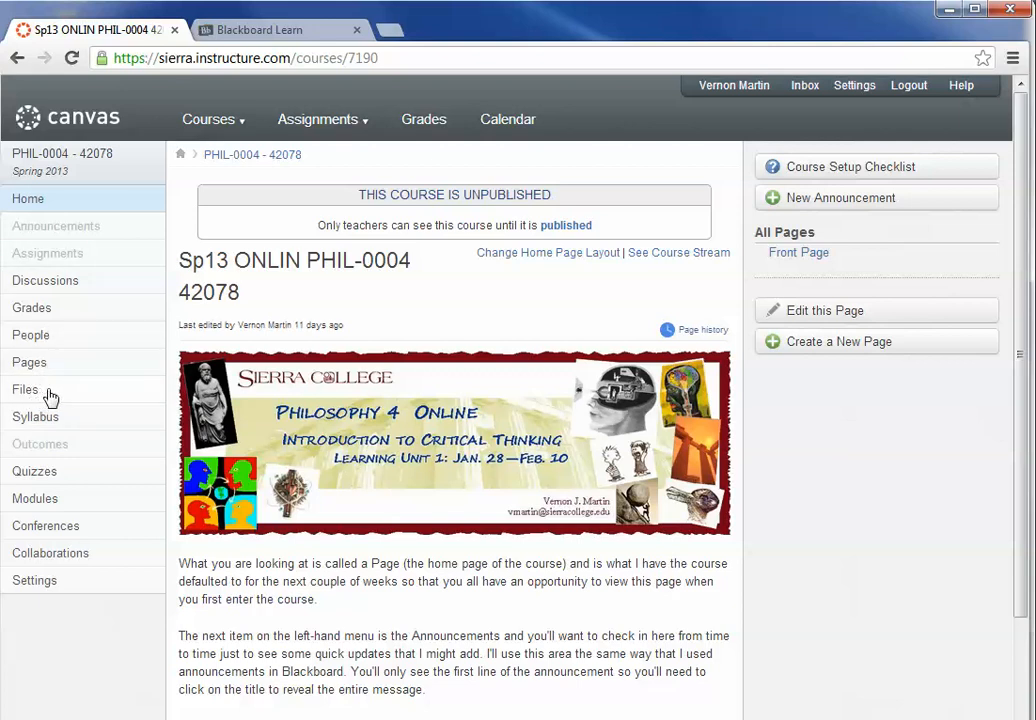
{"action": "left_click", "coordinate": [25, 389]}
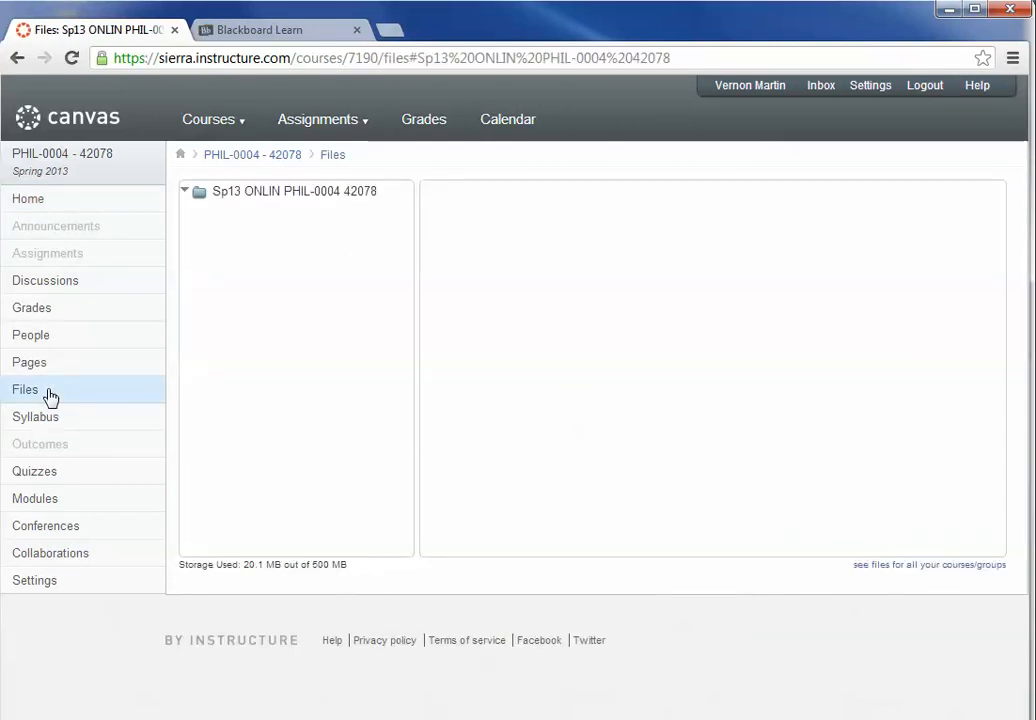
{"action": "left_click", "coordinate": [184, 191]}
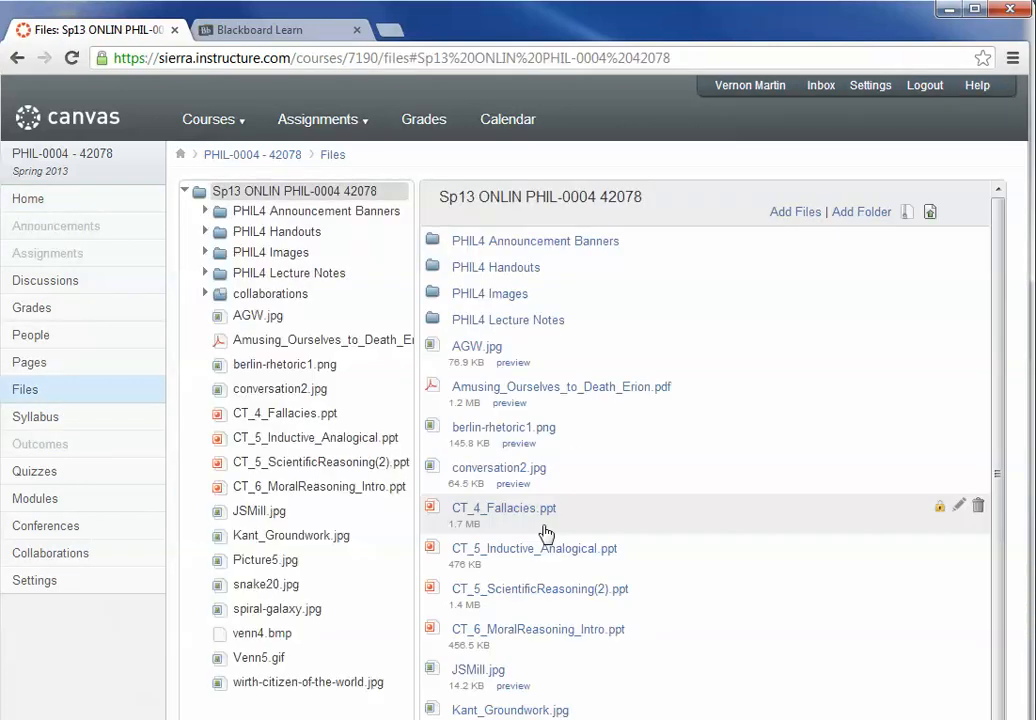
{"action": "scroll", "scroll_direction": "down", "scroll_amount": 3}
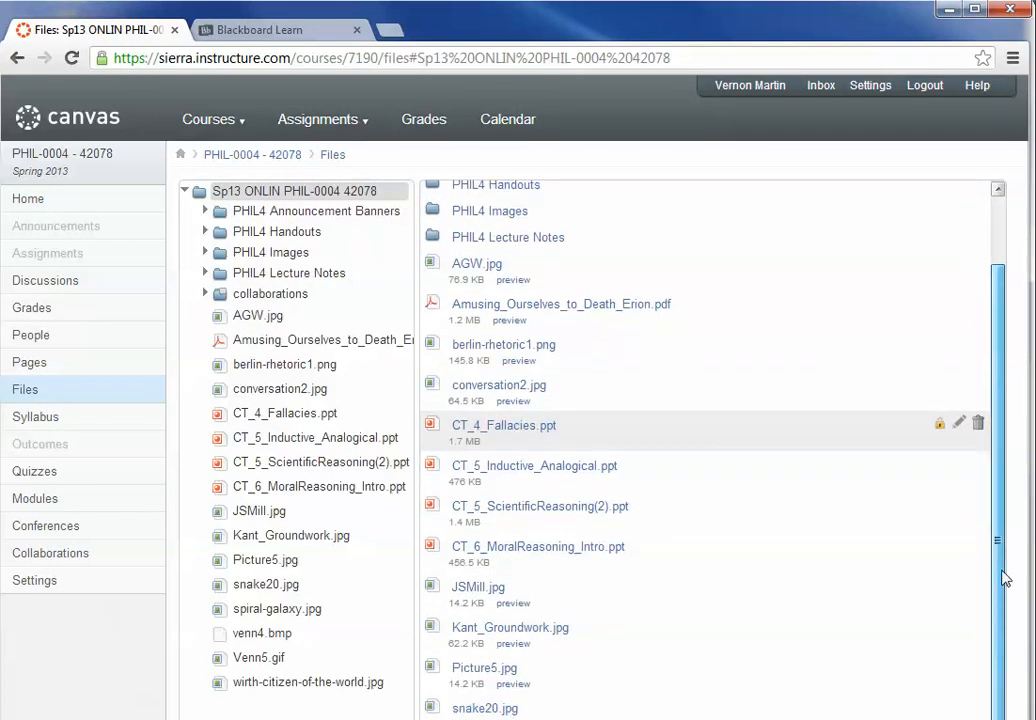
{"action": "scroll", "scroll_direction": "up", "scroll_amount": 3}
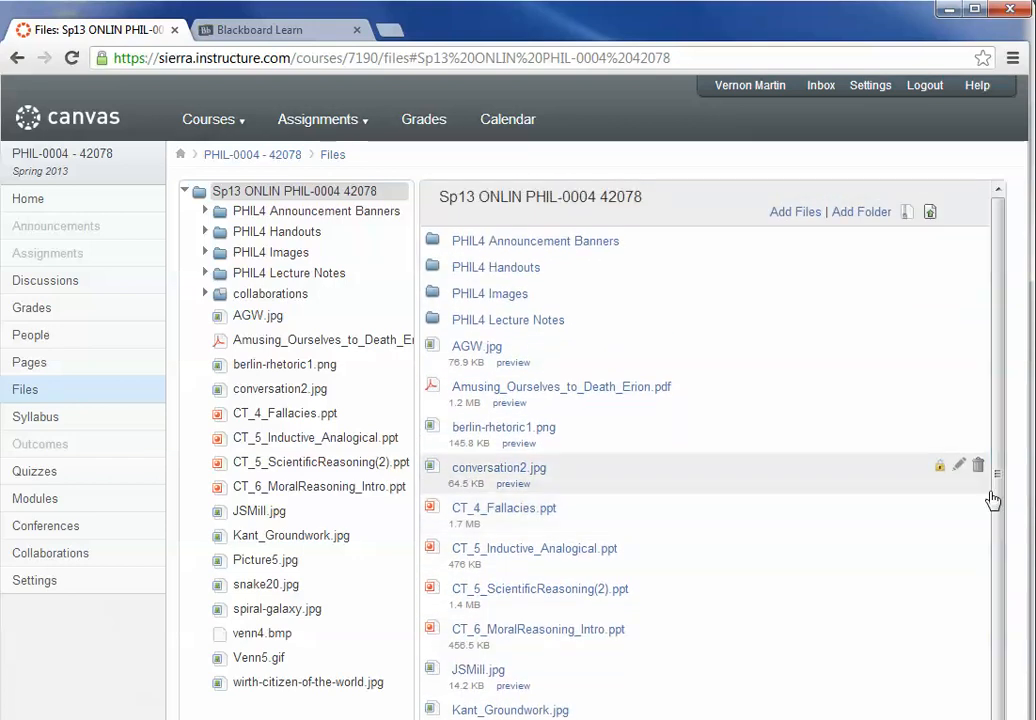
{"action": "mouse_move", "coordinate": [726, 90]}
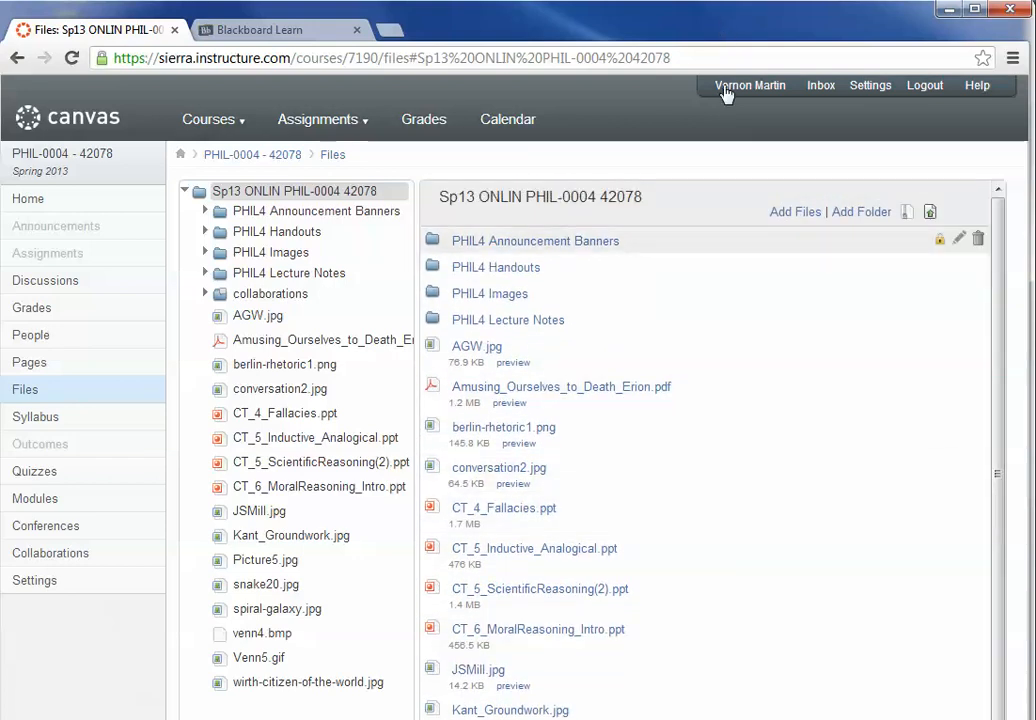
{"action": "mouse_move", "coordinate": [450, 345]}
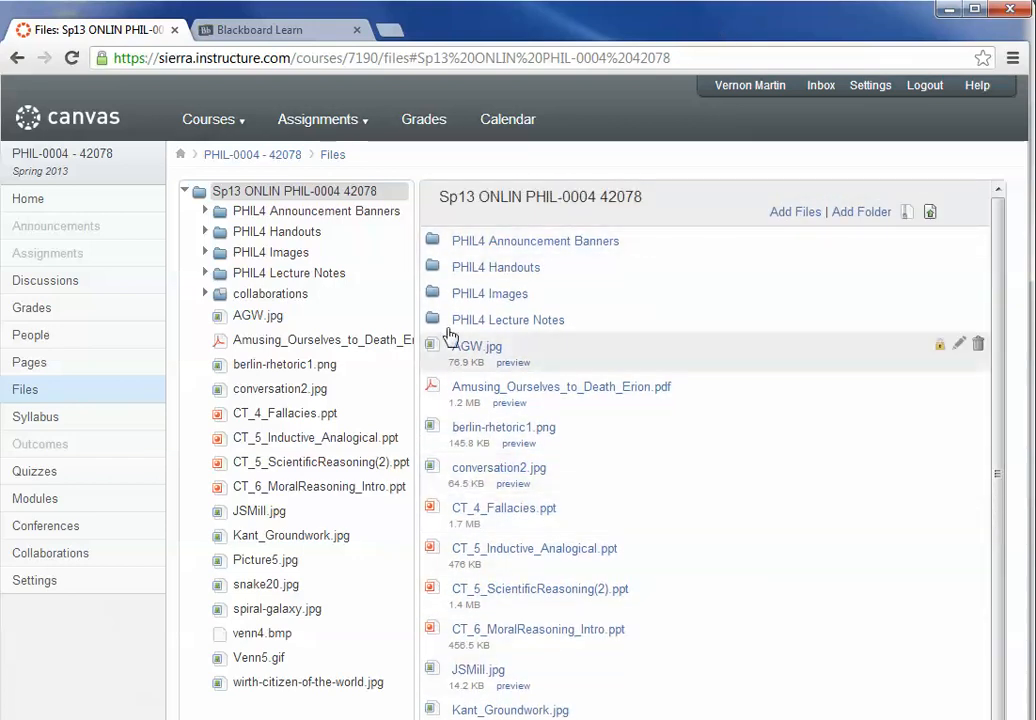
{"action": "mouse_move", "coordinate": [873, 228]}
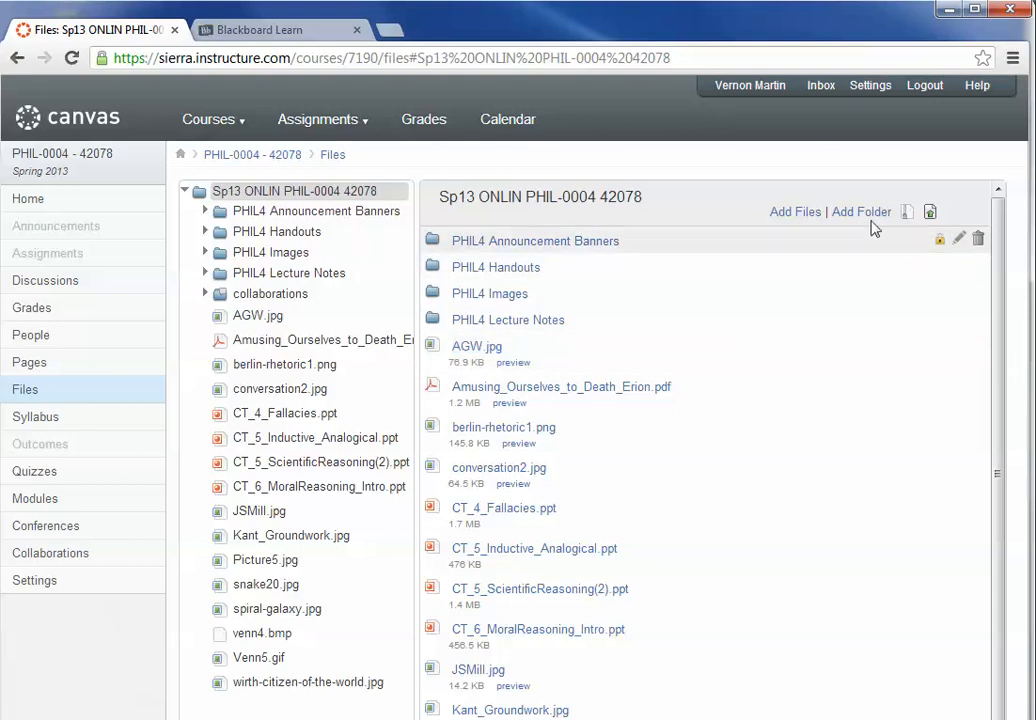
Add a top-level course folder named 'New Folder'
{"action": "left_click", "coordinate": [861, 211]}
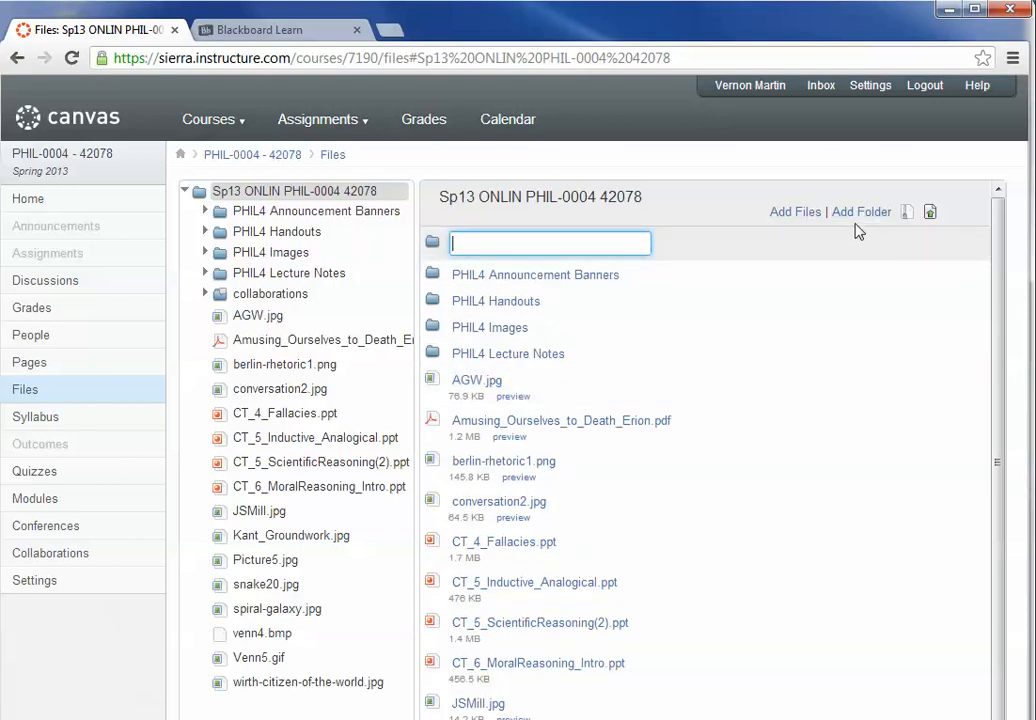
{"action": "type", "text": "N"}
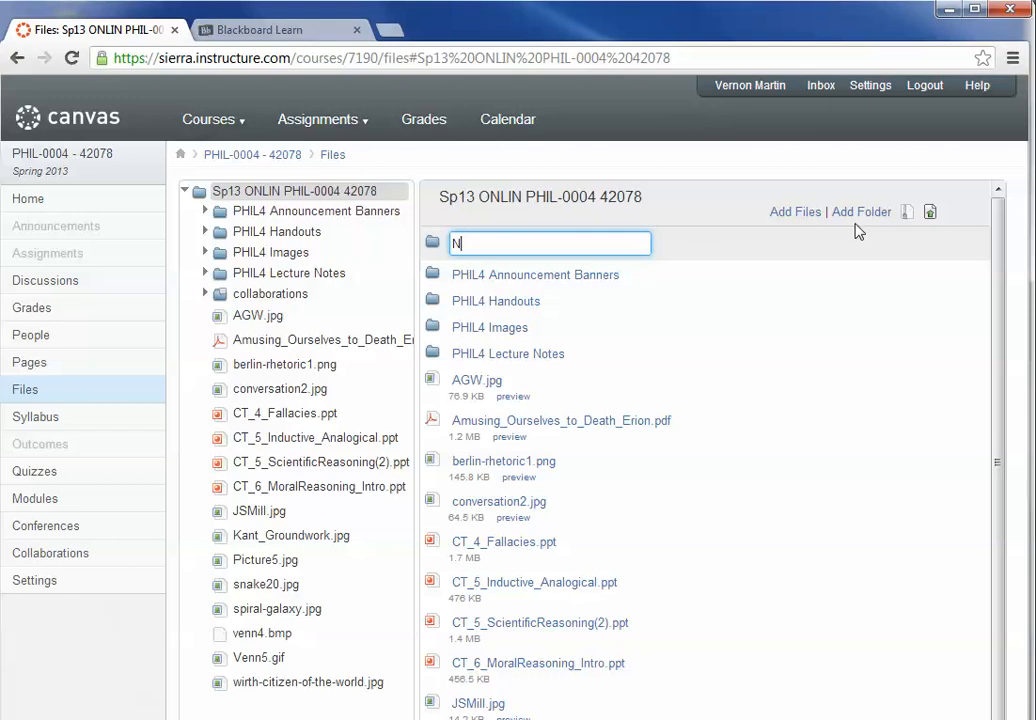
{"action": "type", "text": "ew Folder"}
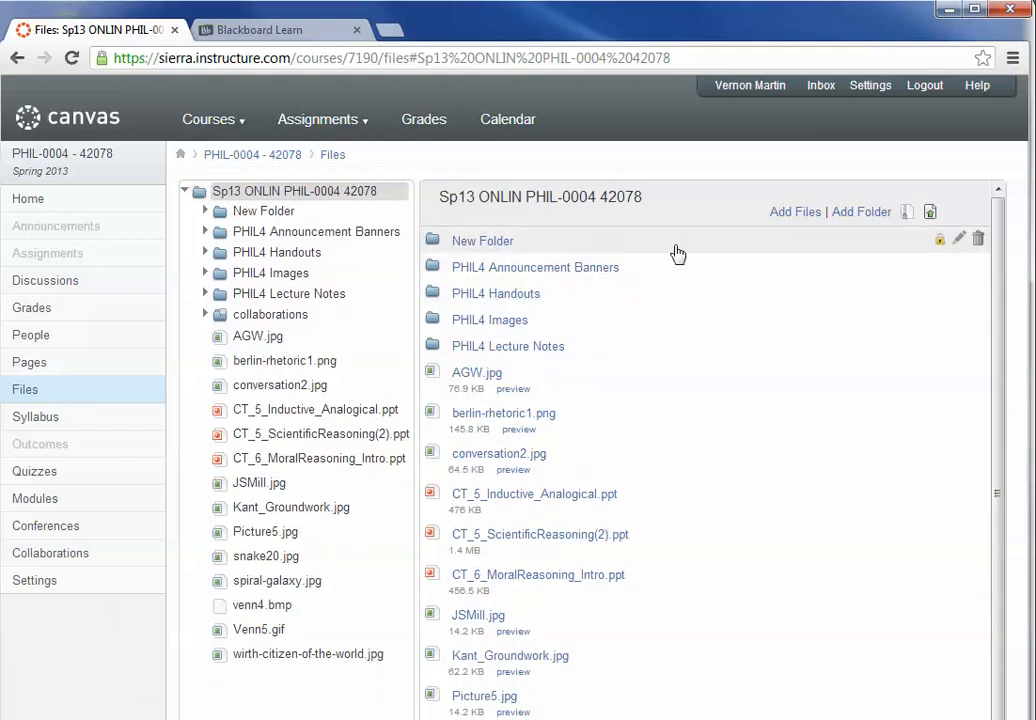
{"action": "mouse_move", "coordinate": [585, 285]}
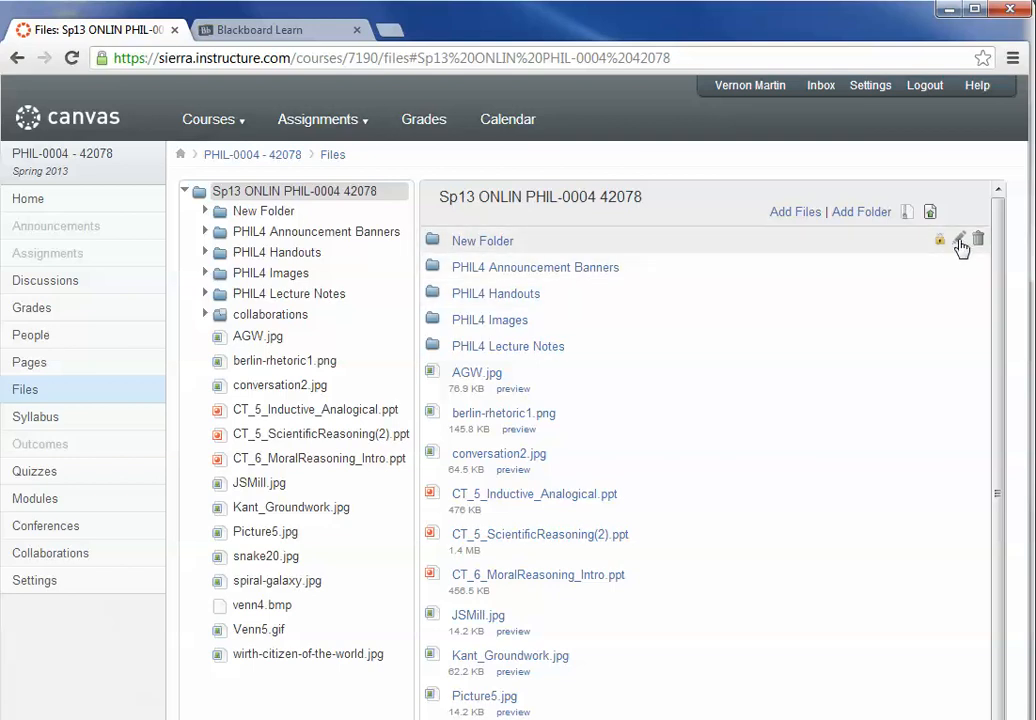
Rename 'New Folder' to 'Images'
{"action": "left_click", "coordinate": [959, 241]}
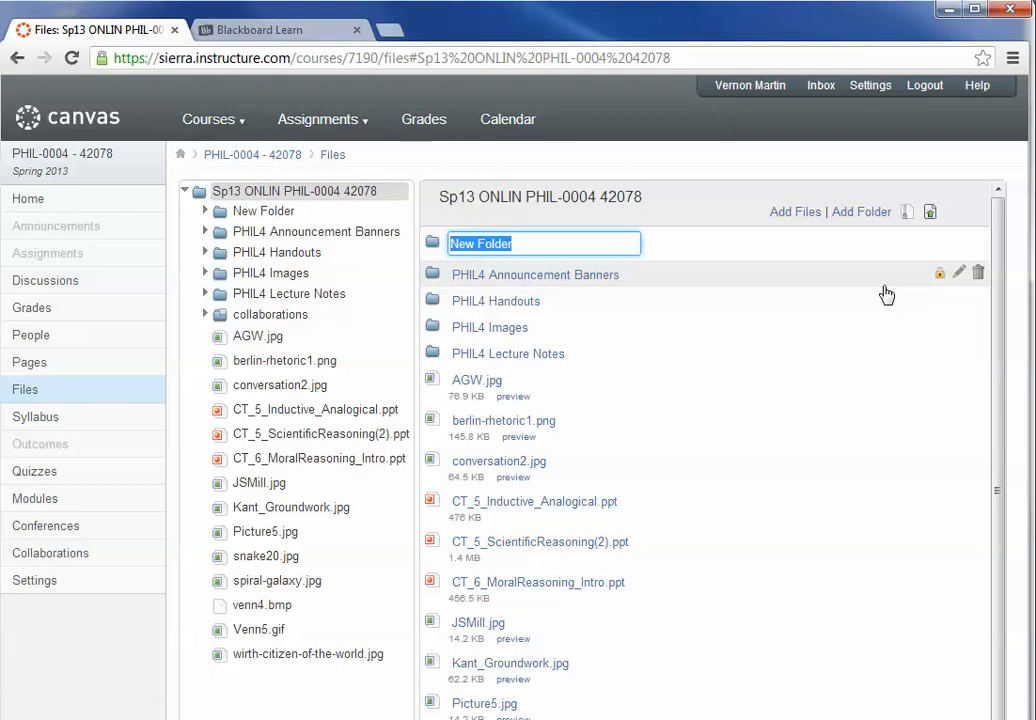
{"action": "type", "text": "Images"}
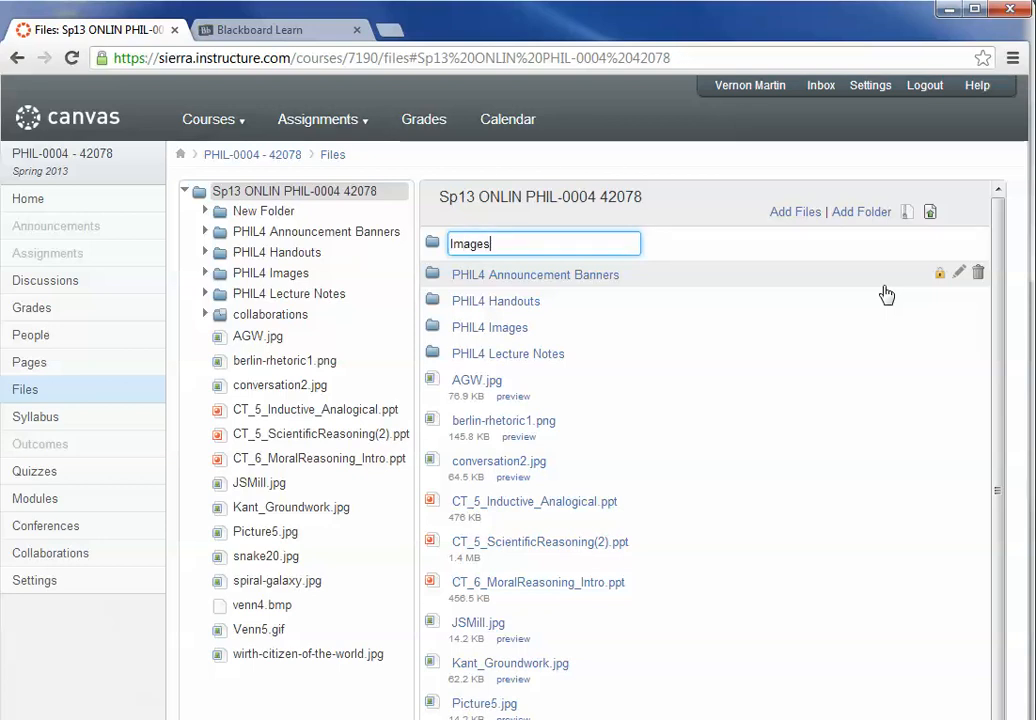
{"action": "key", "text": "Return"}
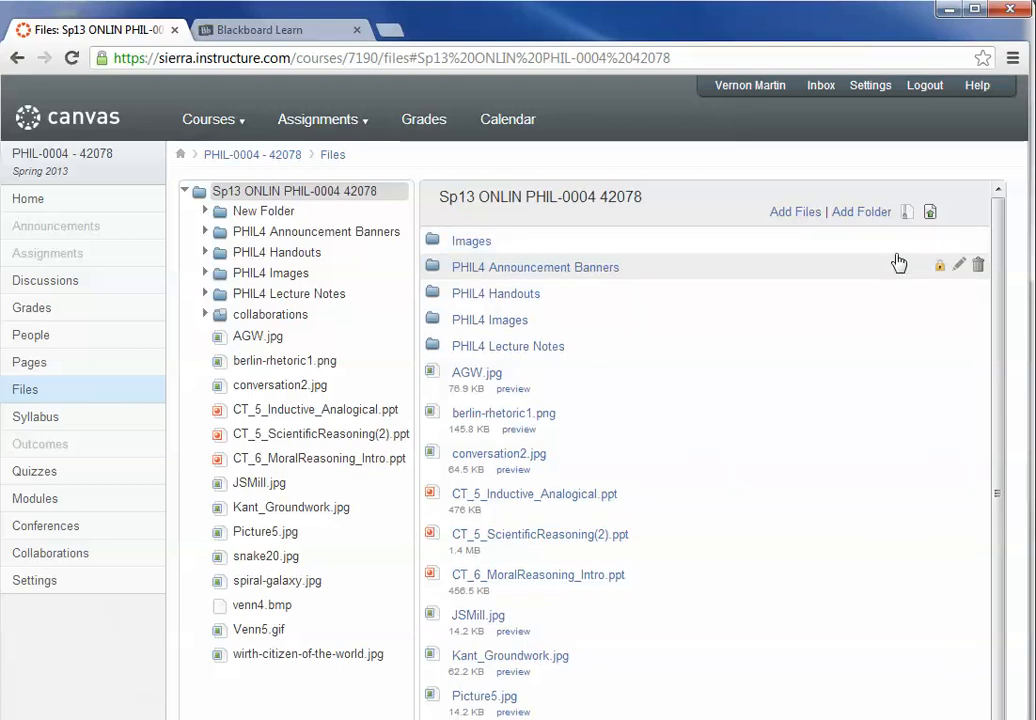
{"action": "mouse_move", "coordinate": [485, 494]}
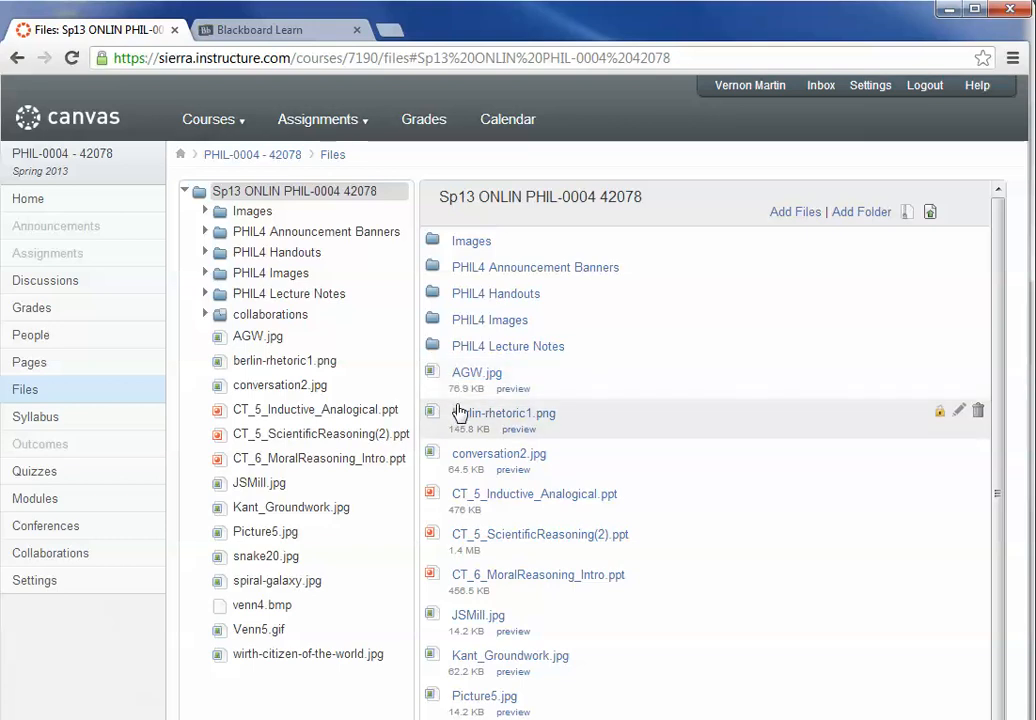
{"action": "mouse_move", "coordinate": [510, 655]}
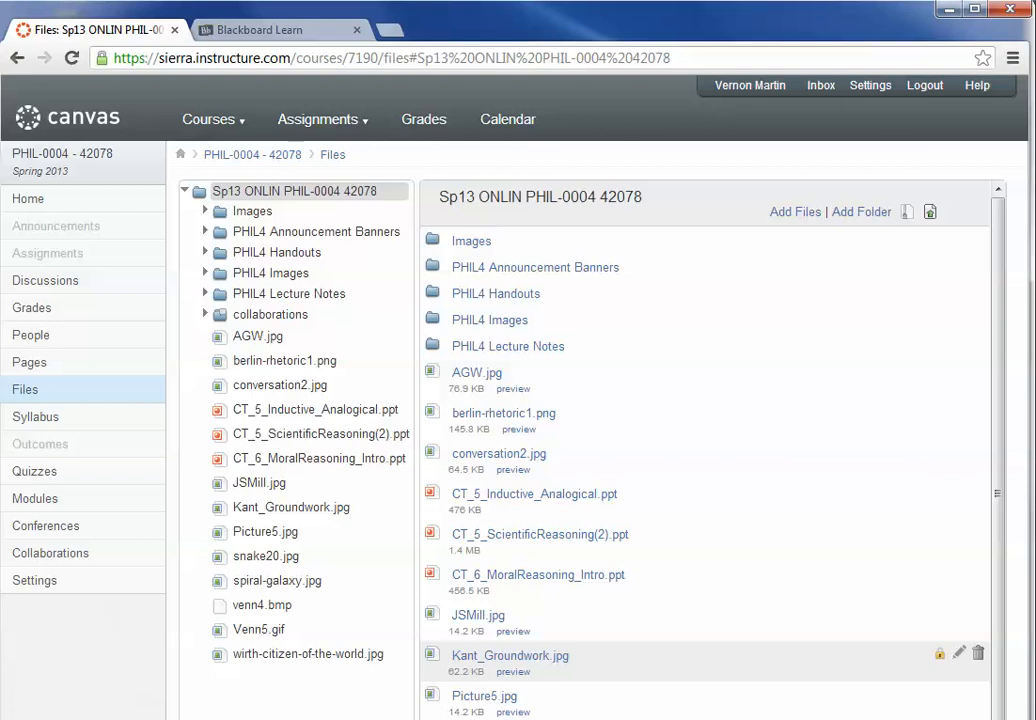
{"action": "scroll", "scroll_direction": "down", "scroll_amount": 3}
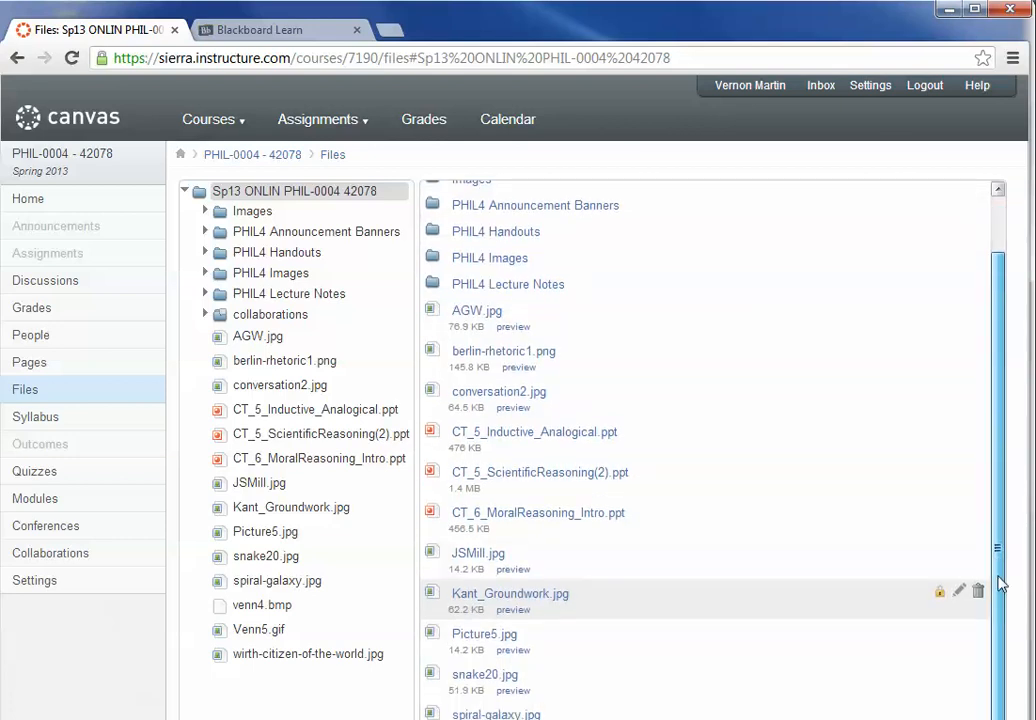
{"action": "scroll", "scroll_direction": "up", "scroll_amount": 3}
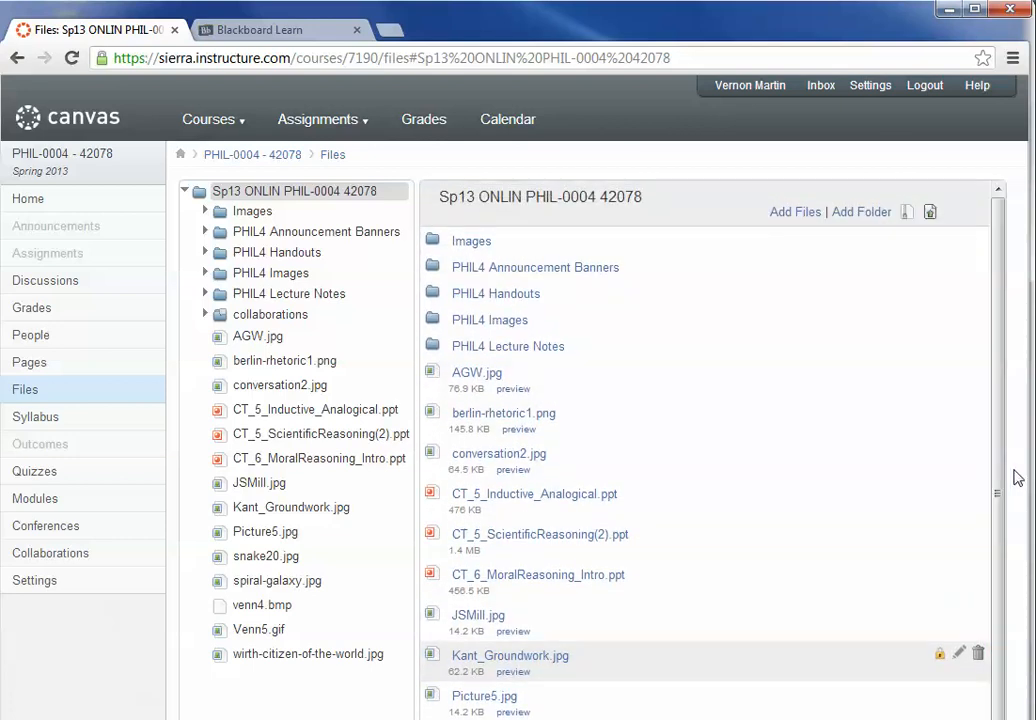
{"action": "mouse_move", "coordinate": [846, 372]}
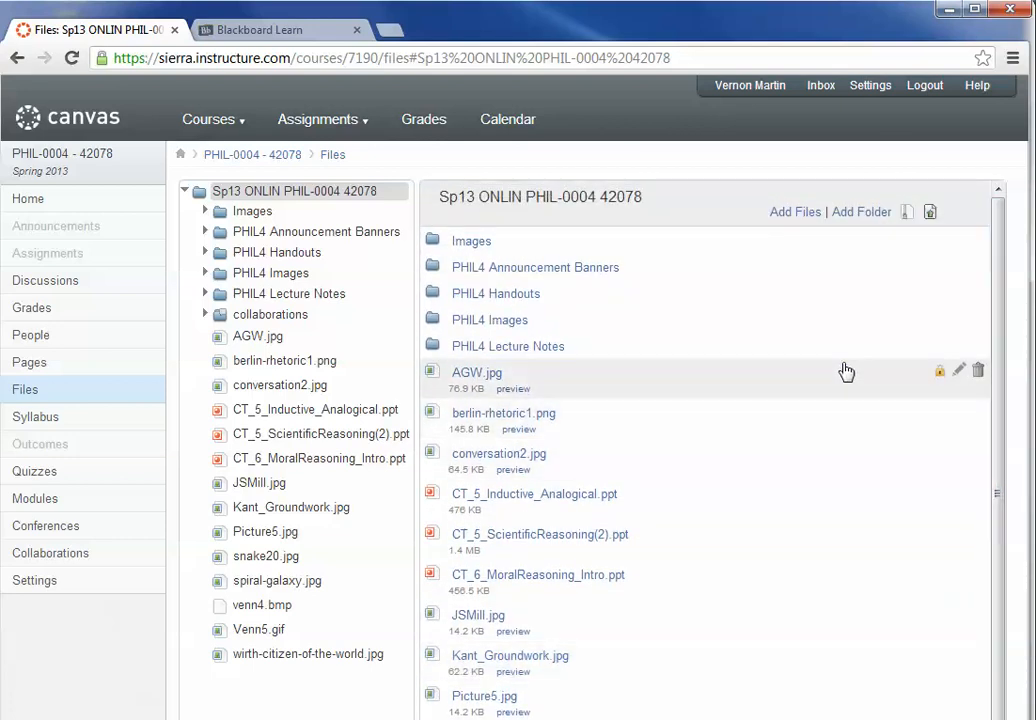
{"action": "mouse_move", "coordinate": [794, 212]}
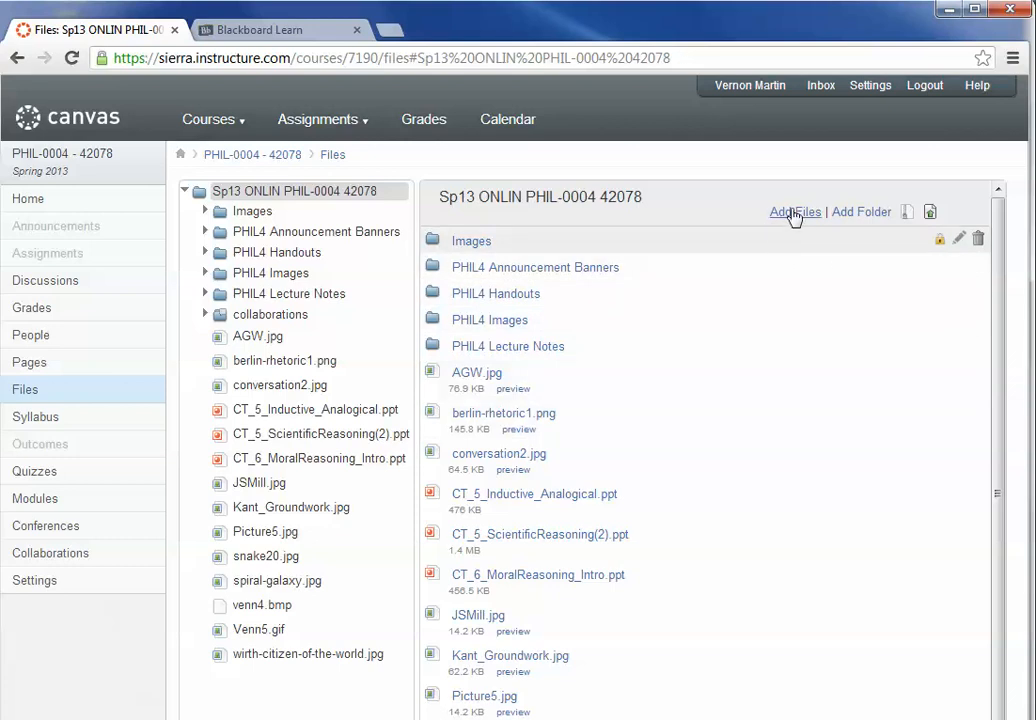
{"action": "mouse_move", "coordinate": [333, 155]}
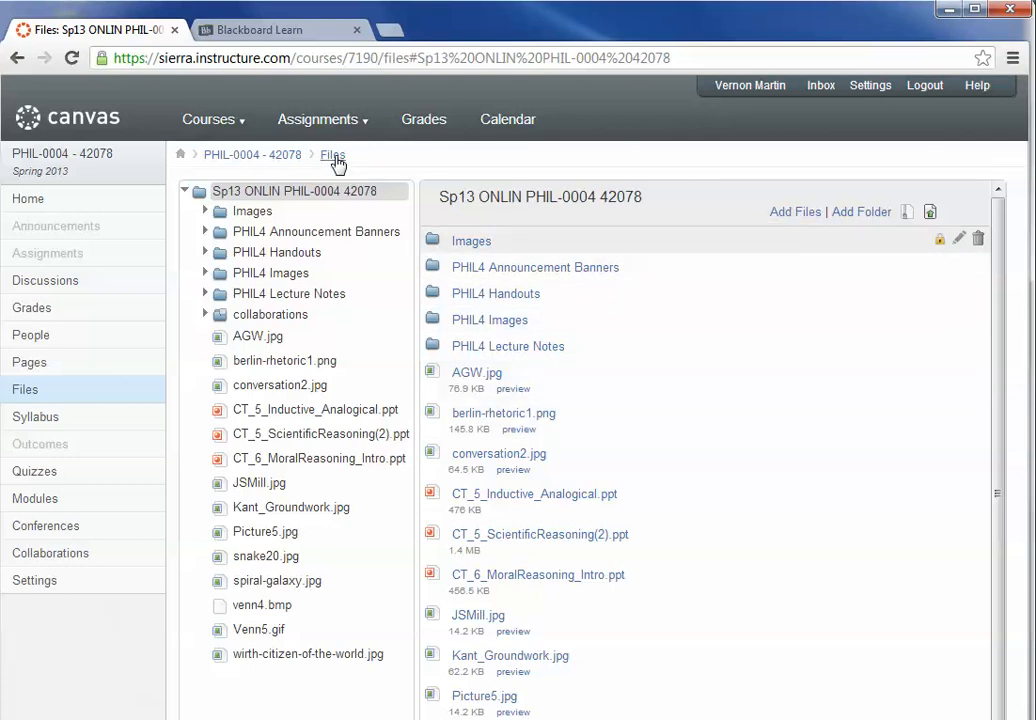
{"action": "mouse_move", "coordinate": [25, 389]}
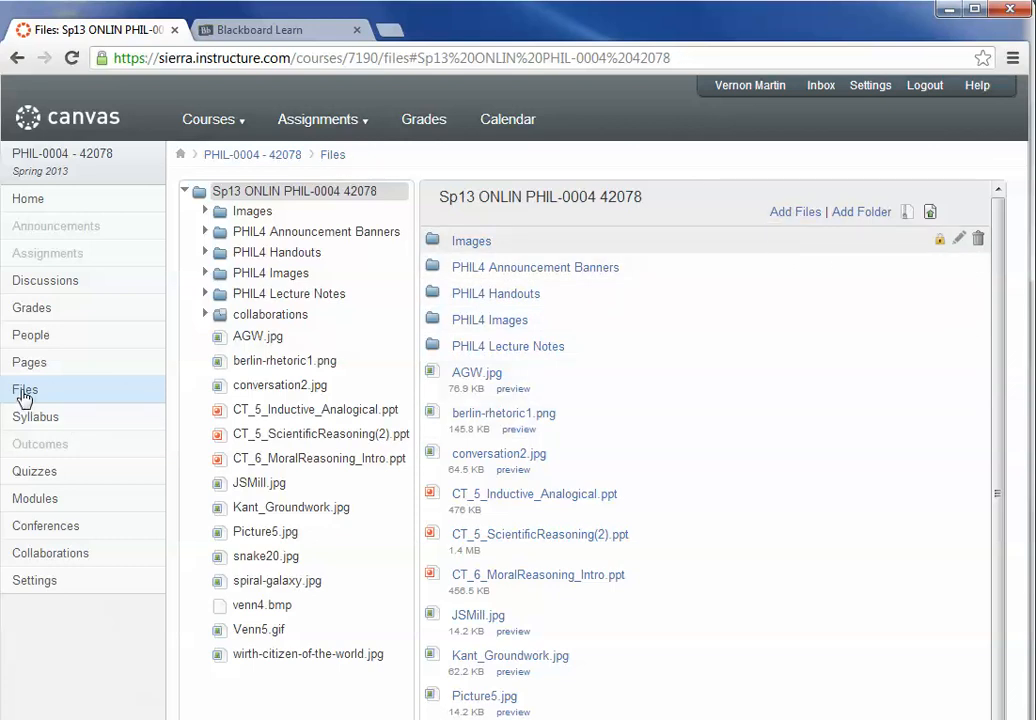
{"action": "mouse_move", "coordinate": [795, 211]}
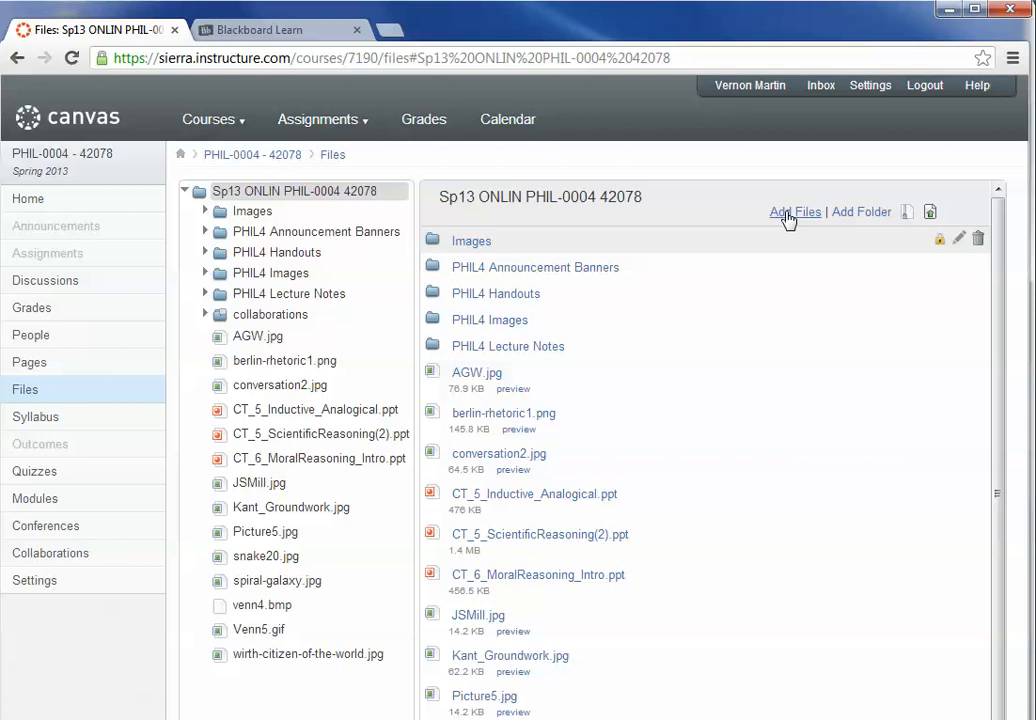
{"action": "left_click", "coordinate": [794, 211]}
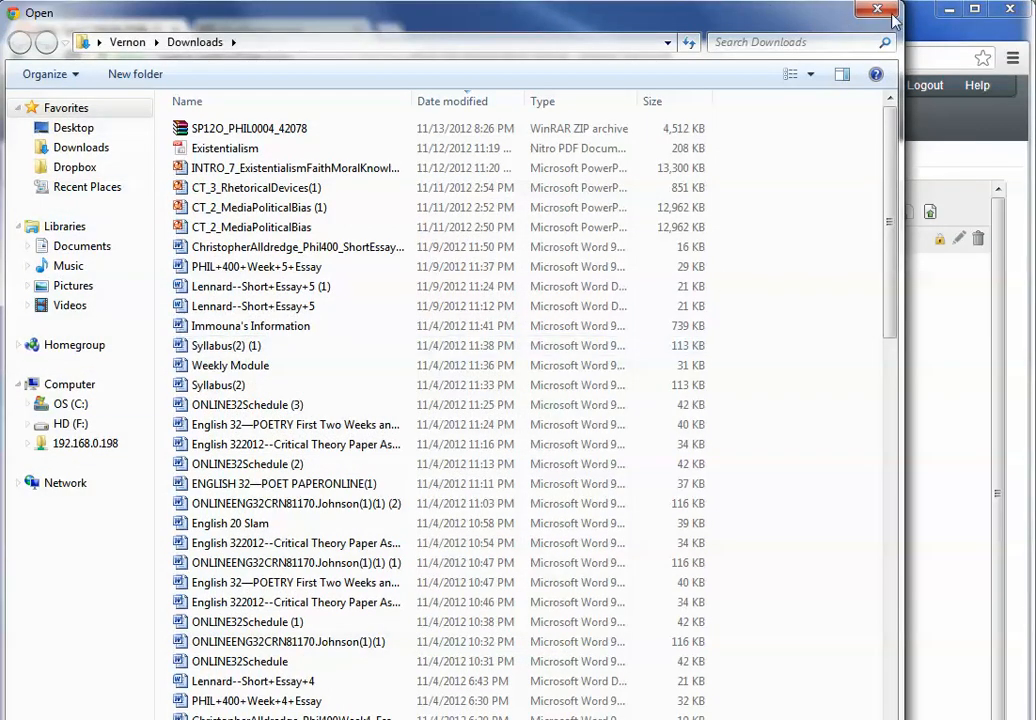
{"action": "left_click", "coordinate": [877, 9]}
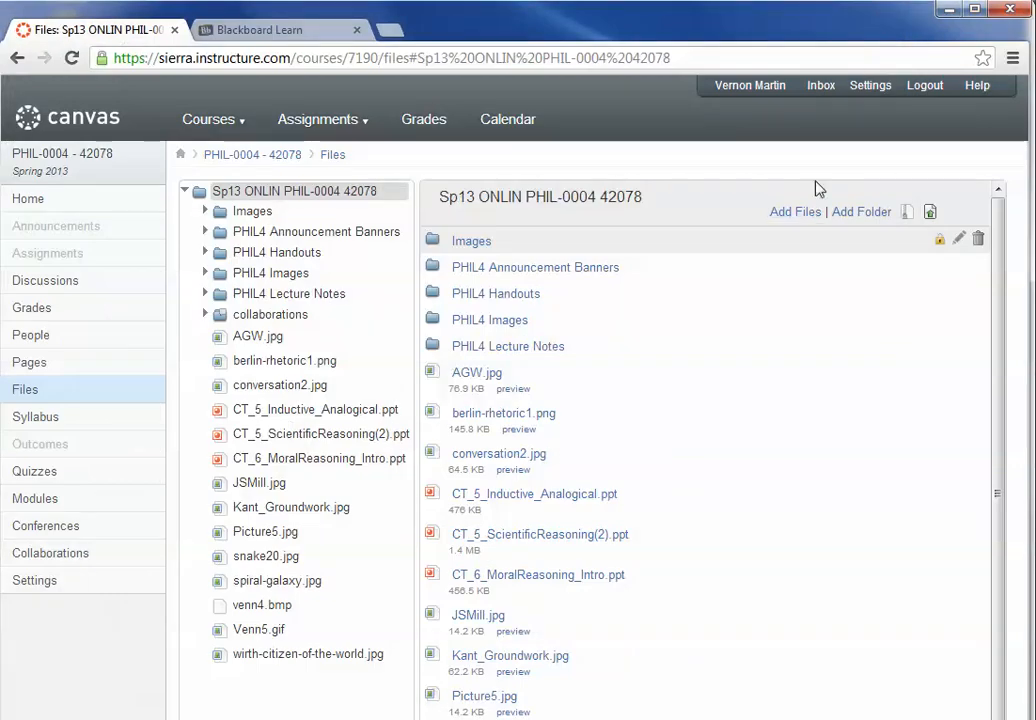
{"action": "mouse_move", "coordinate": [817, 325]}
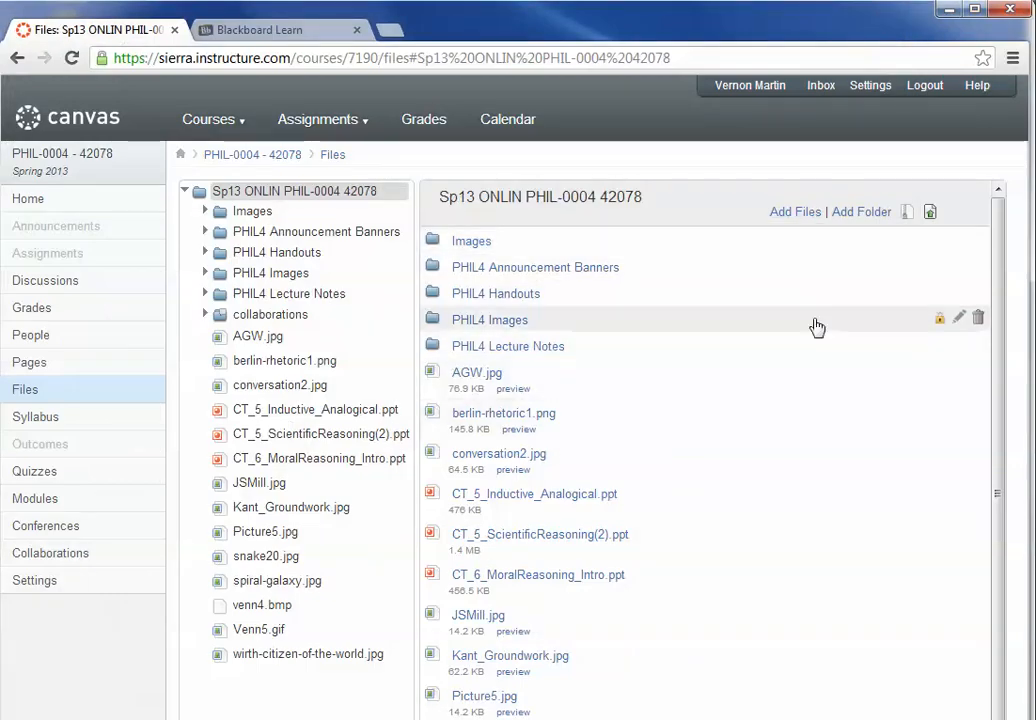
{"action": "mouse_move", "coordinate": [831, 385]}
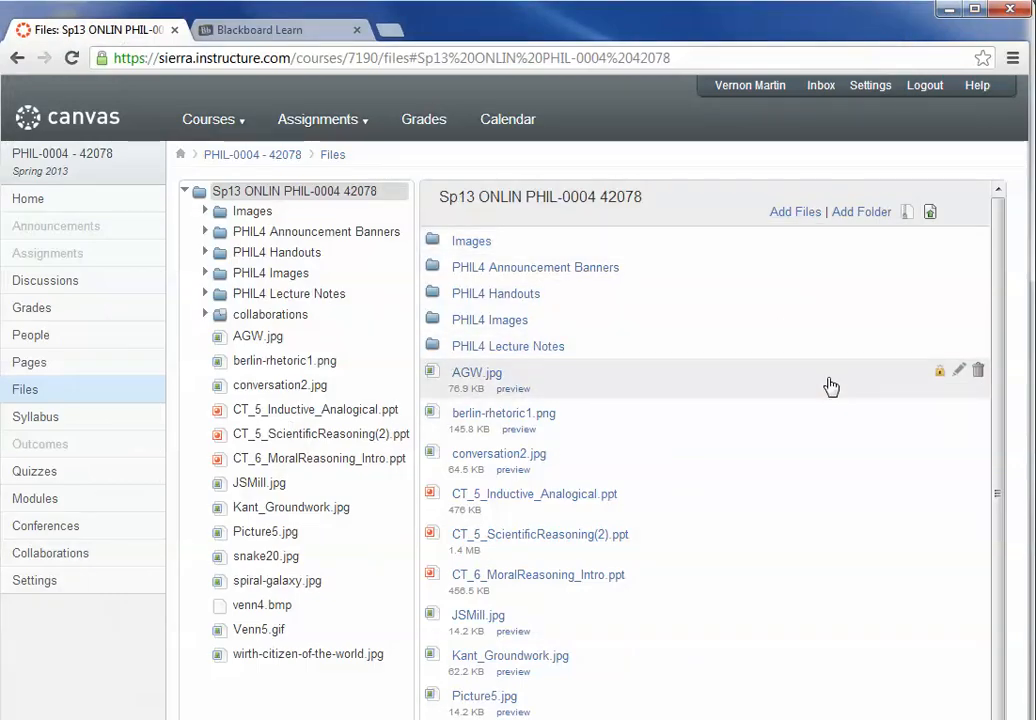